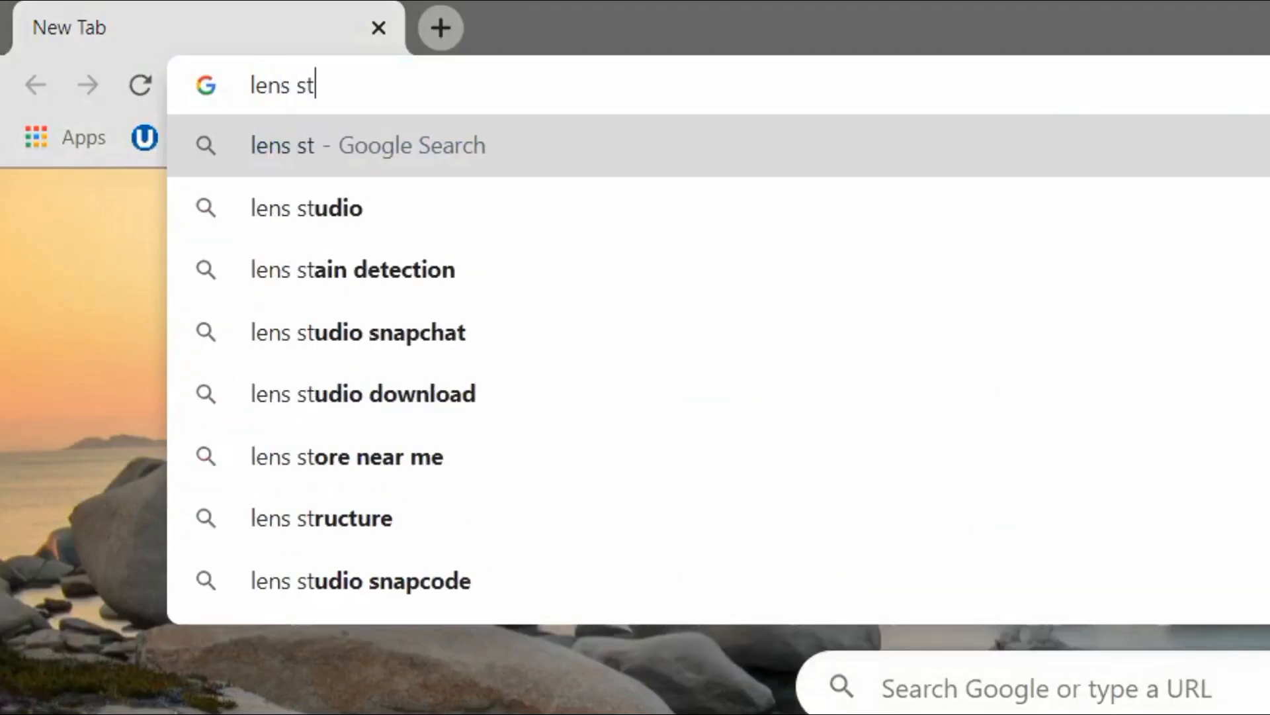
Search Google for lens studio and reach the lensstudio.snapchat.com download page
click(306, 209)
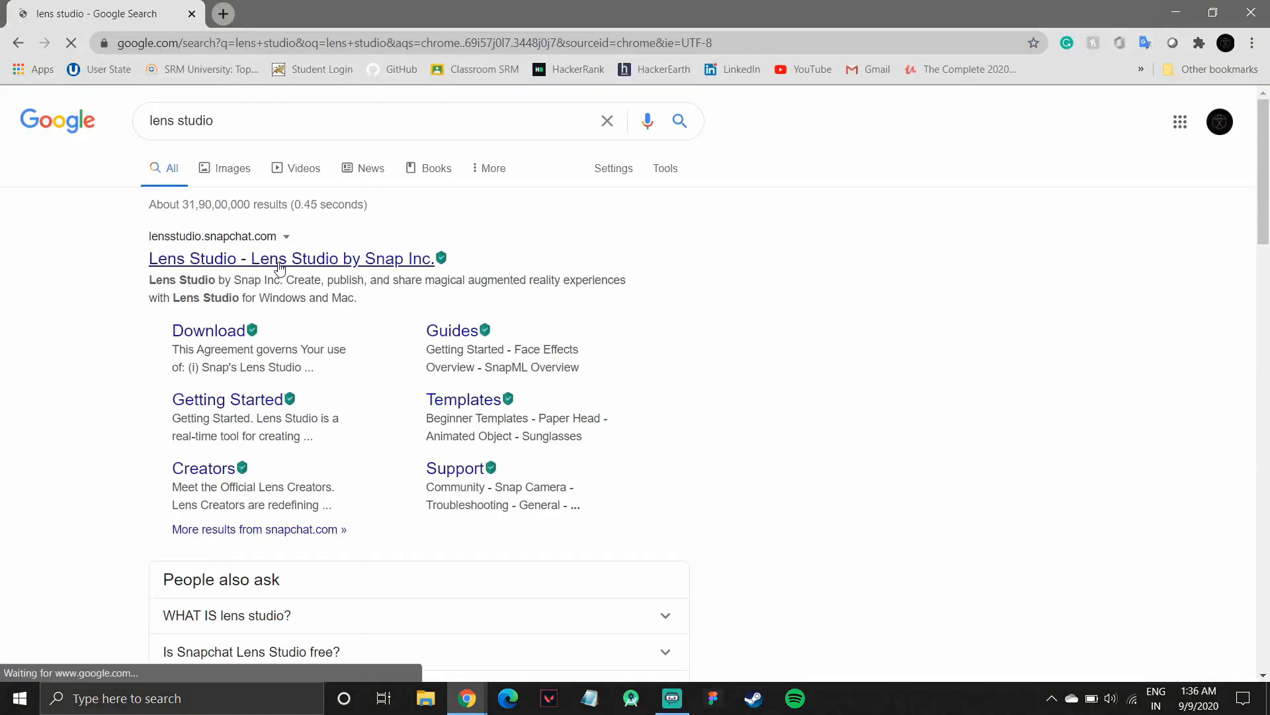
click(289, 258)
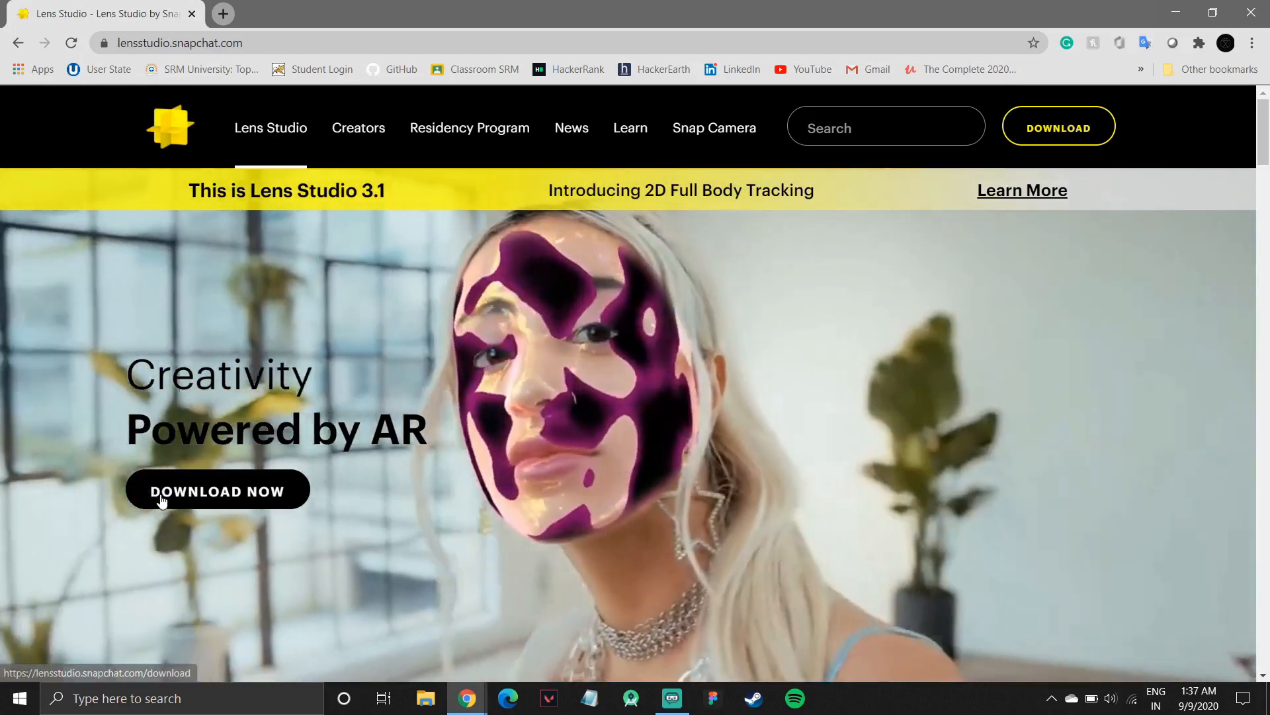
click(217, 491)
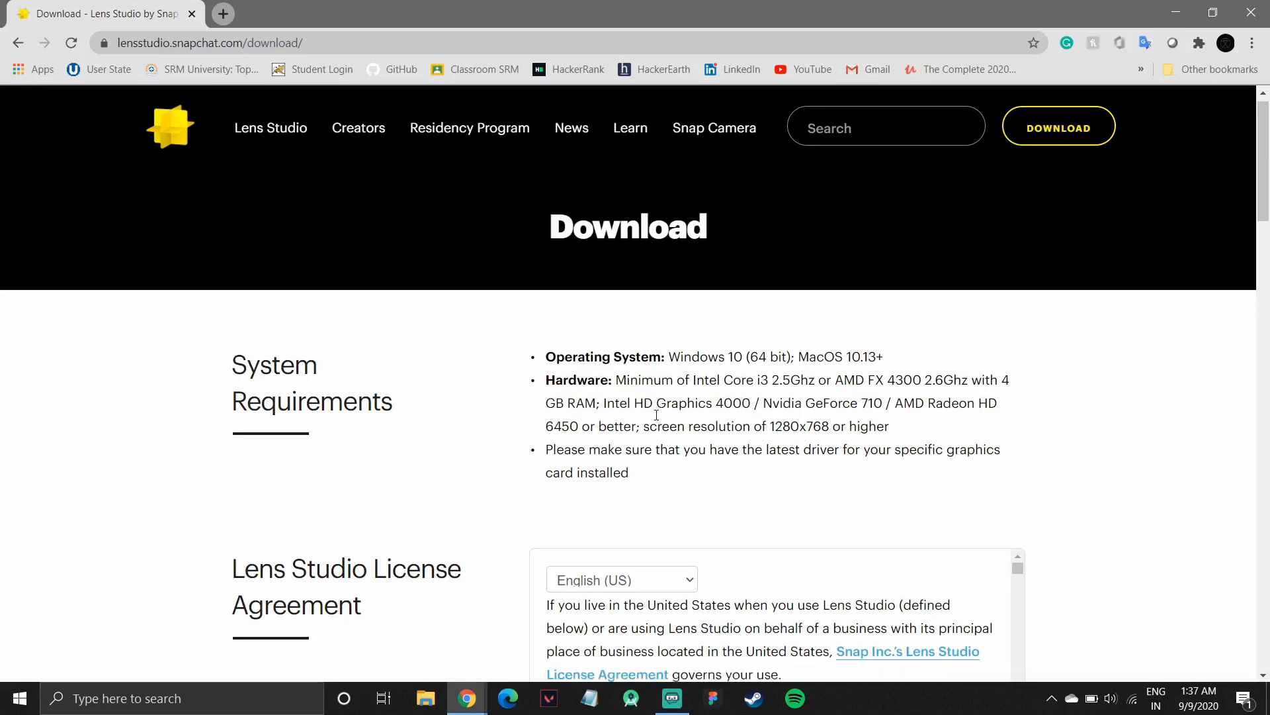
scroll(down, 3)
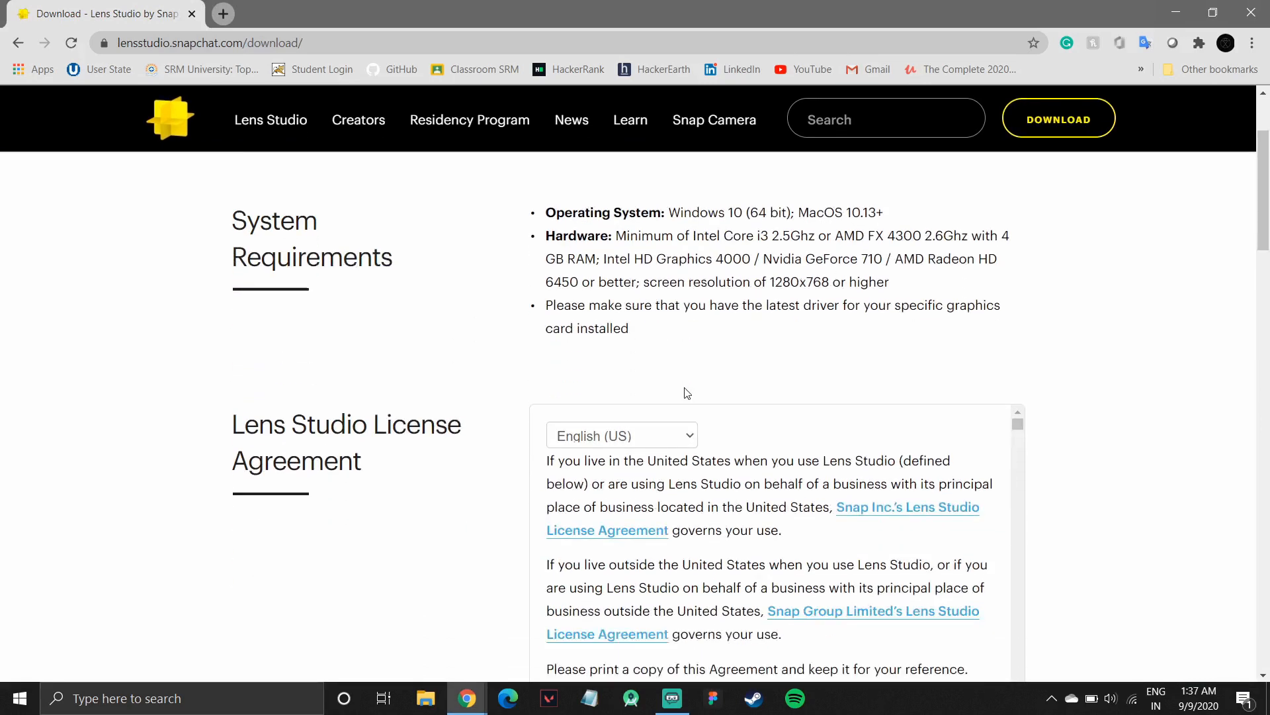
scroll(down, 3)
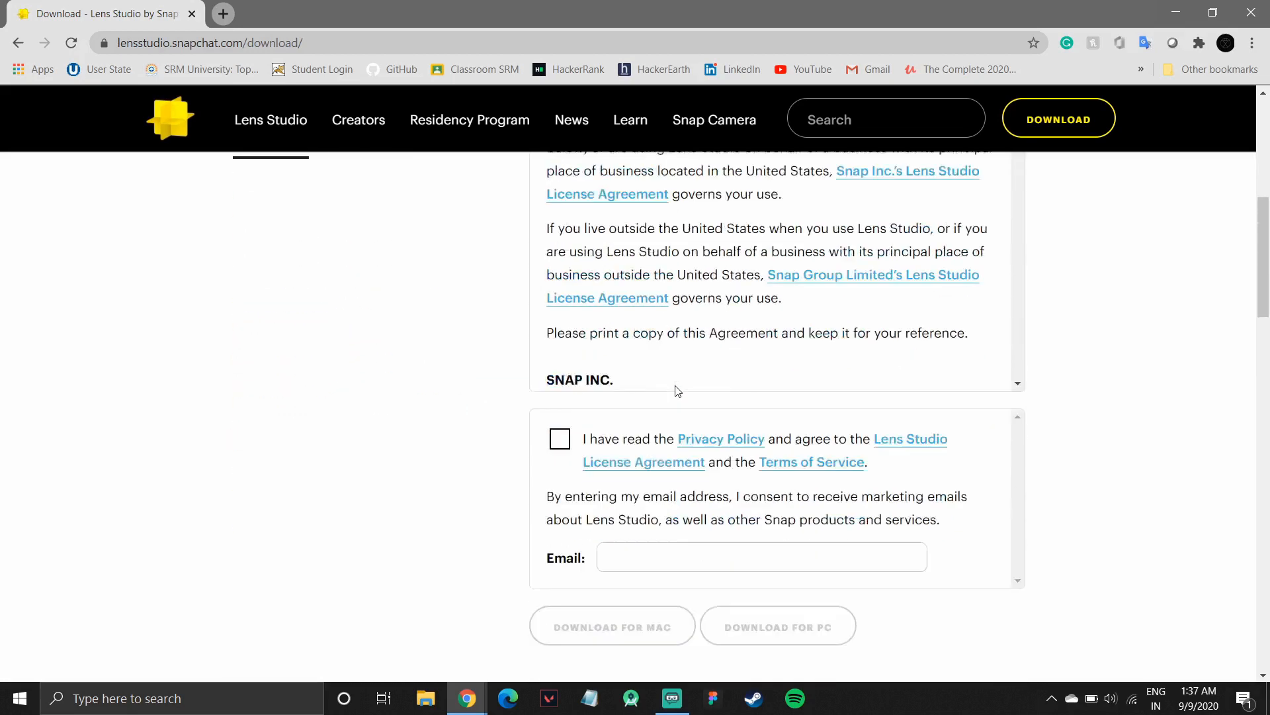
click(559, 438)
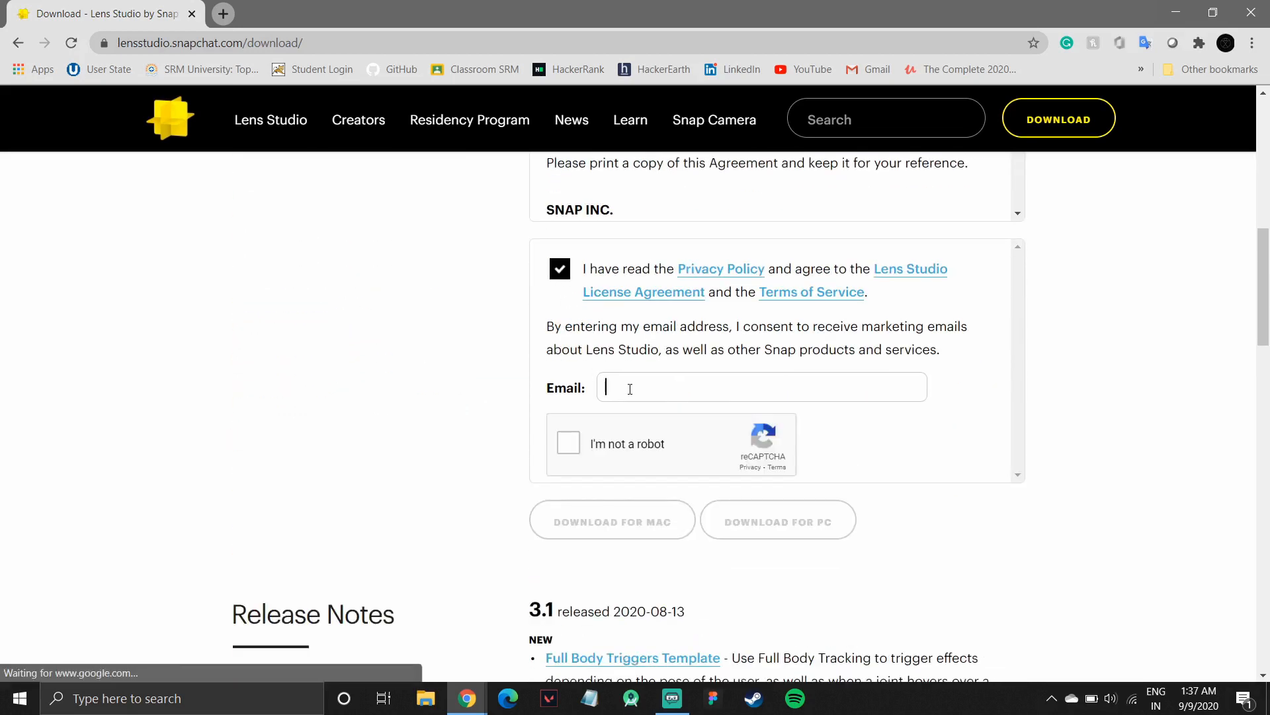
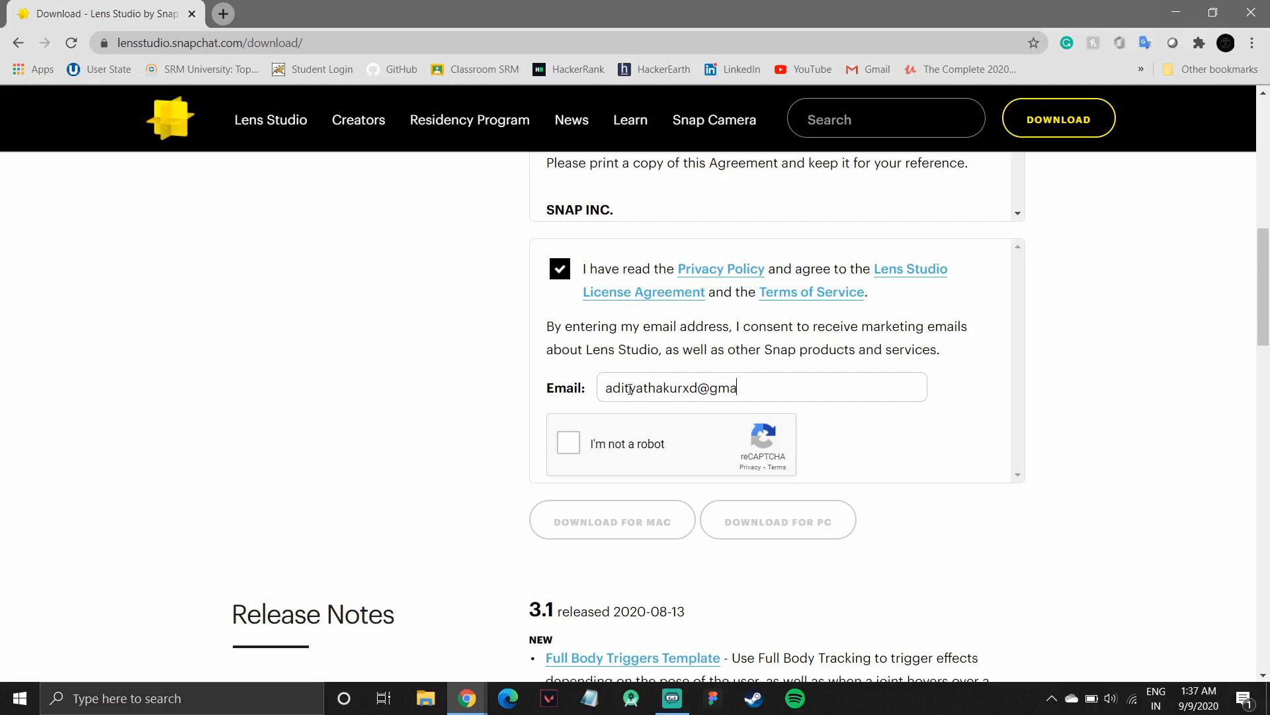
click(567, 443)
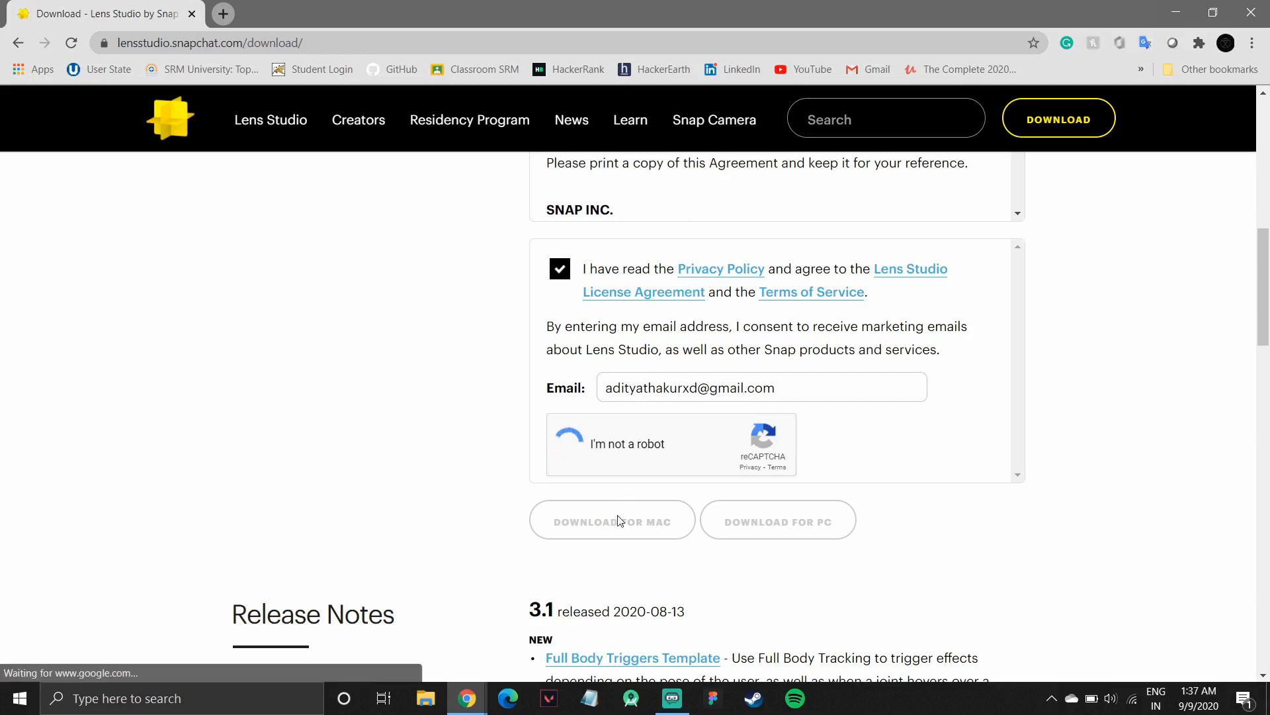
click(571, 440)
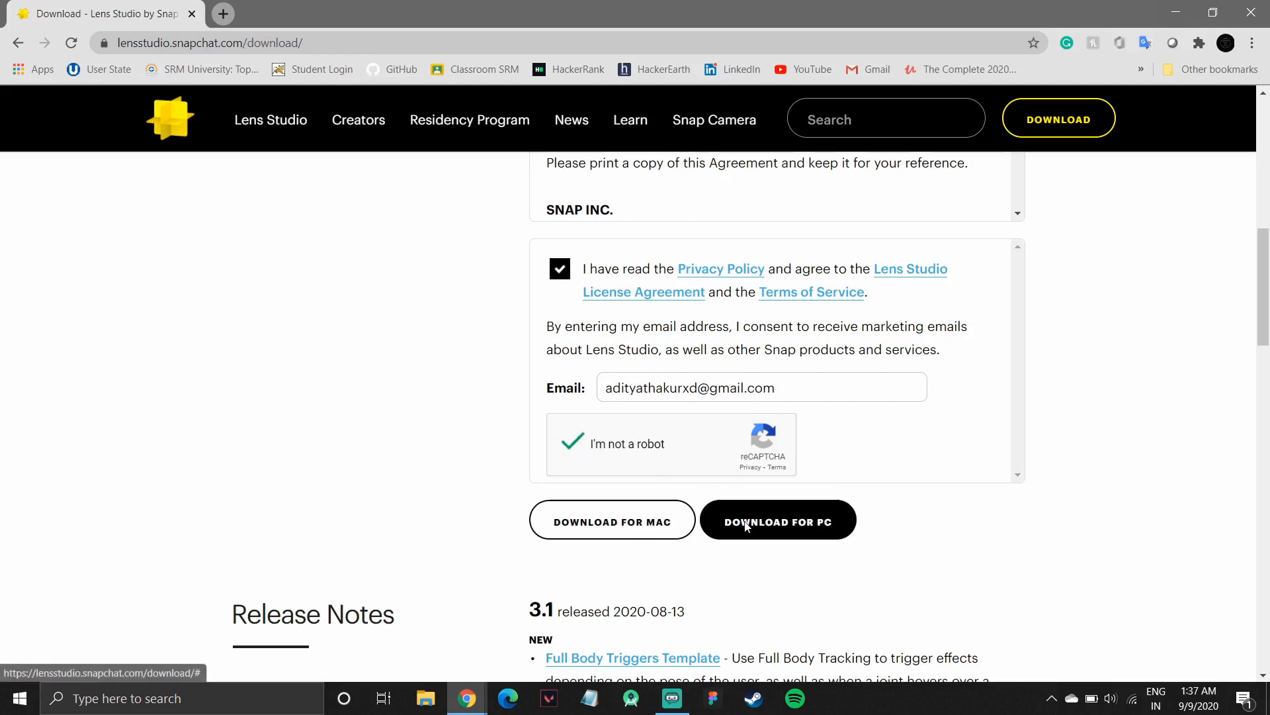
click(777, 519)
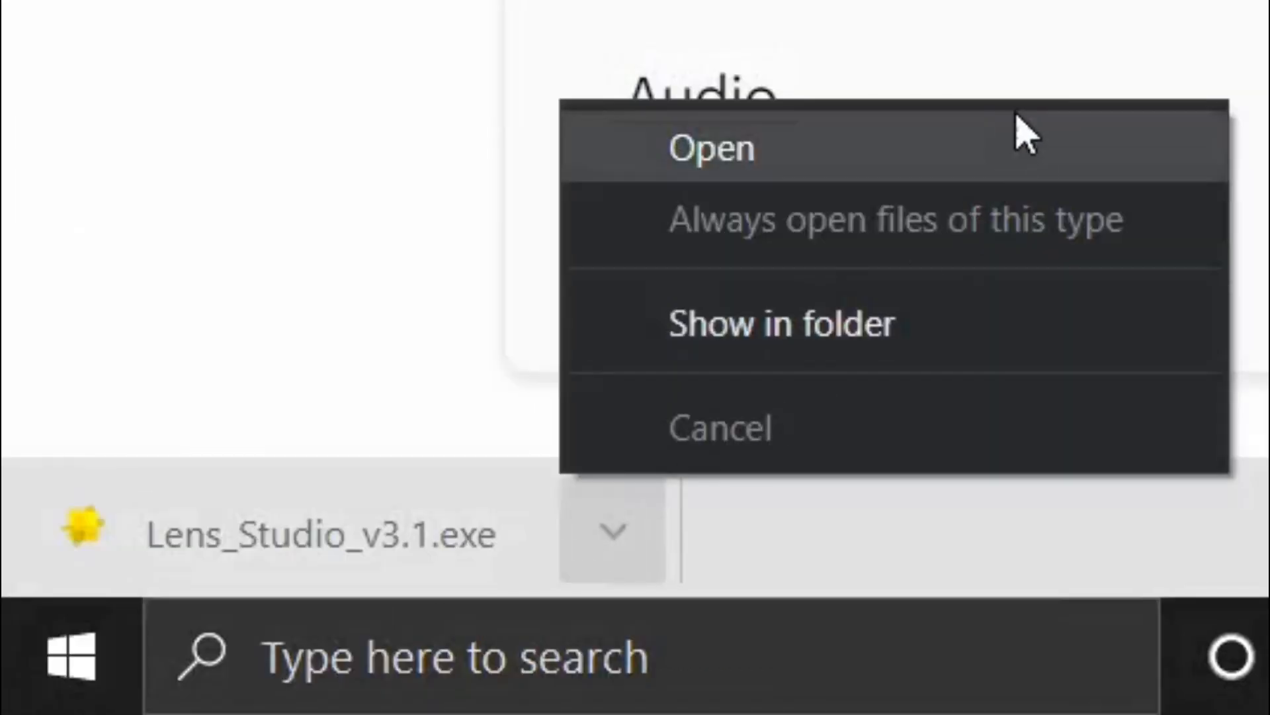
Run the Lens Studio installer and quit the duplicate setup instance
click(710, 148)
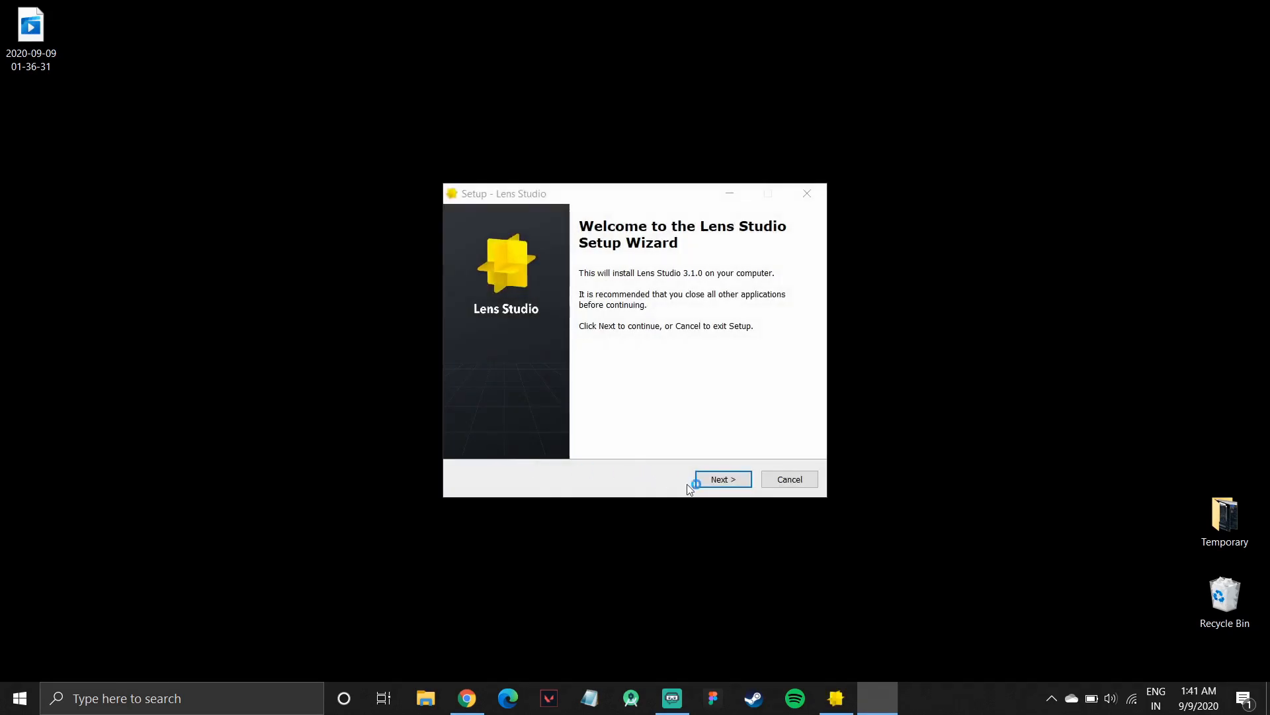
click(722, 479)
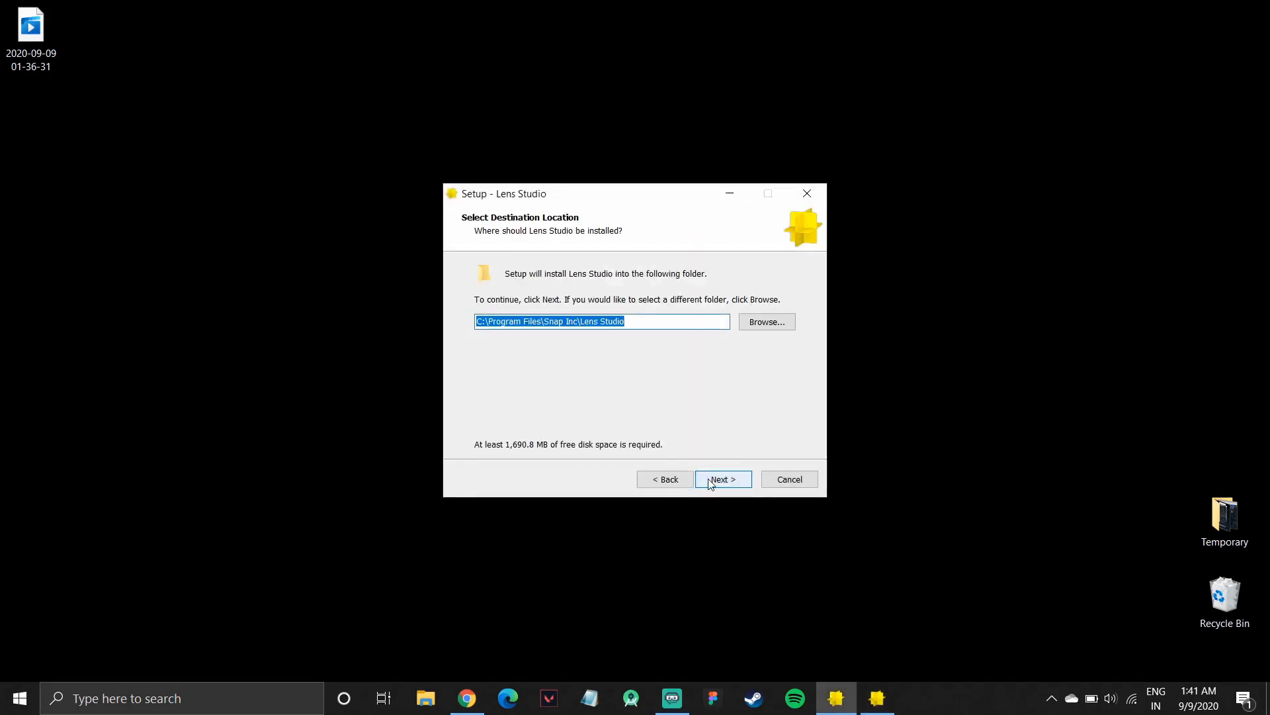
click(664, 479)
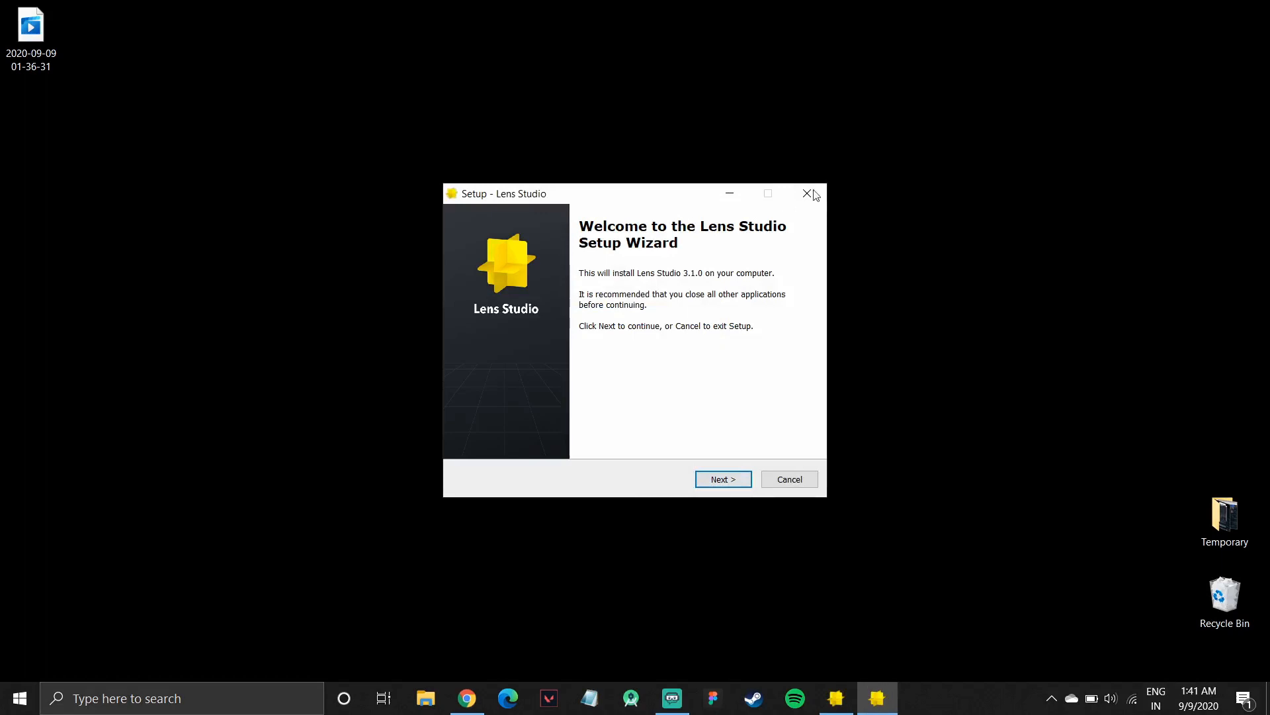
click(807, 194)
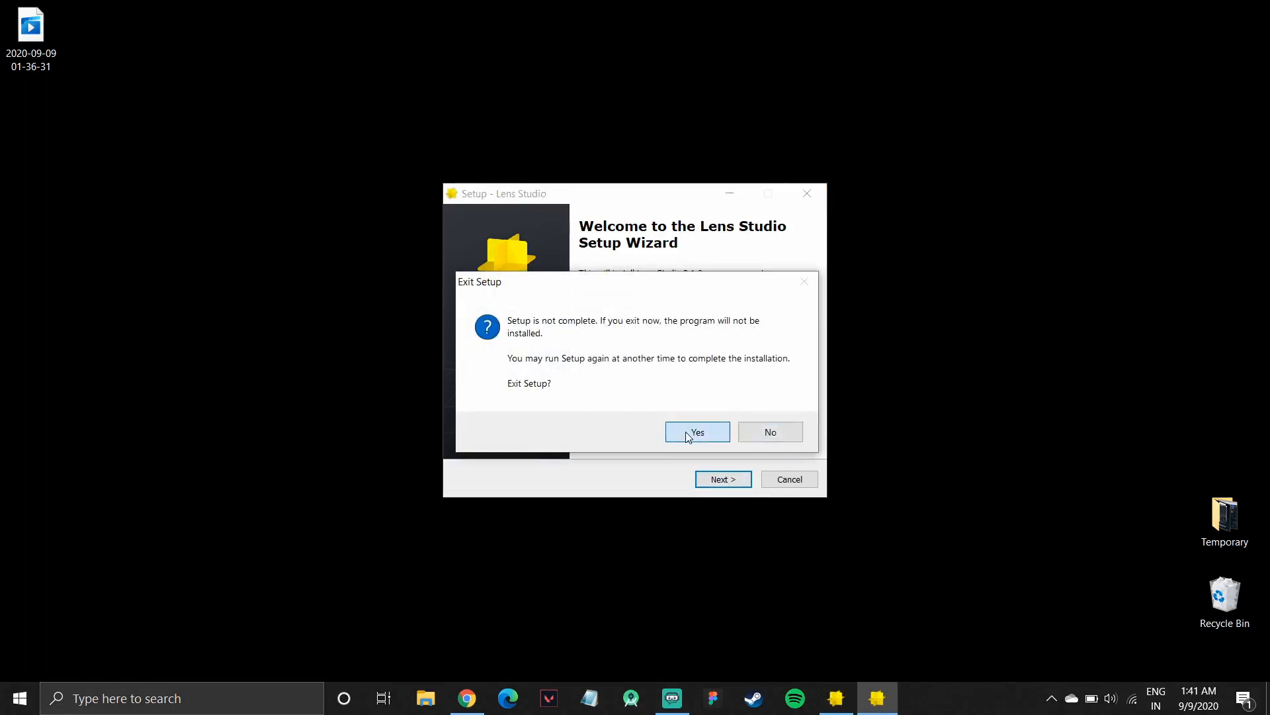
click(770, 432)
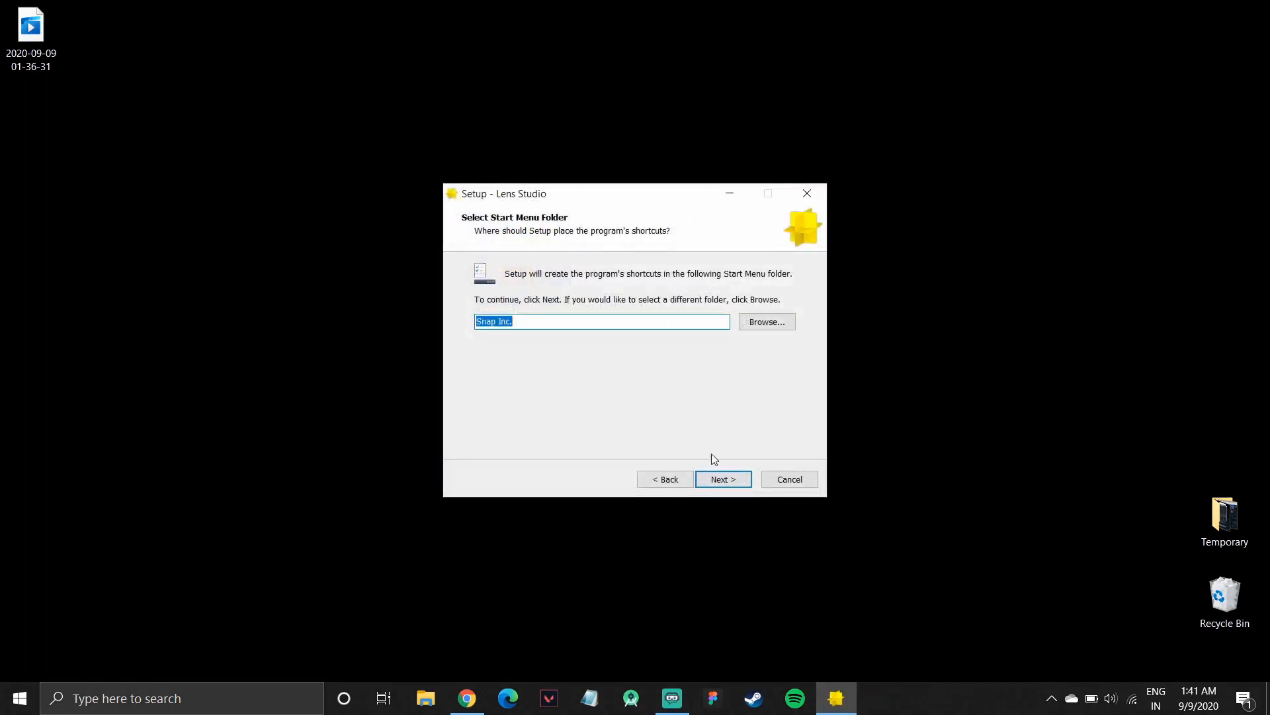
Install with the default Start Menu folder and no desktop shortcut, then launch Lens Studio
click(722, 479)
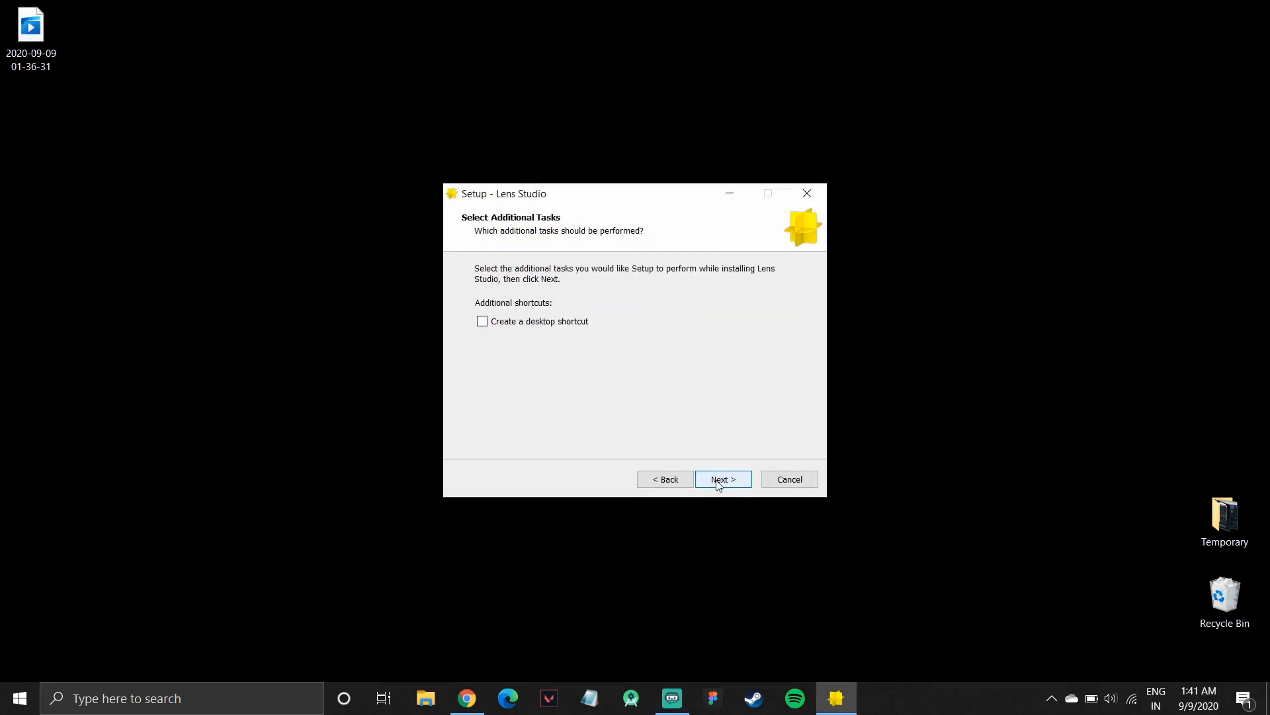
click(722, 479)
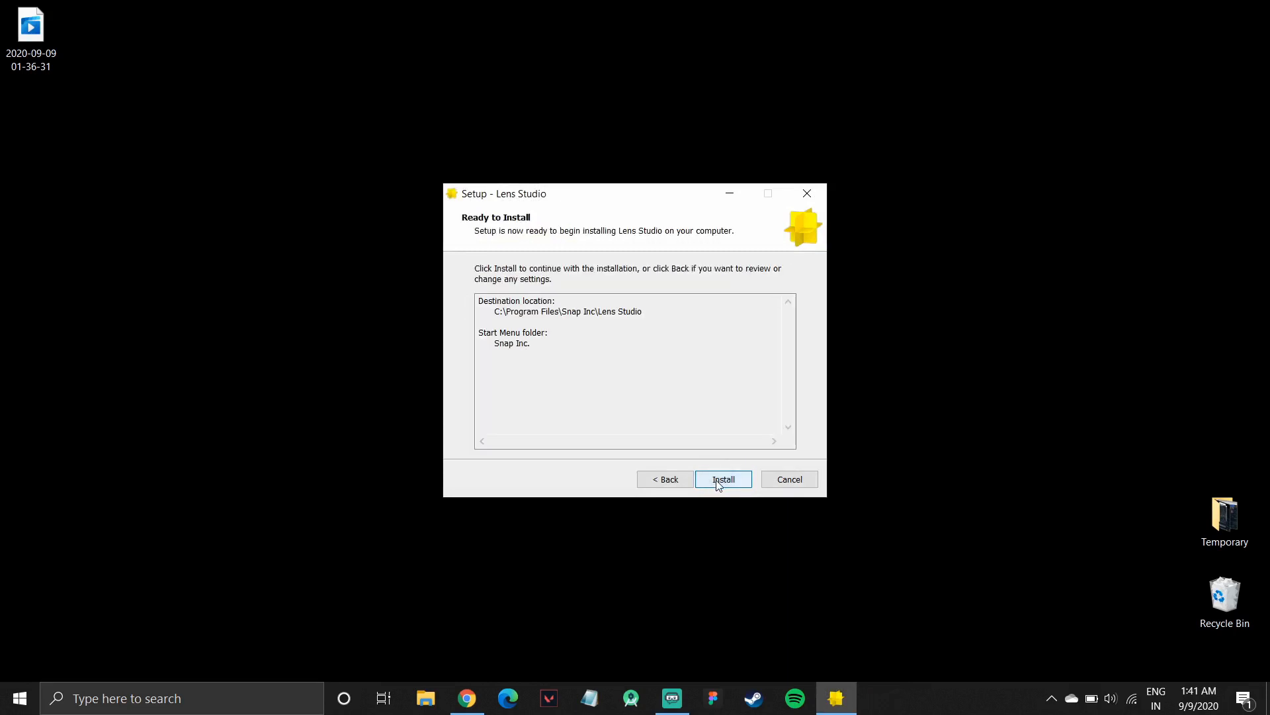
click(722, 479)
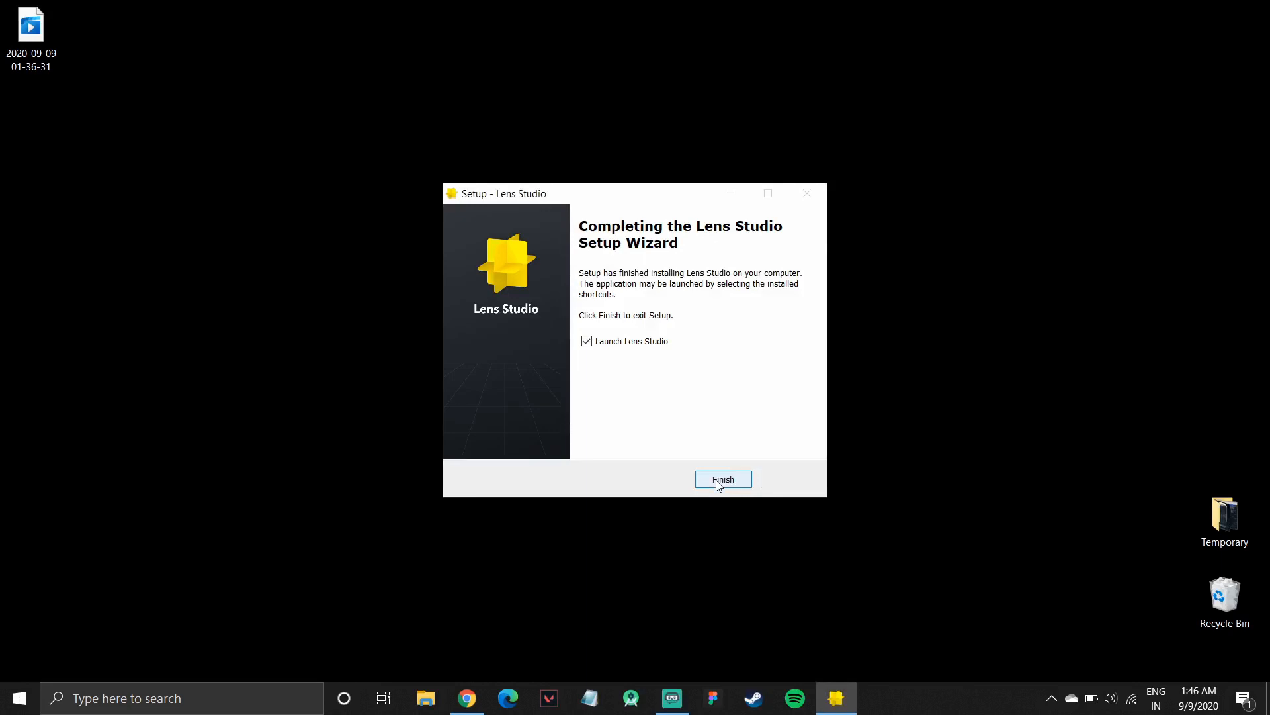
mouse_move(734, 486)
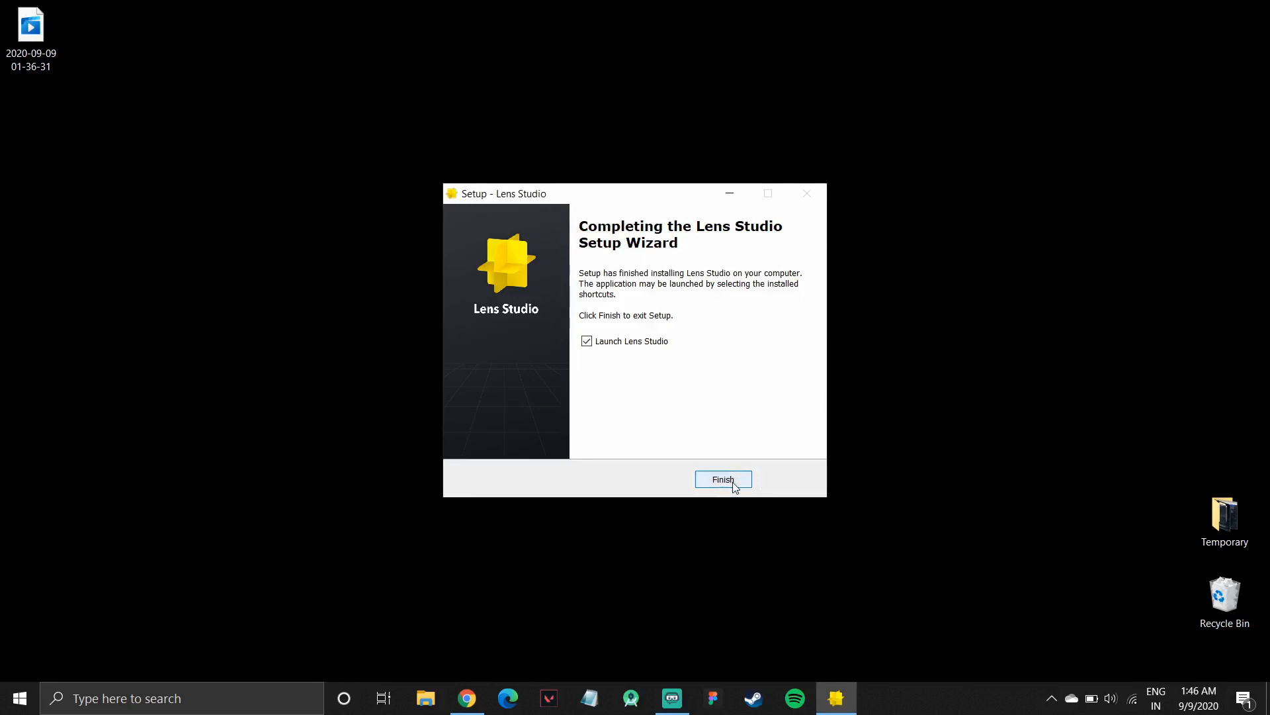
click(722, 479)
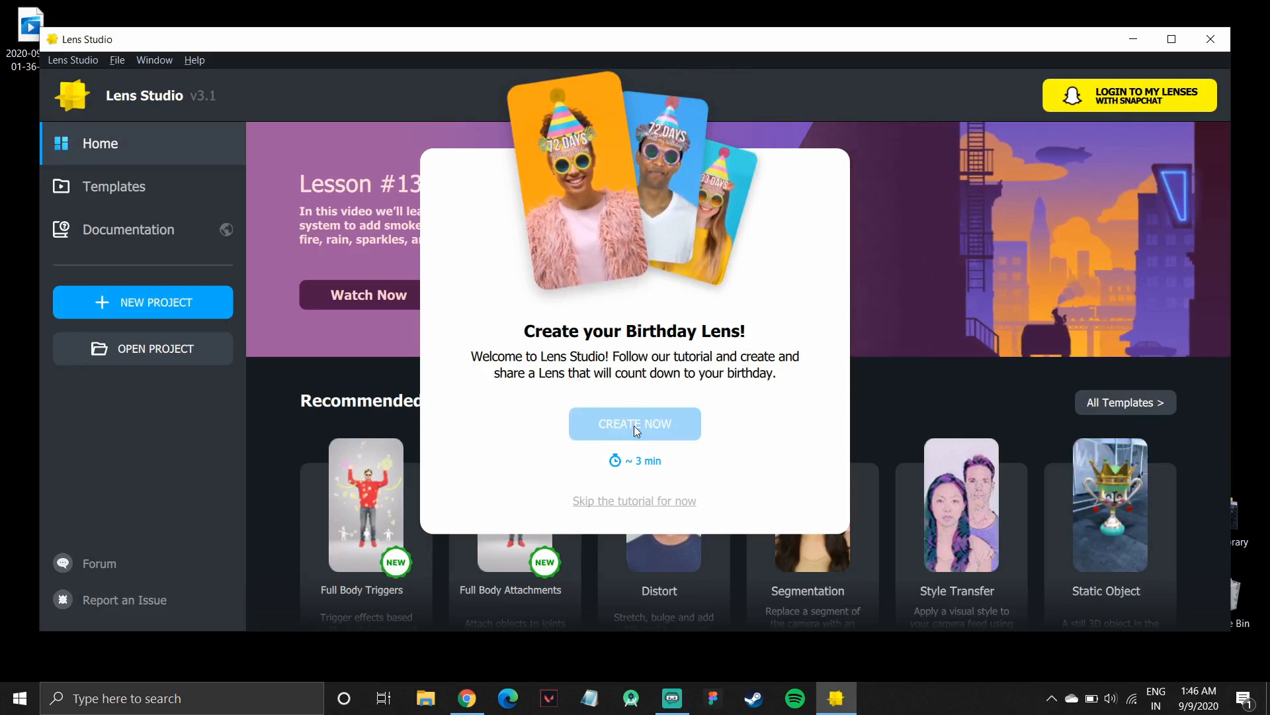
Complete the Birthday Lens tutorial steps, then discard the unsaved tutorial project
click(635, 422)
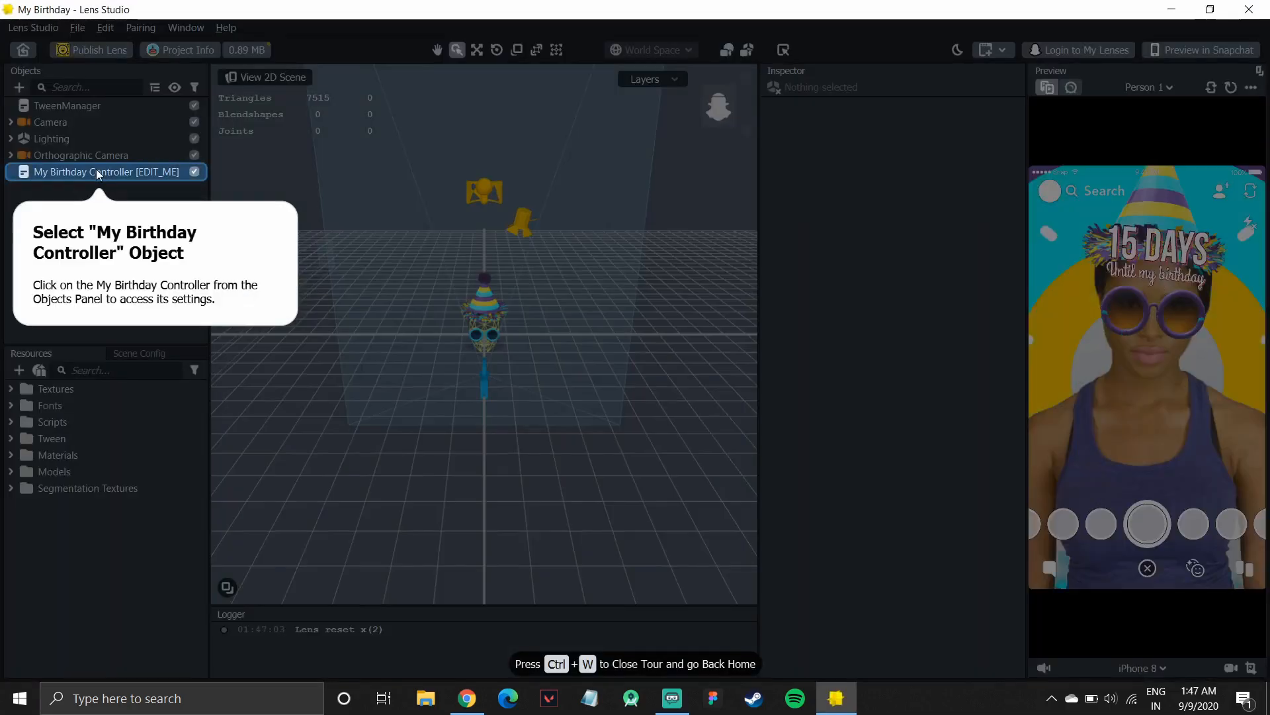
click(105, 171)
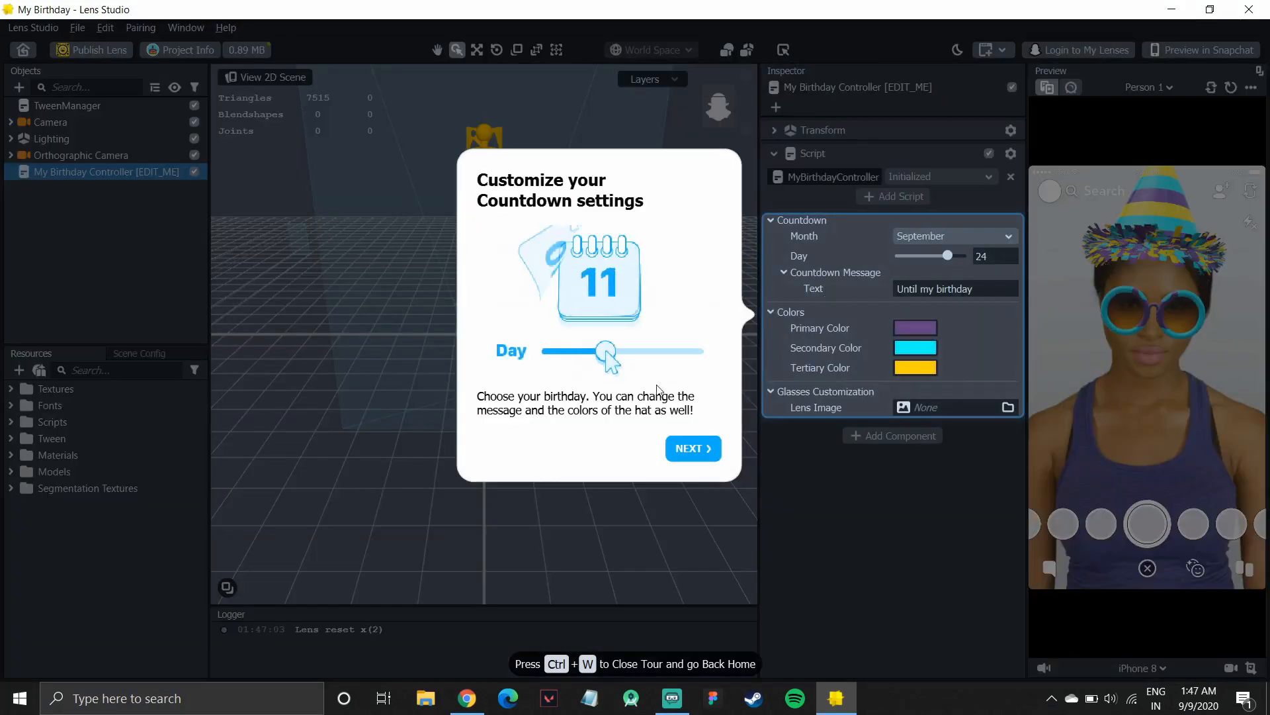
click(691, 448)
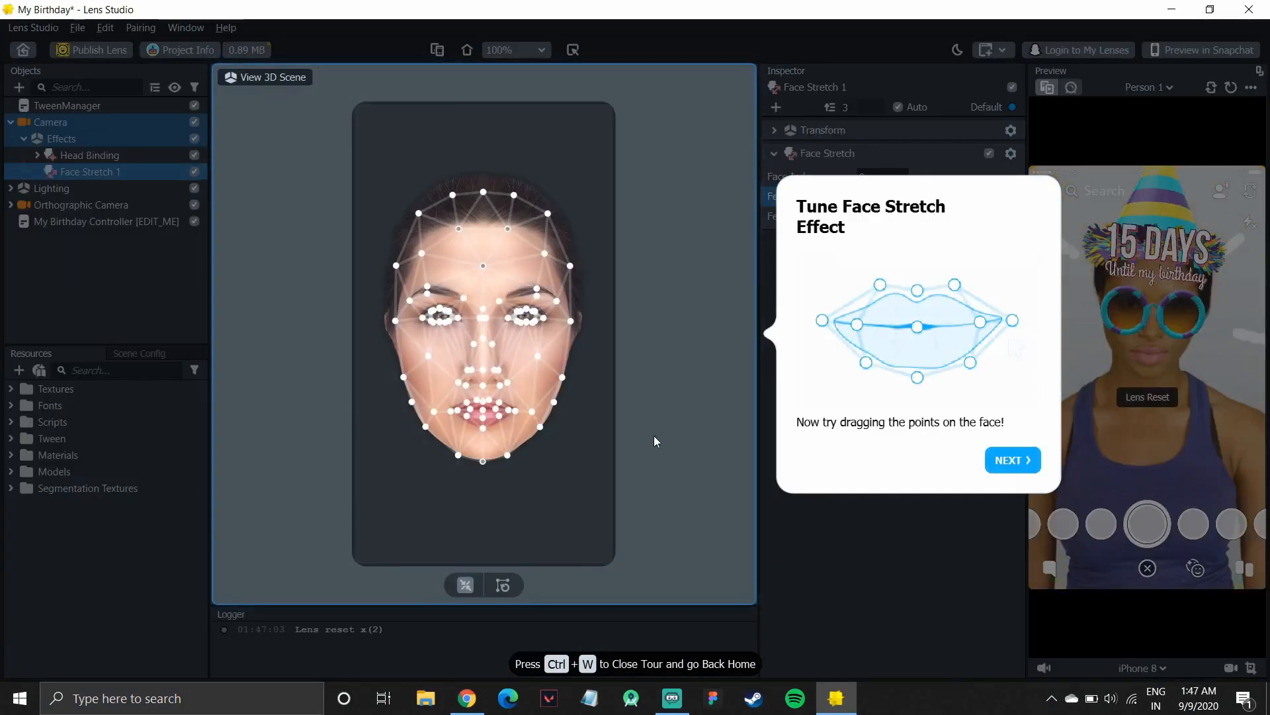
click(1012, 459)
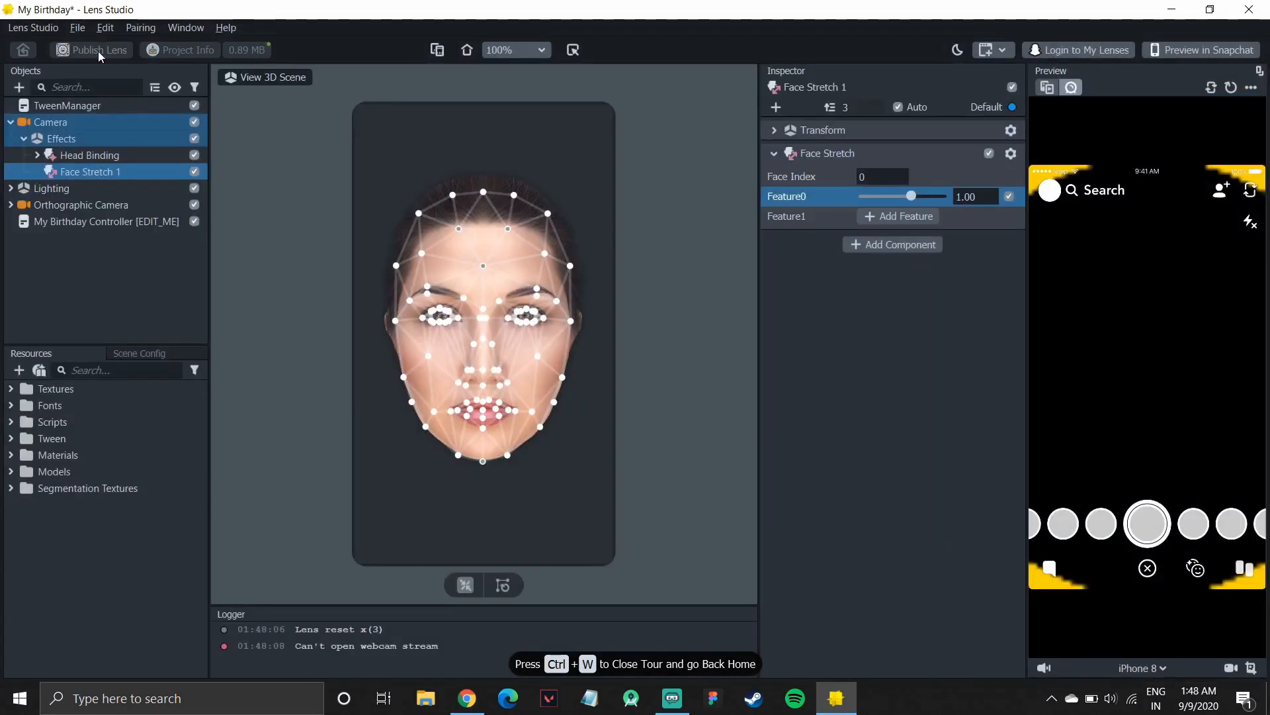
click(98, 50)
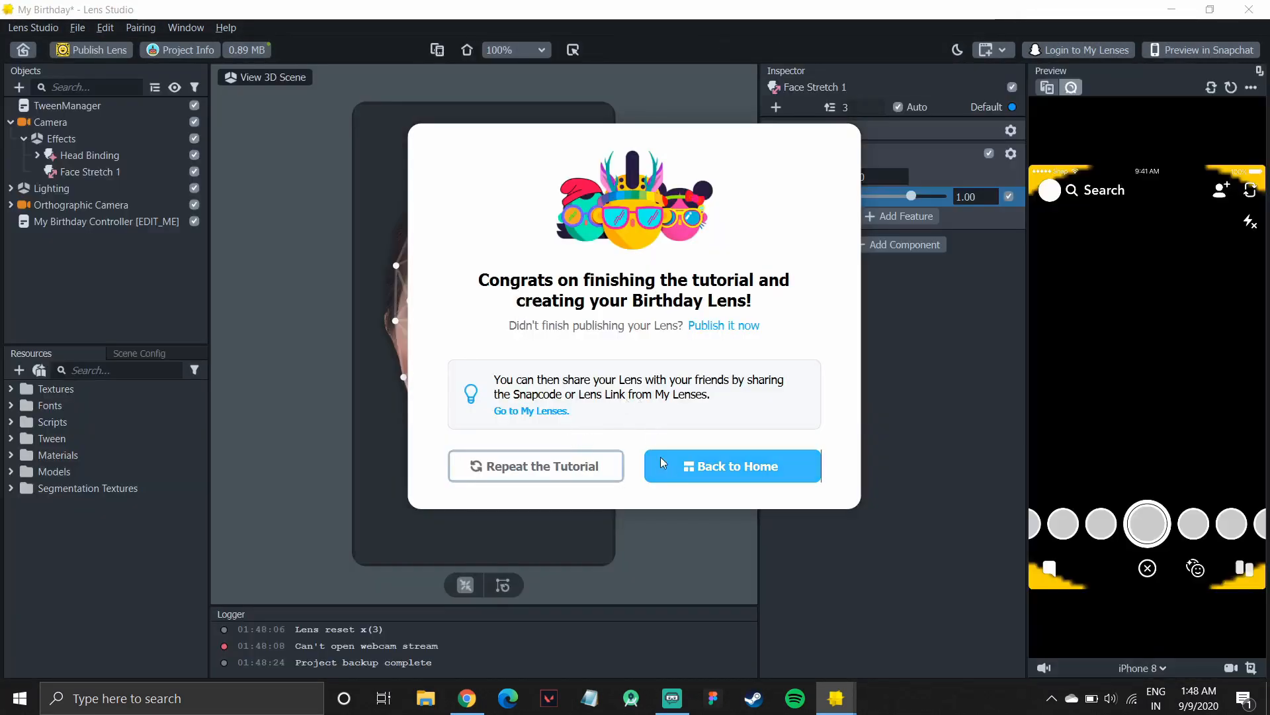
click(732, 466)
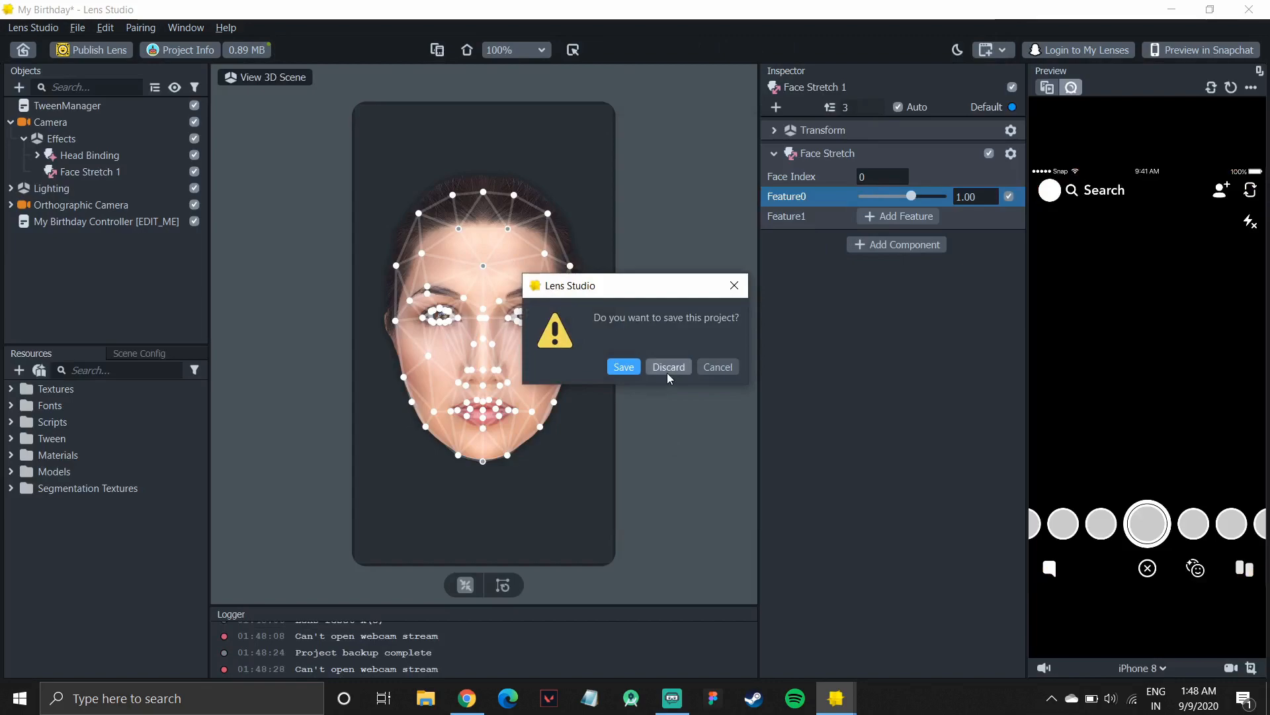
click(667, 366)
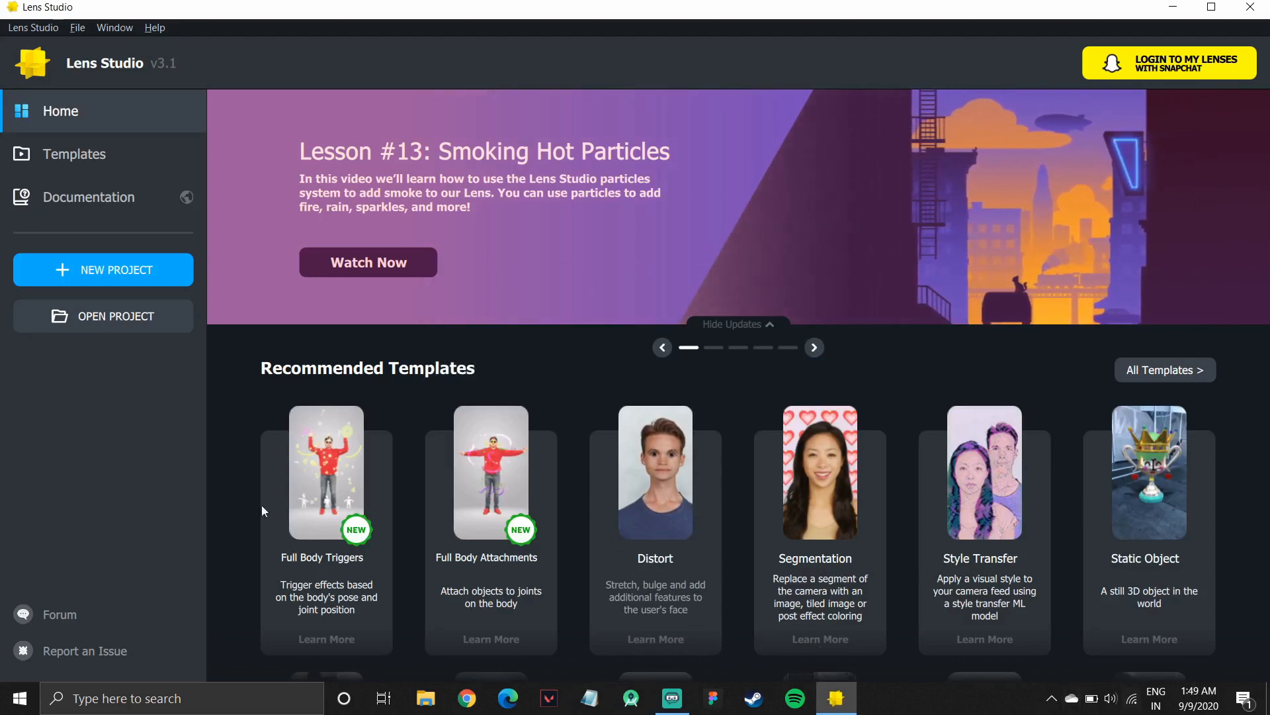
Log in to Snapchat from My Lenses, pass image verification, and close the empty window
click(1169, 63)
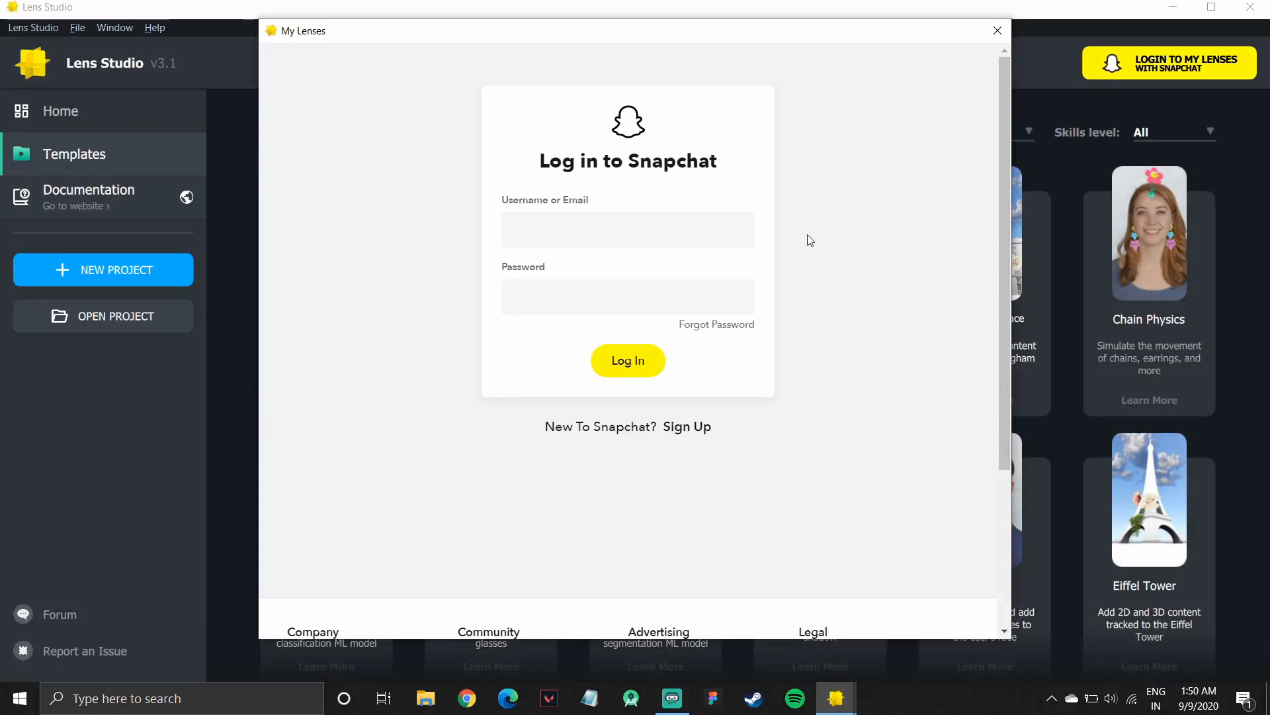
click(627, 360)
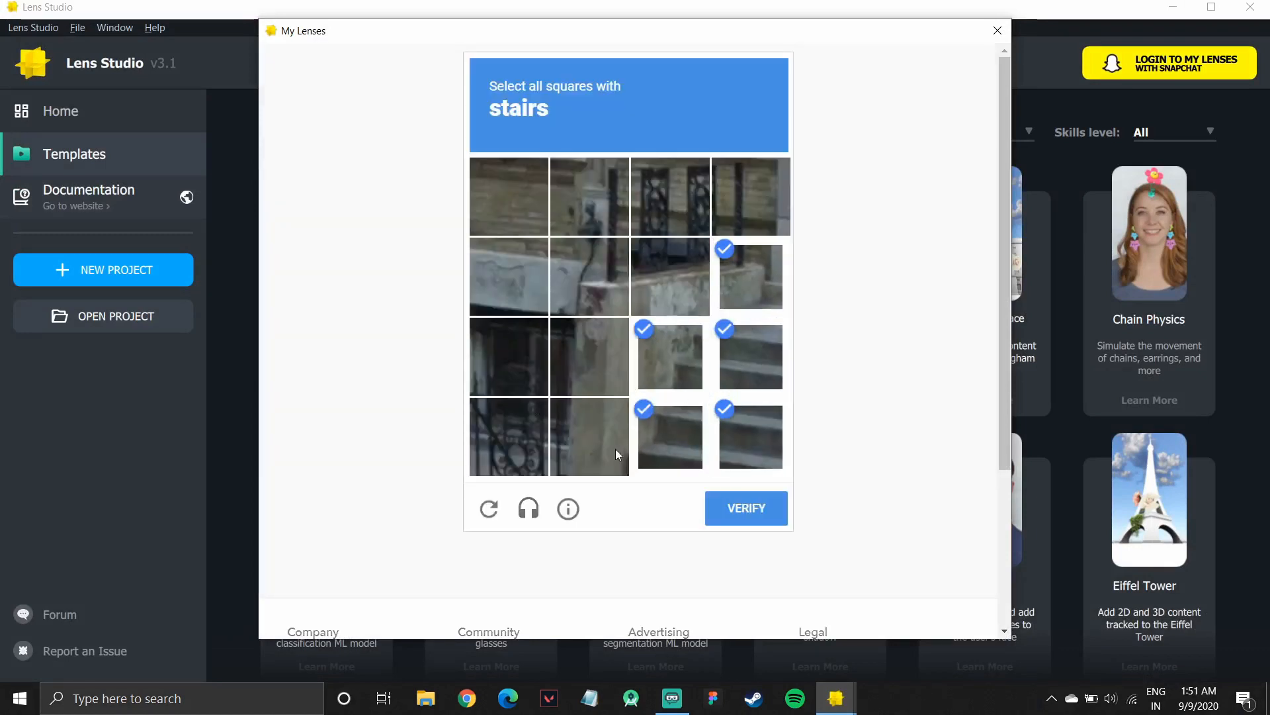
click(744, 508)
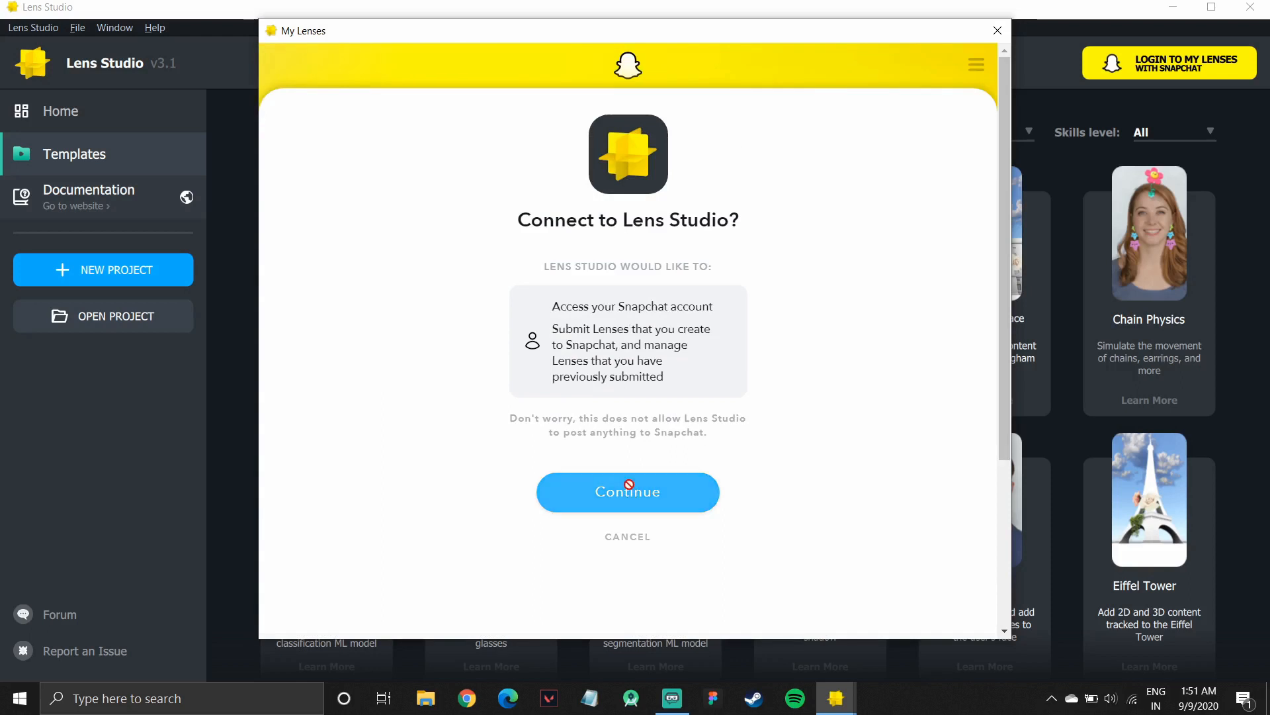
click(627, 492)
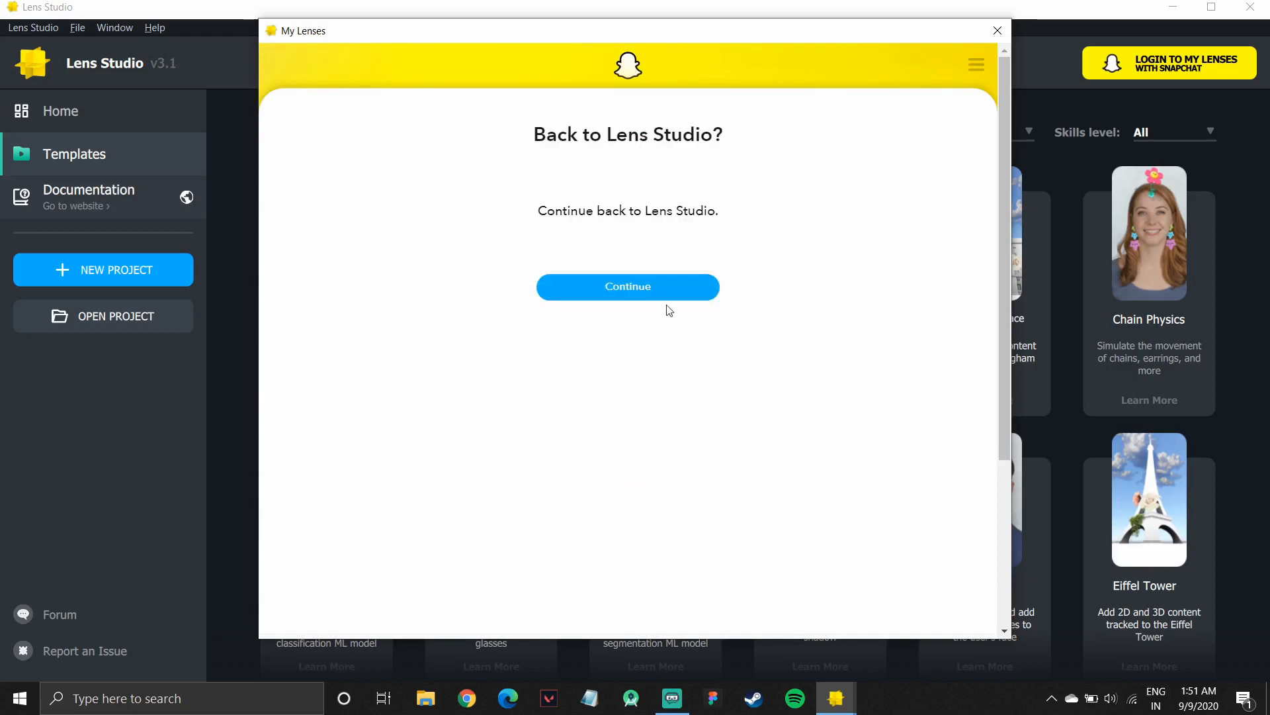
mouse_move(628, 287)
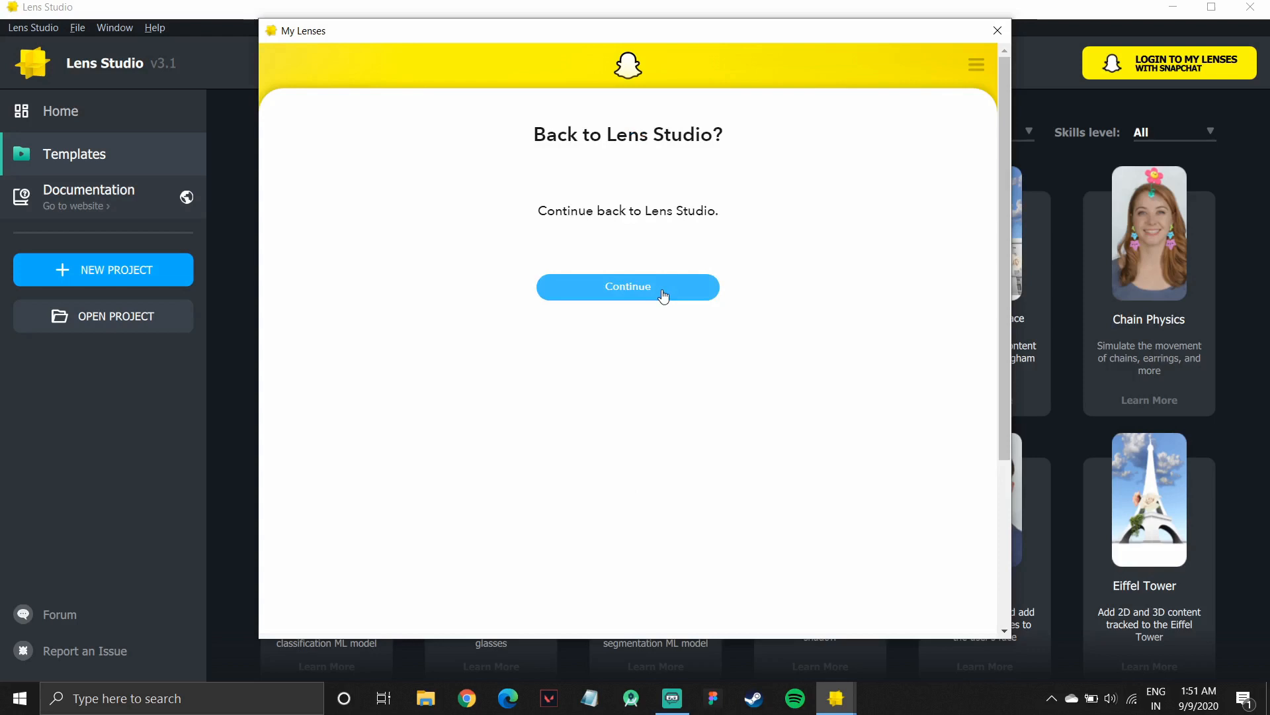
click(628, 286)
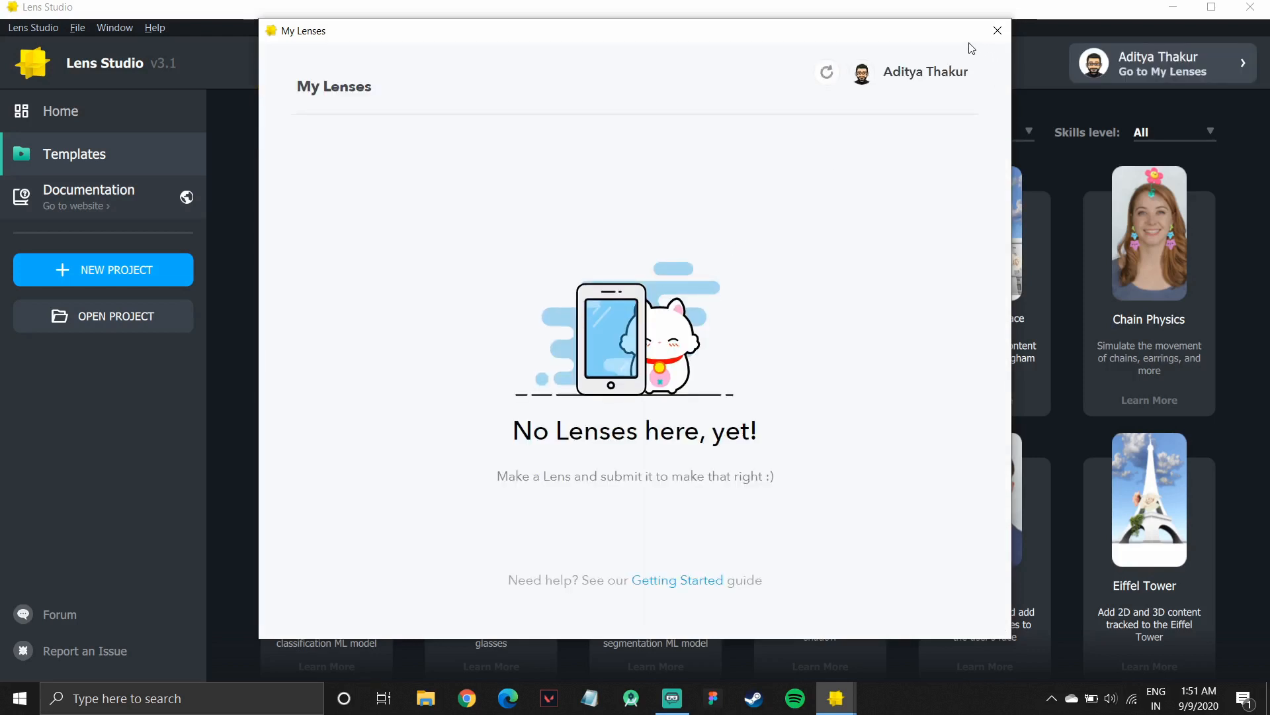
click(997, 31)
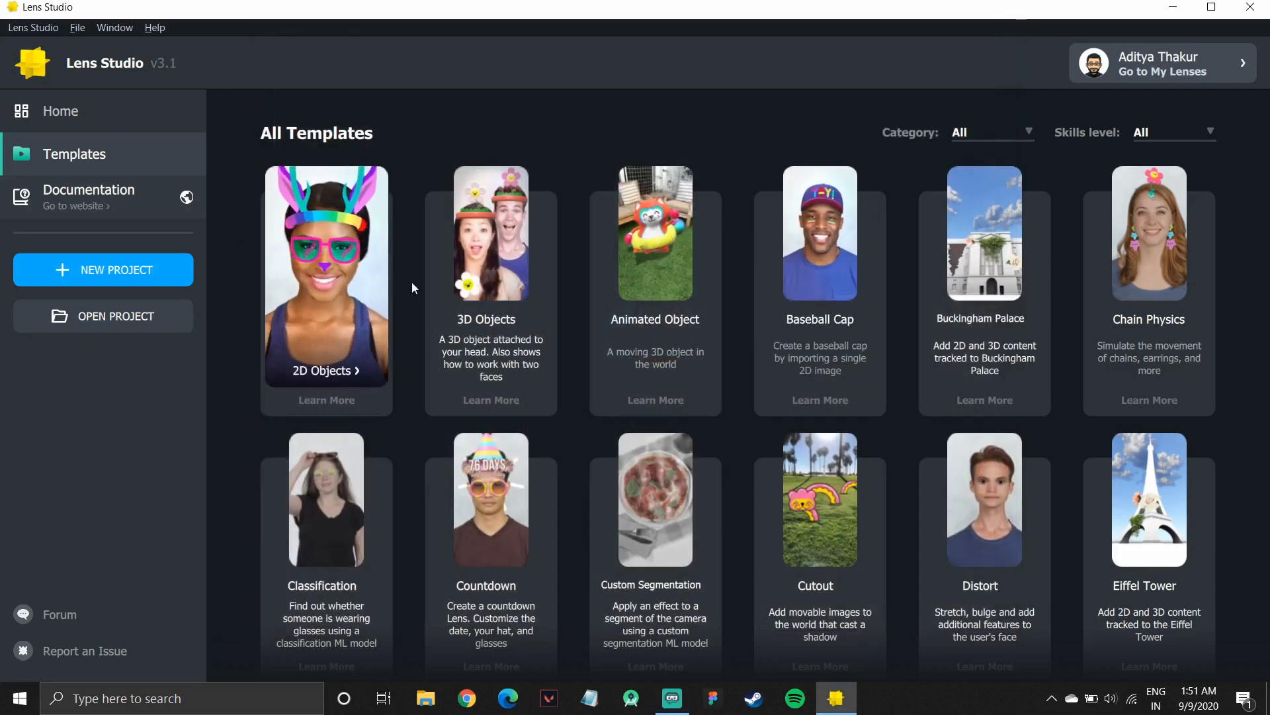
mouse_move(1148, 287)
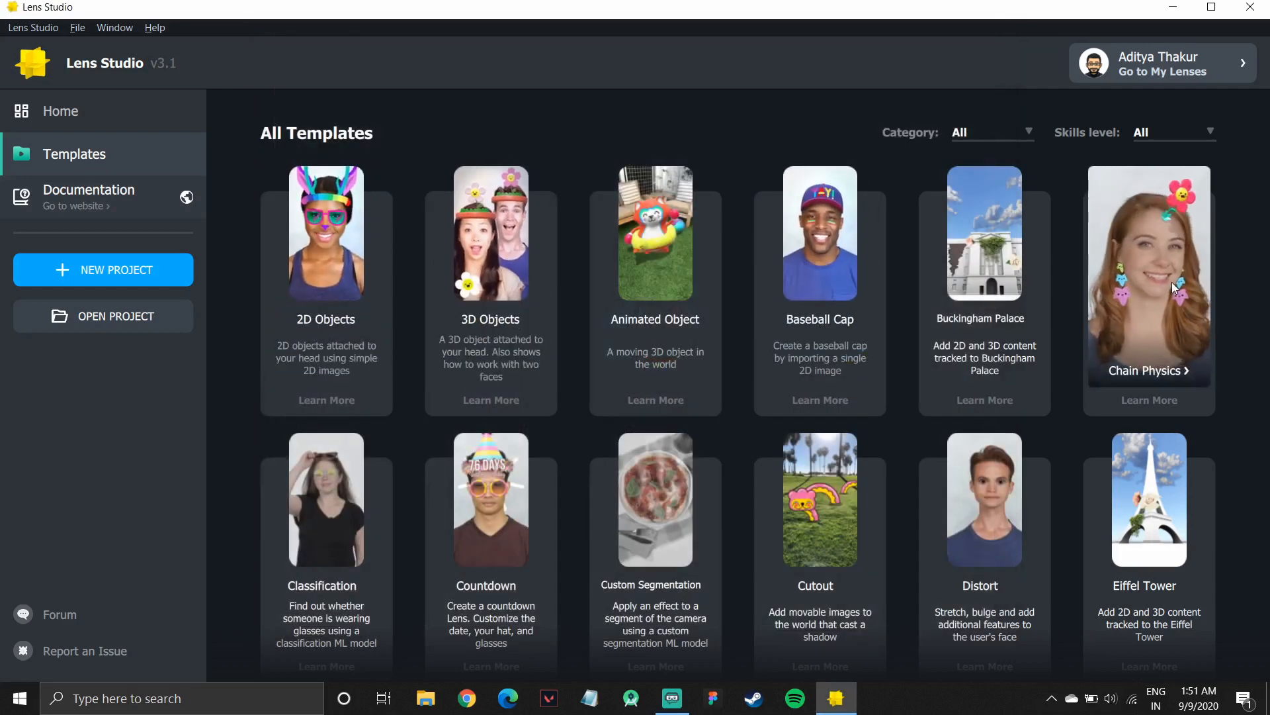
Visit the Home screen, then return to the templates gallery
click(61, 111)
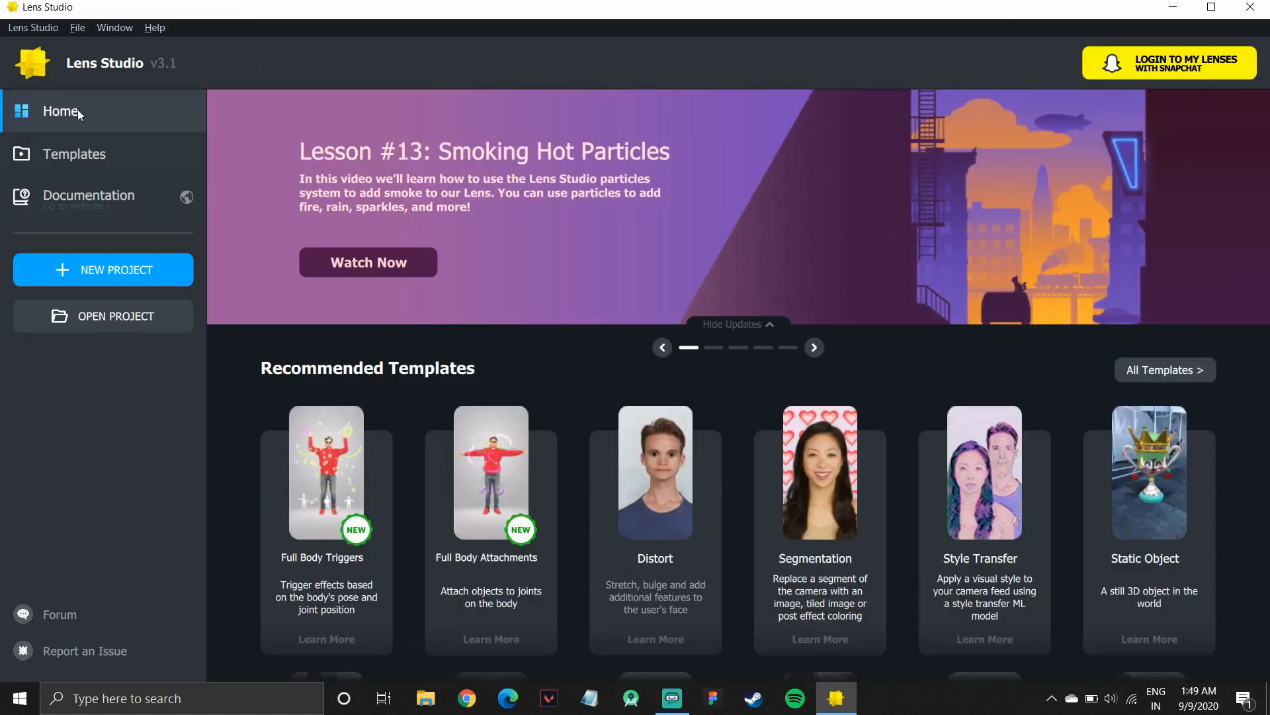
click(74, 154)
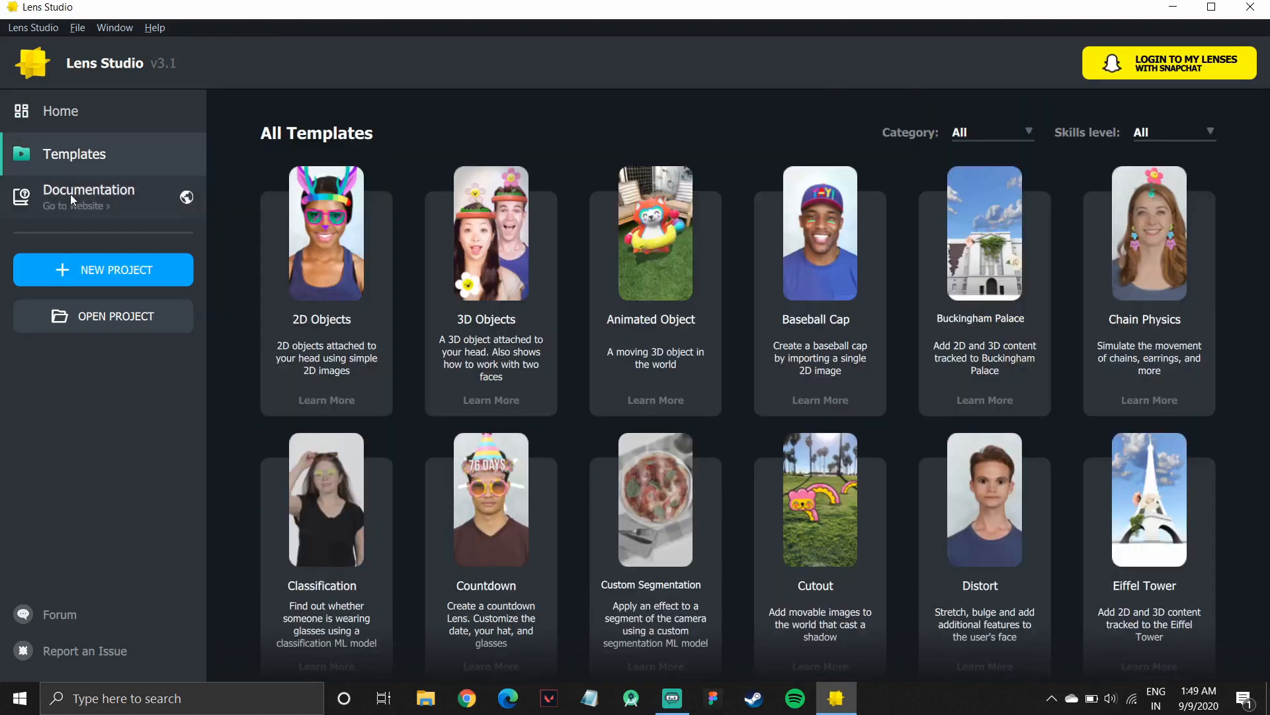
mouse_move(1038, 203)
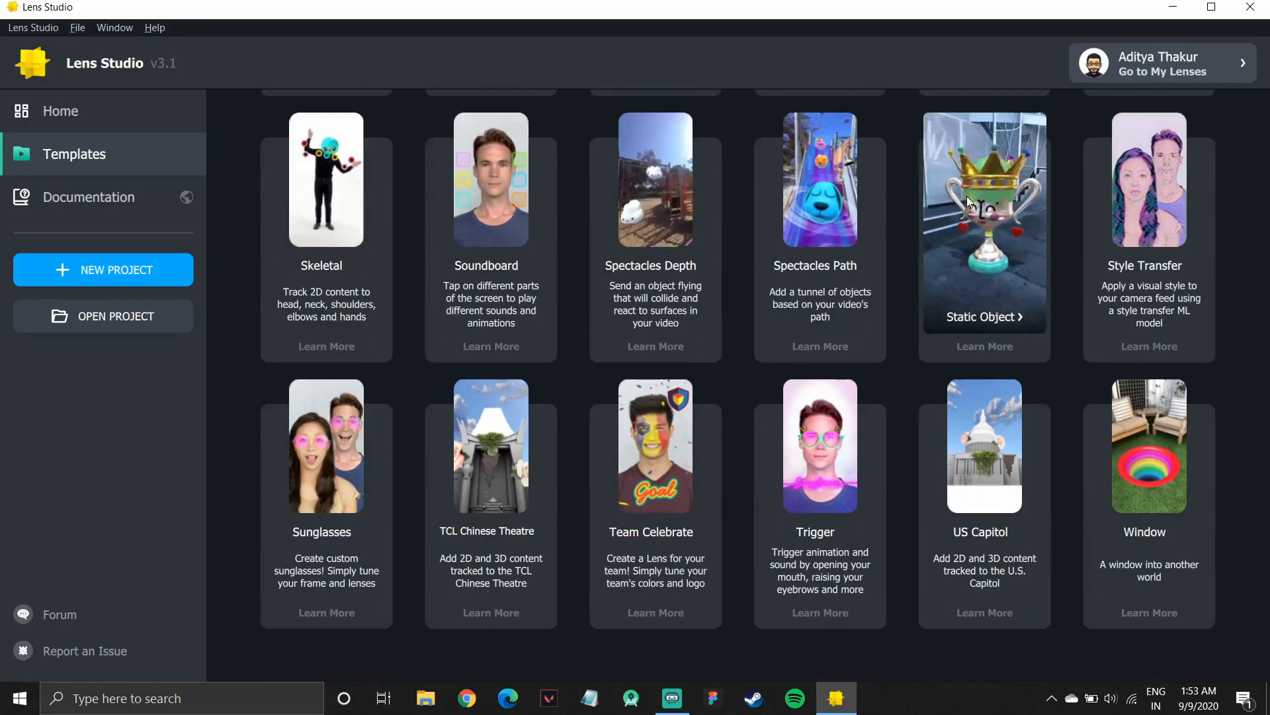
mouse_move(819, 445)
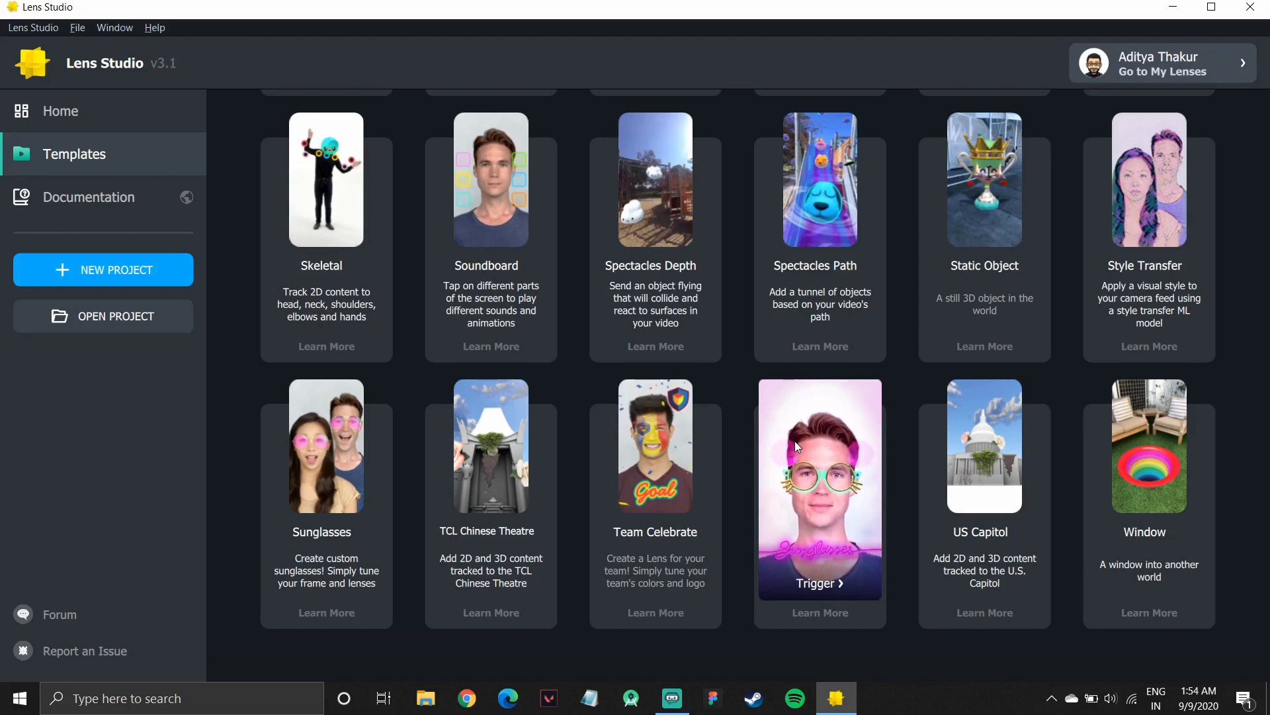
mouse_move(335, 462)
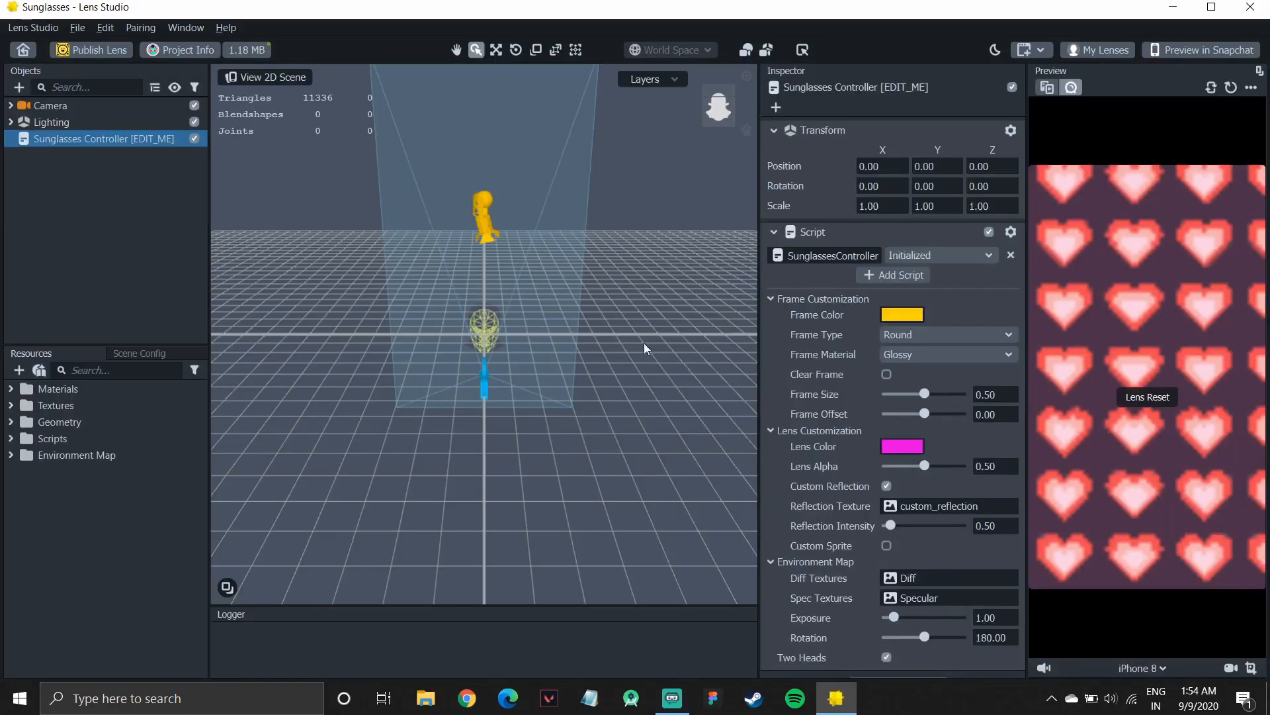
Select Sunglasses Controller [EDIT_ME] to show its frame and lens settings in the Inspector
click(1146, 397)
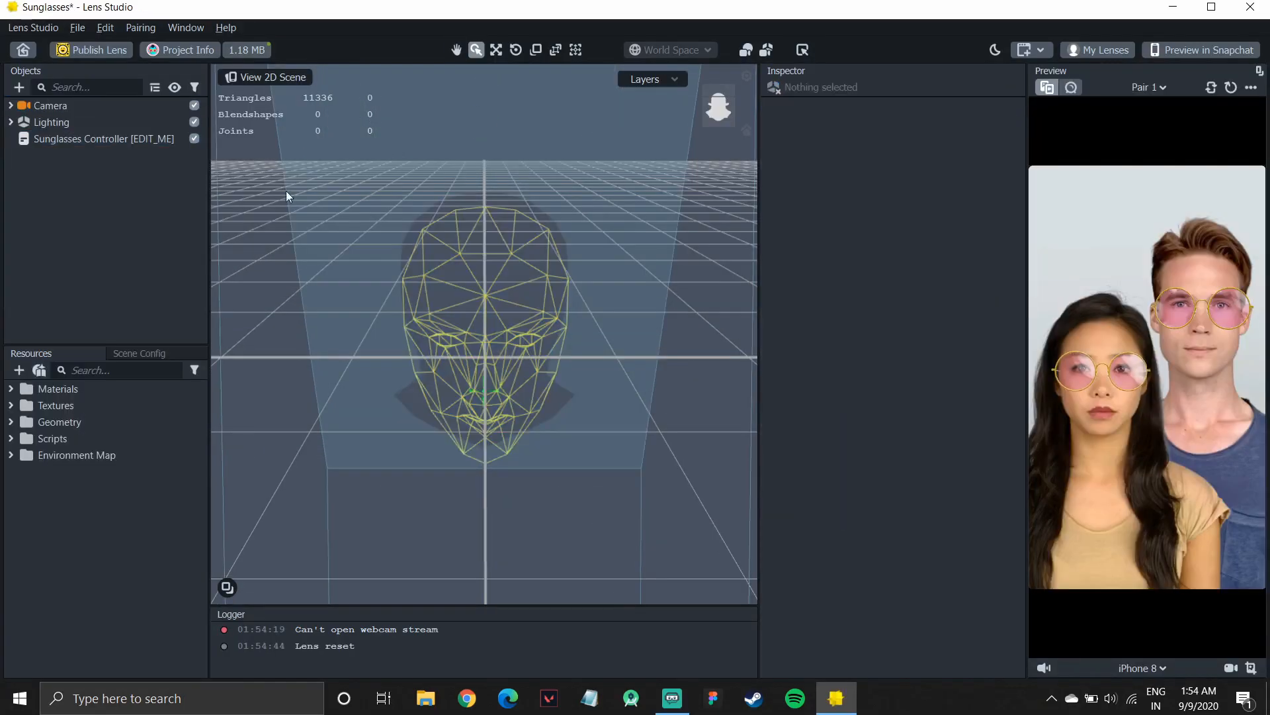
click(103, 139)
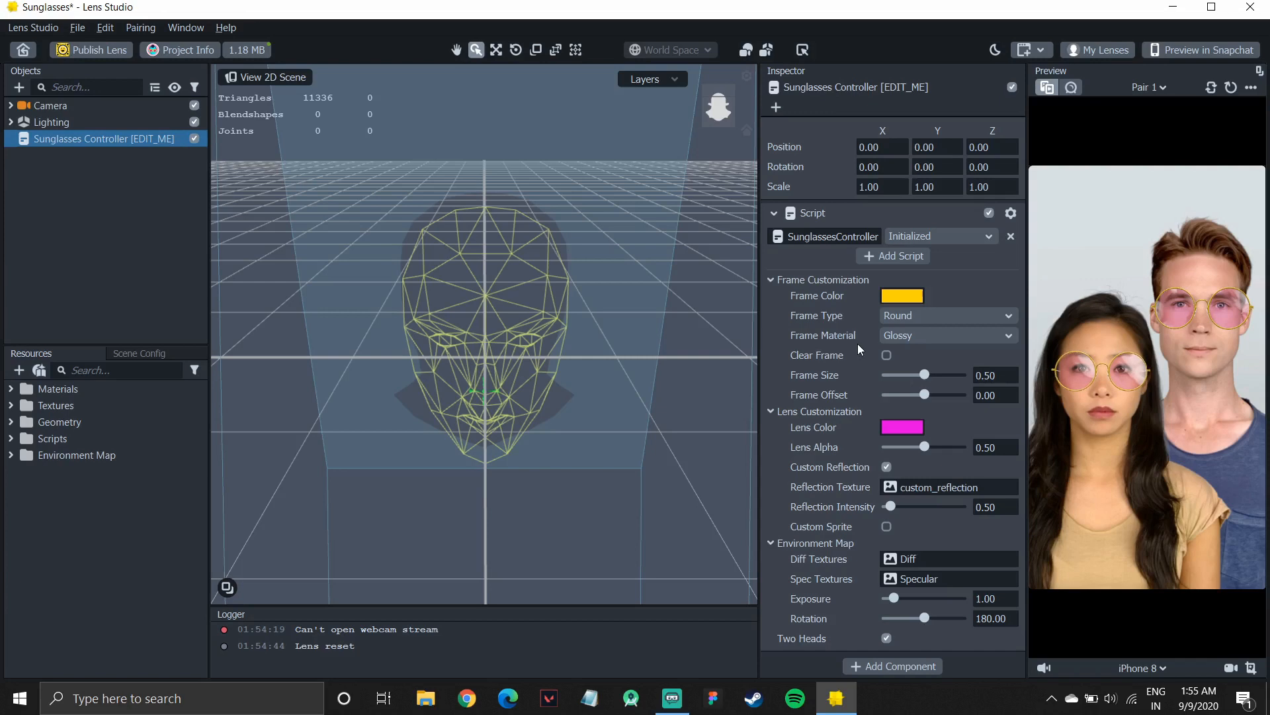
mouse_move(870, 322)
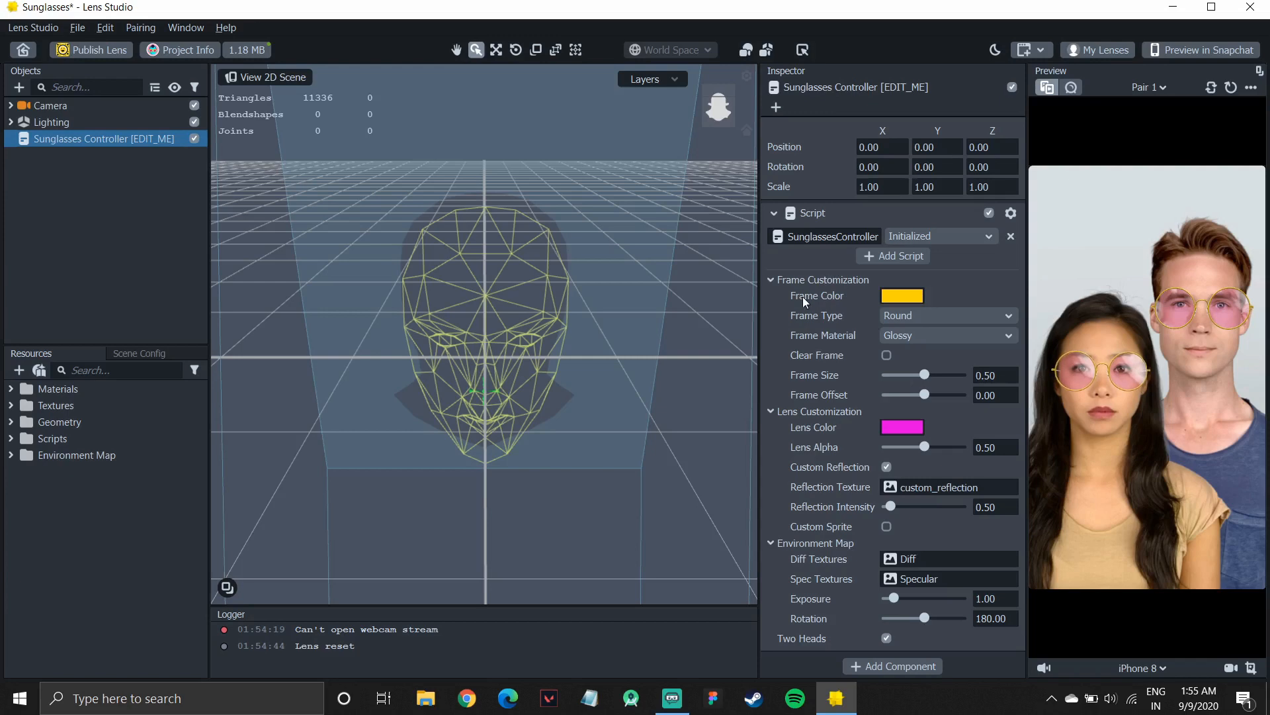
Try red, lavender and green frame colours before choosing very light blue #d0f5ff
click(902, 295)
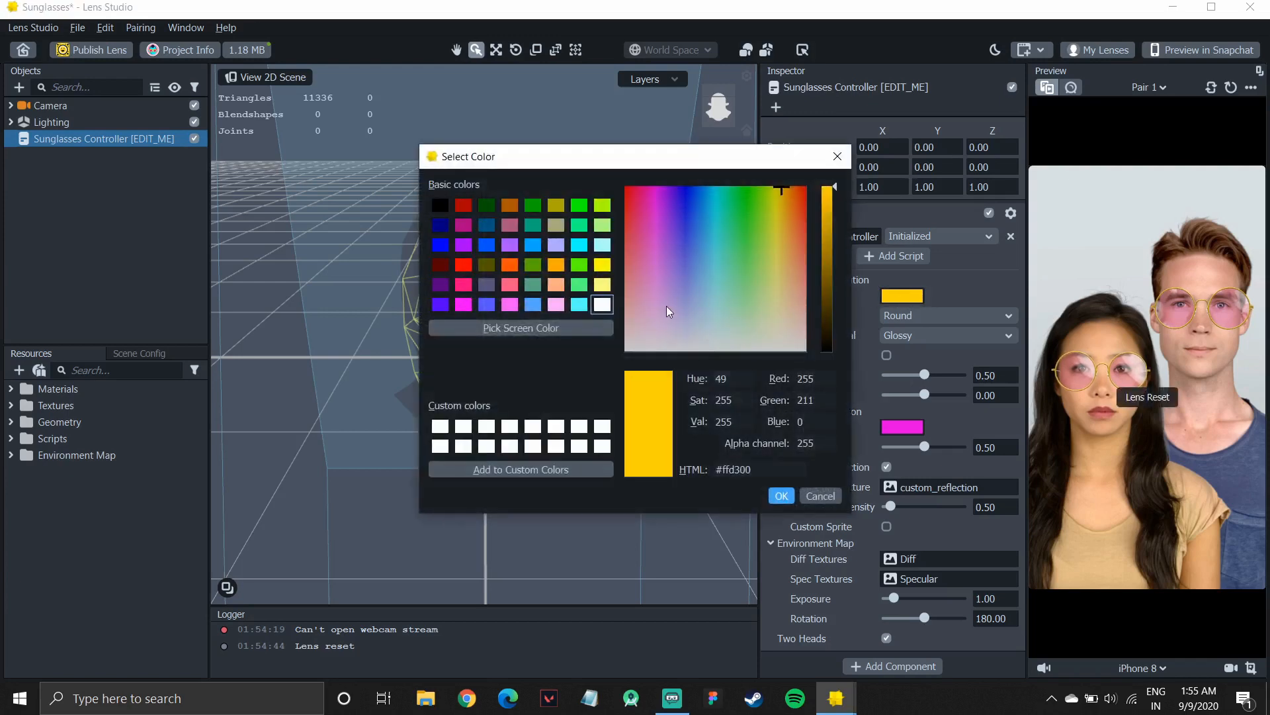
mouse_move(782, 197)
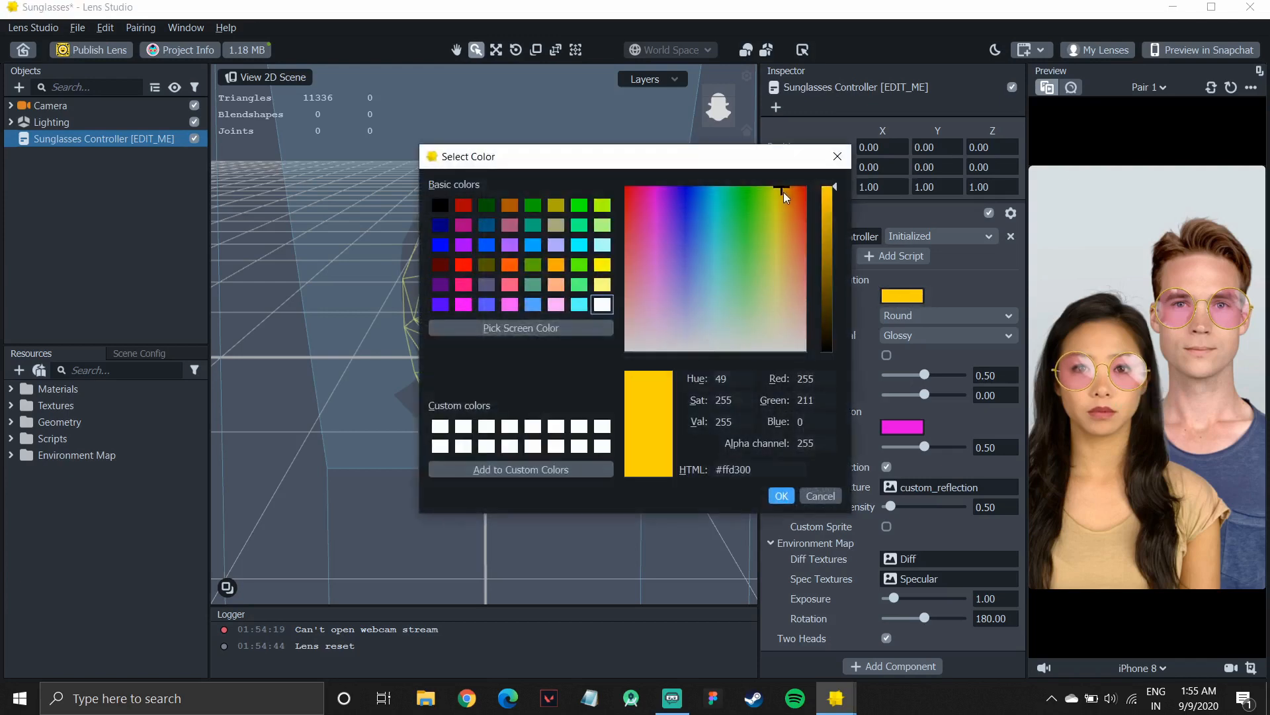
click(760, 292)
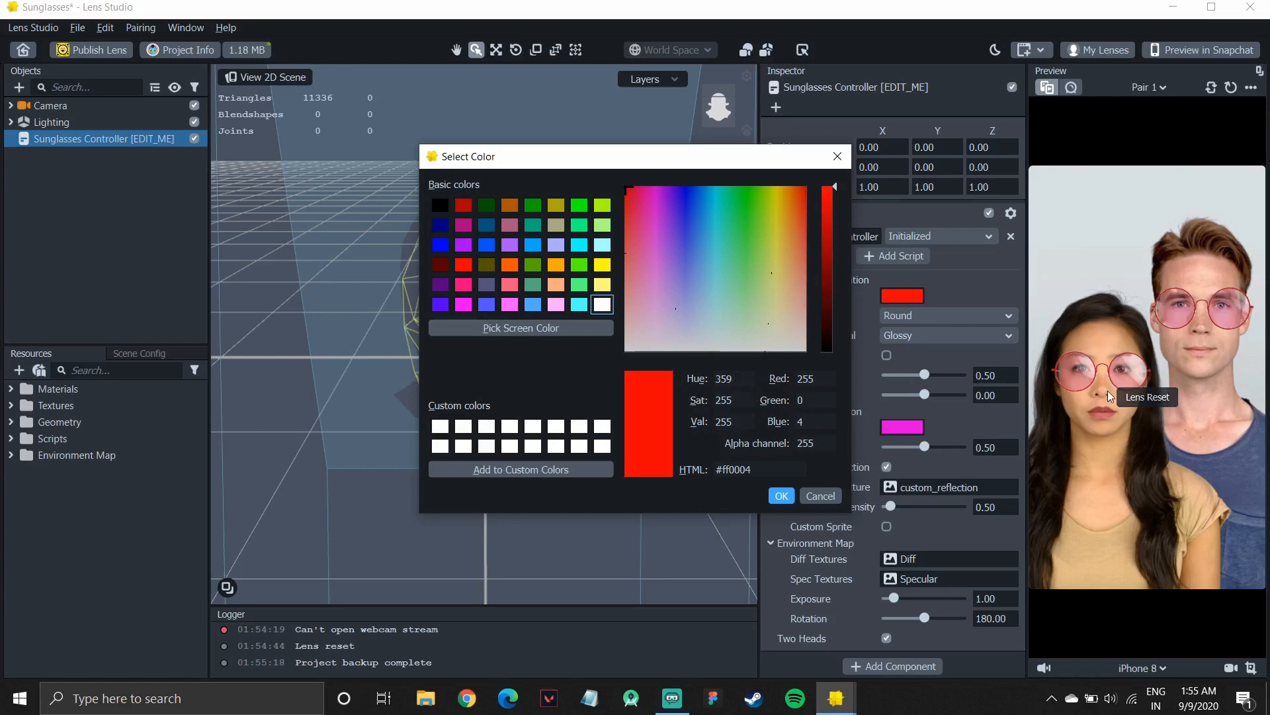
mouse_move(655, 227)
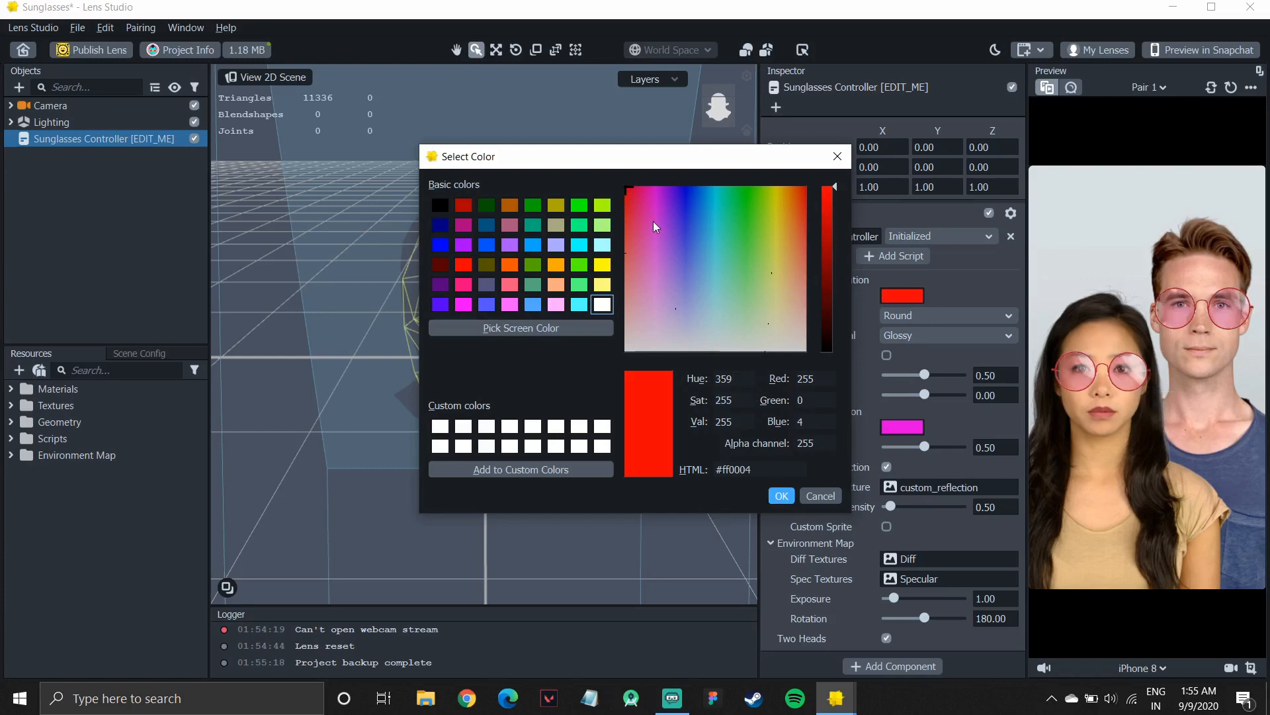
mouse_move(628, 189)
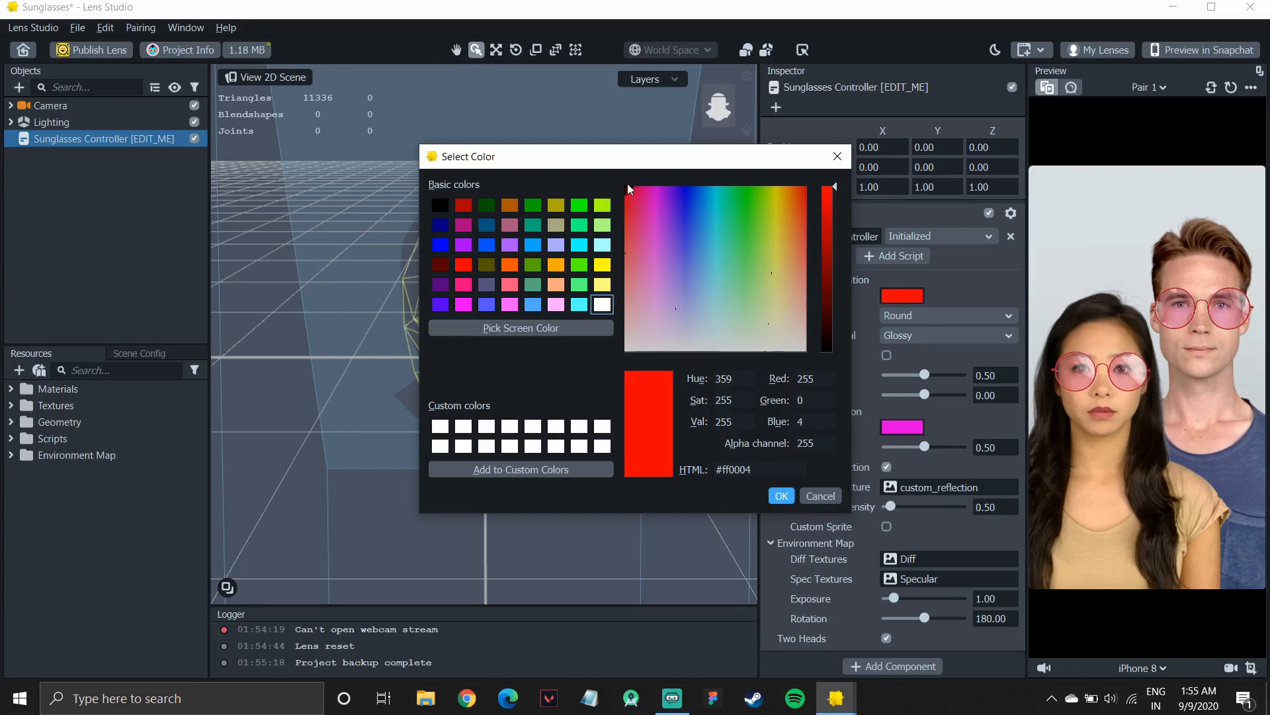
click(683, 278)
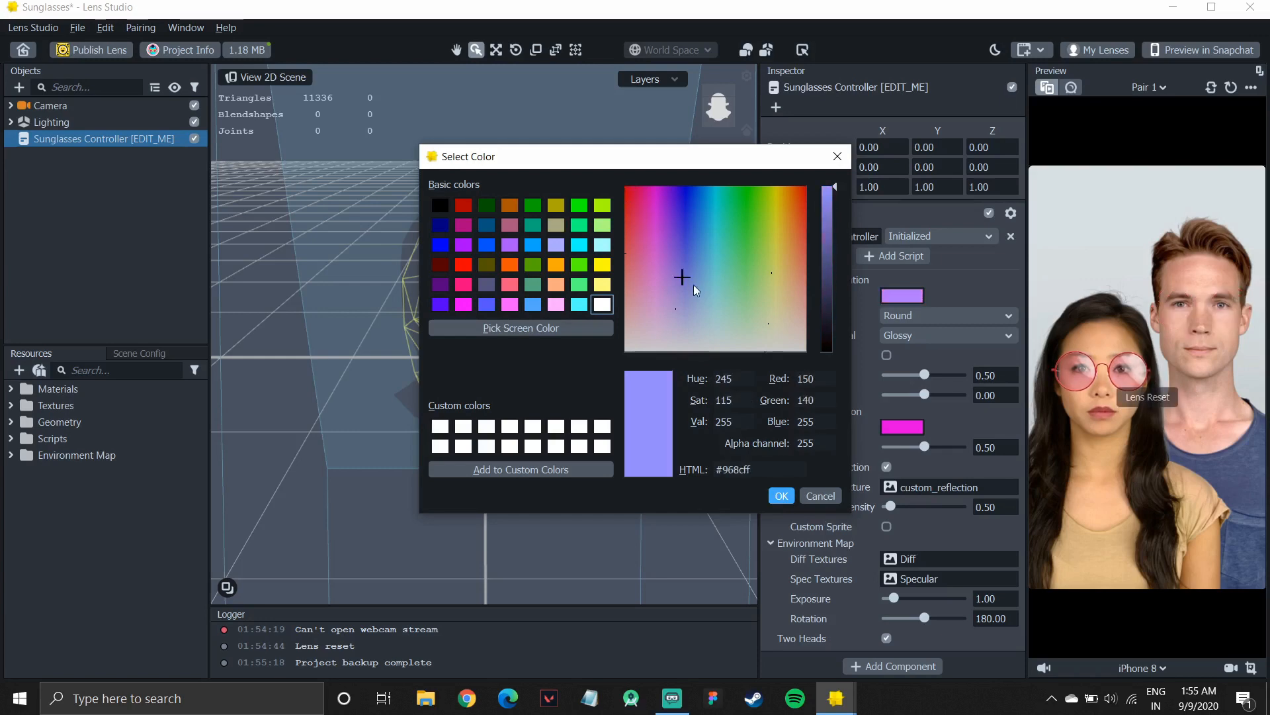
click(746, 300)
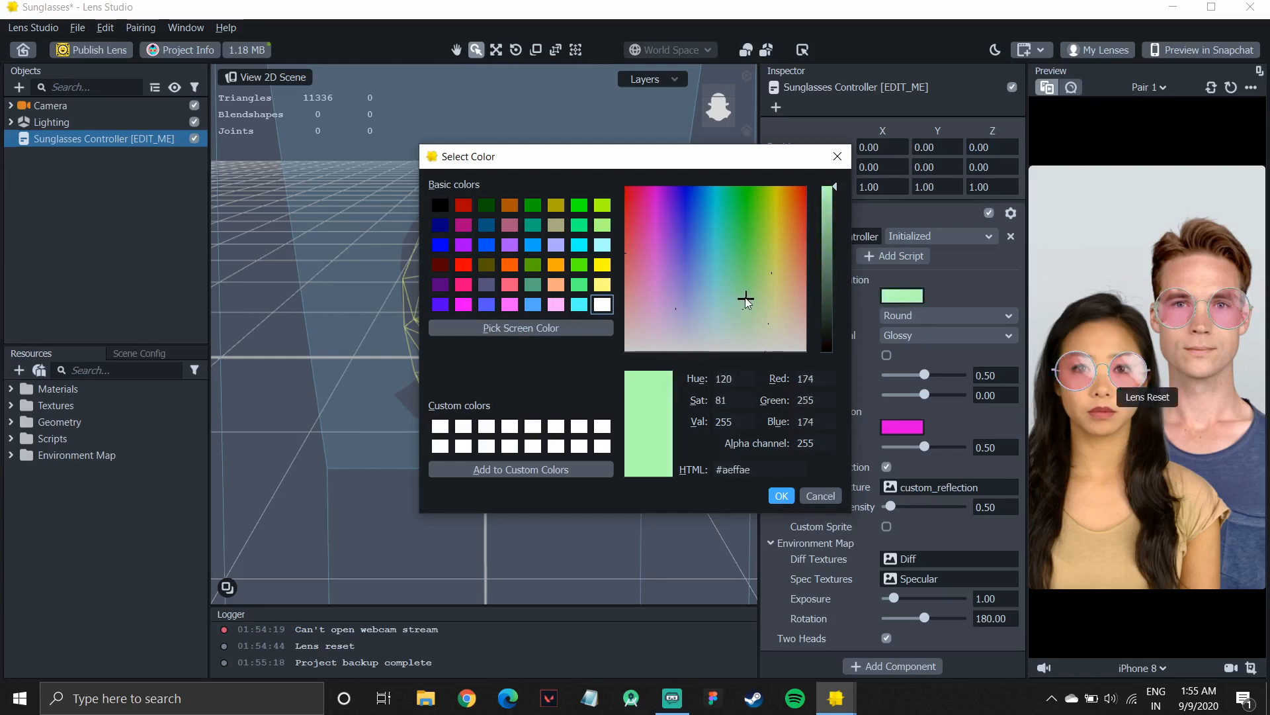
click(754, 237)
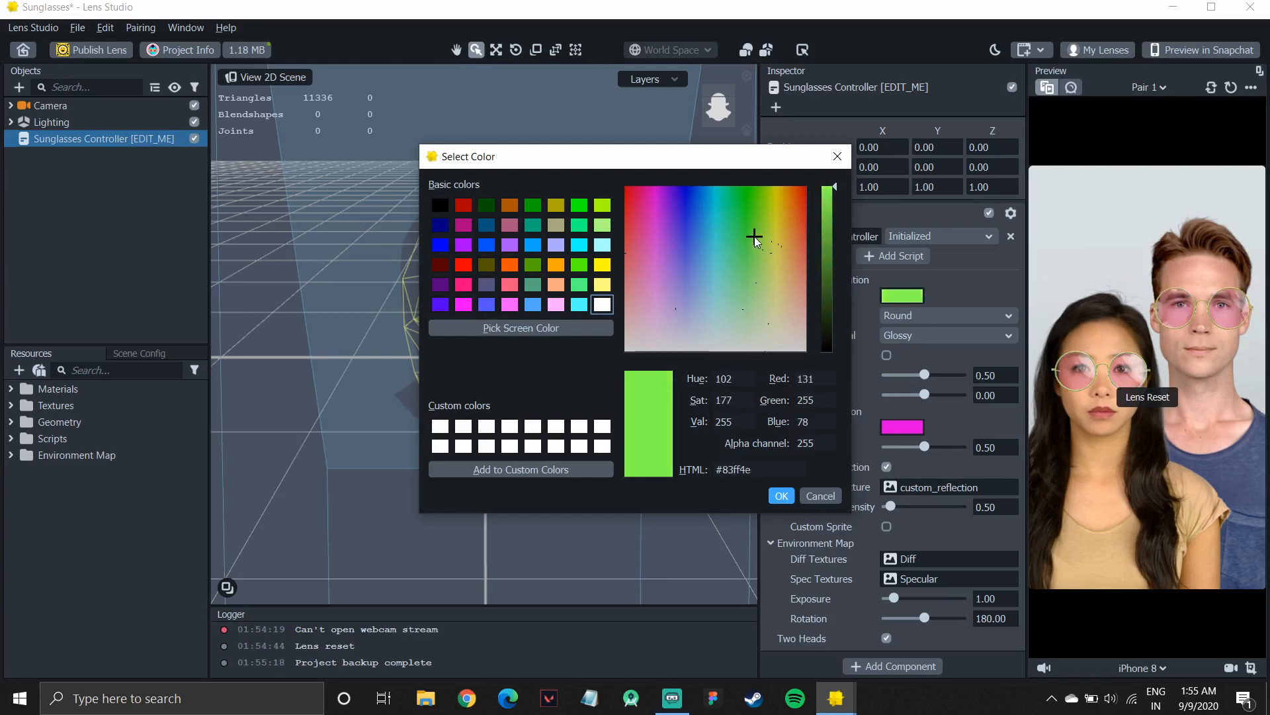
click(753, 286)
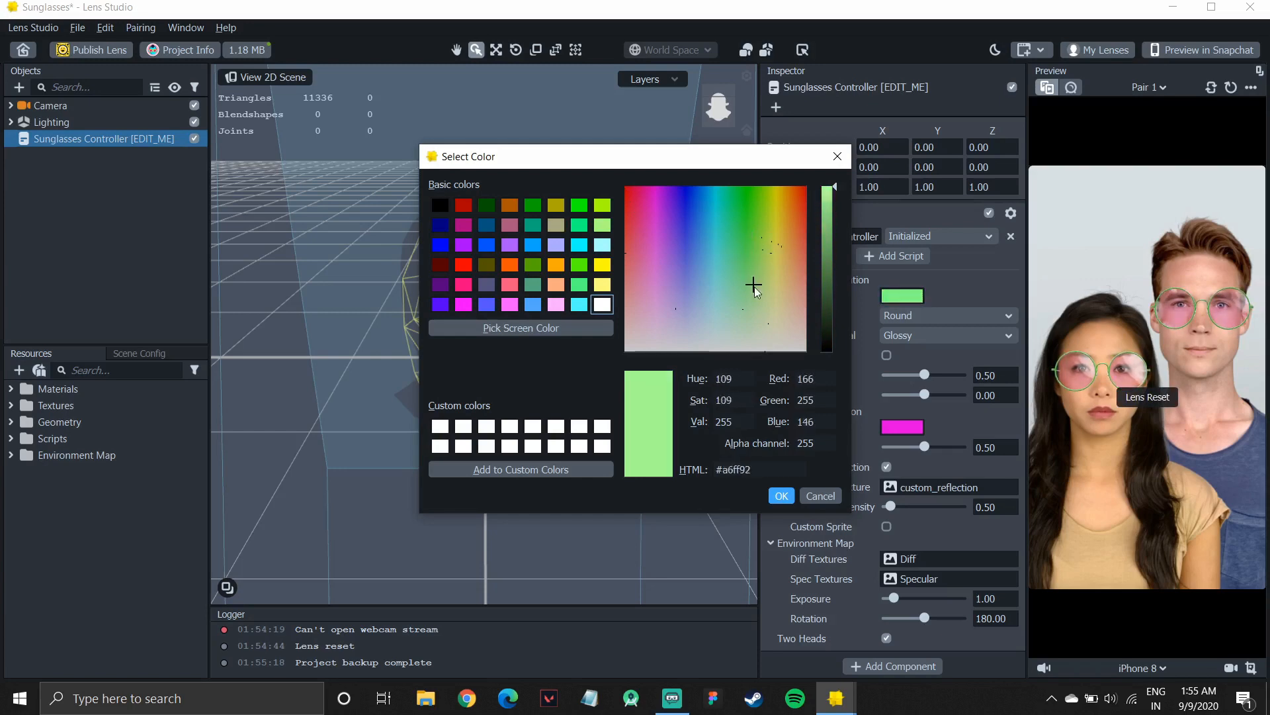
click(711, 322)
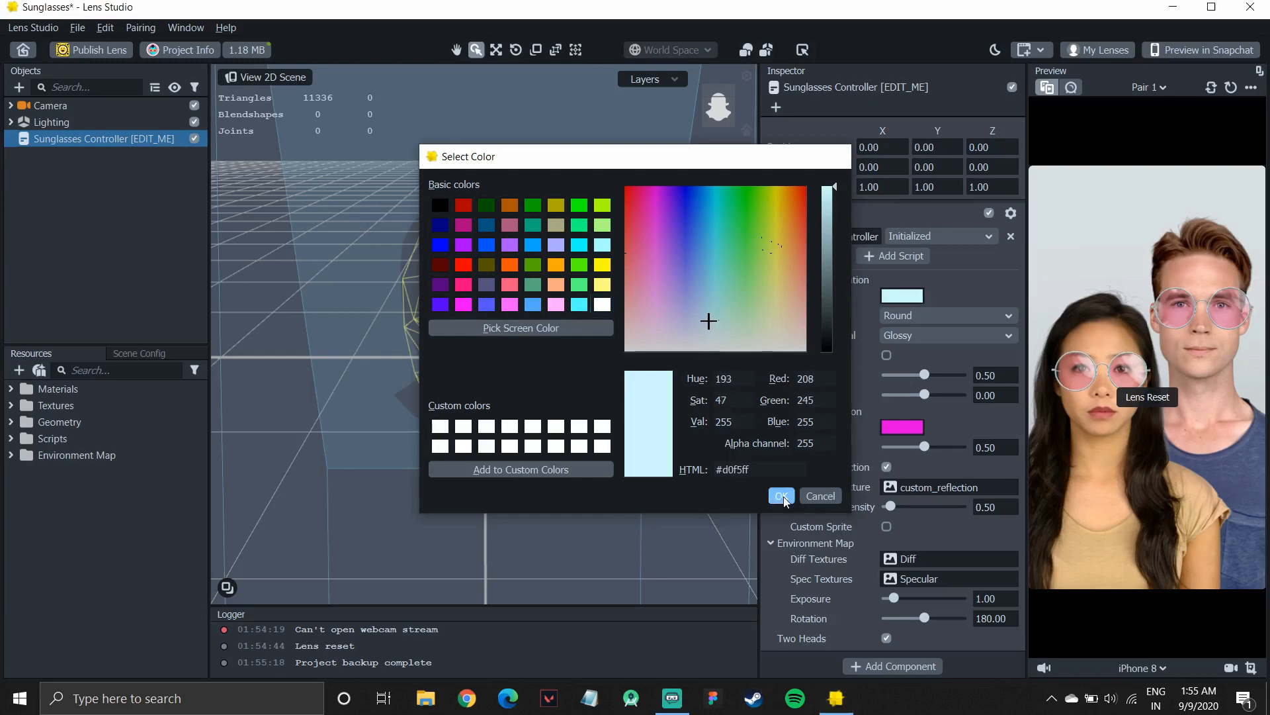
Confirm light blue, set Frame Type to Heart, Material to Matte, and enable Clear Frame
click(780, 495)
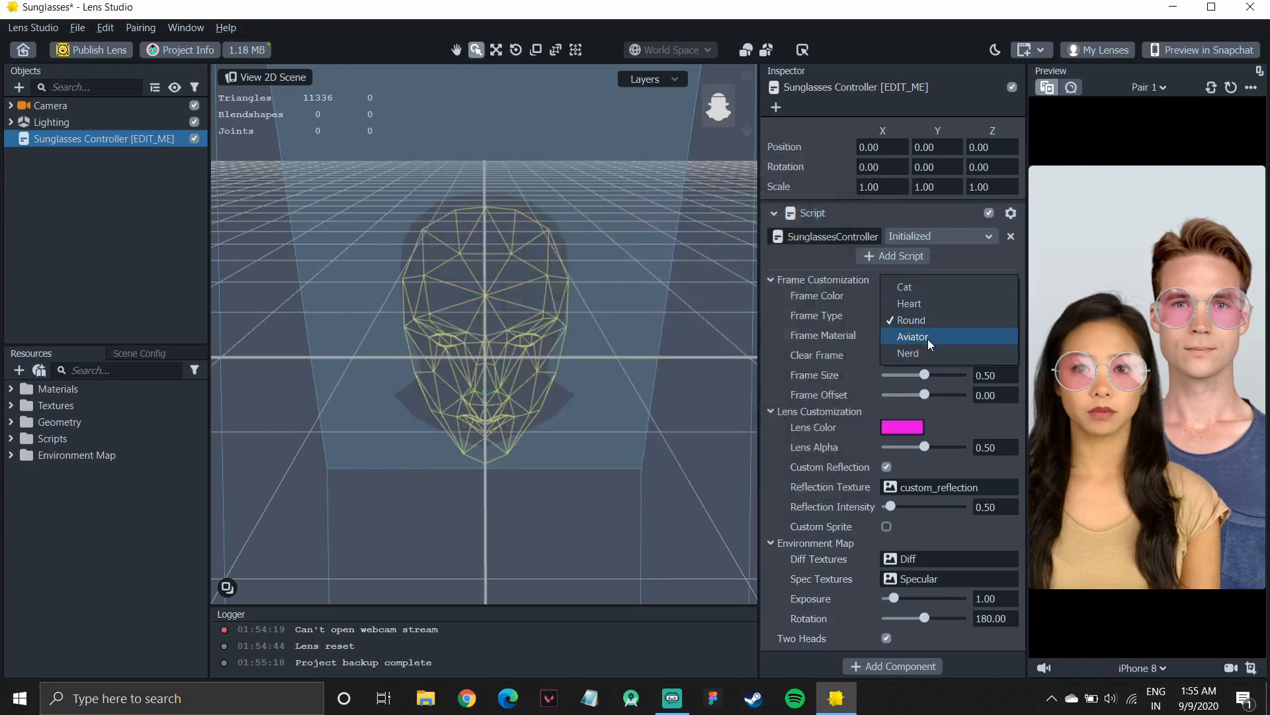
click(913, 337)
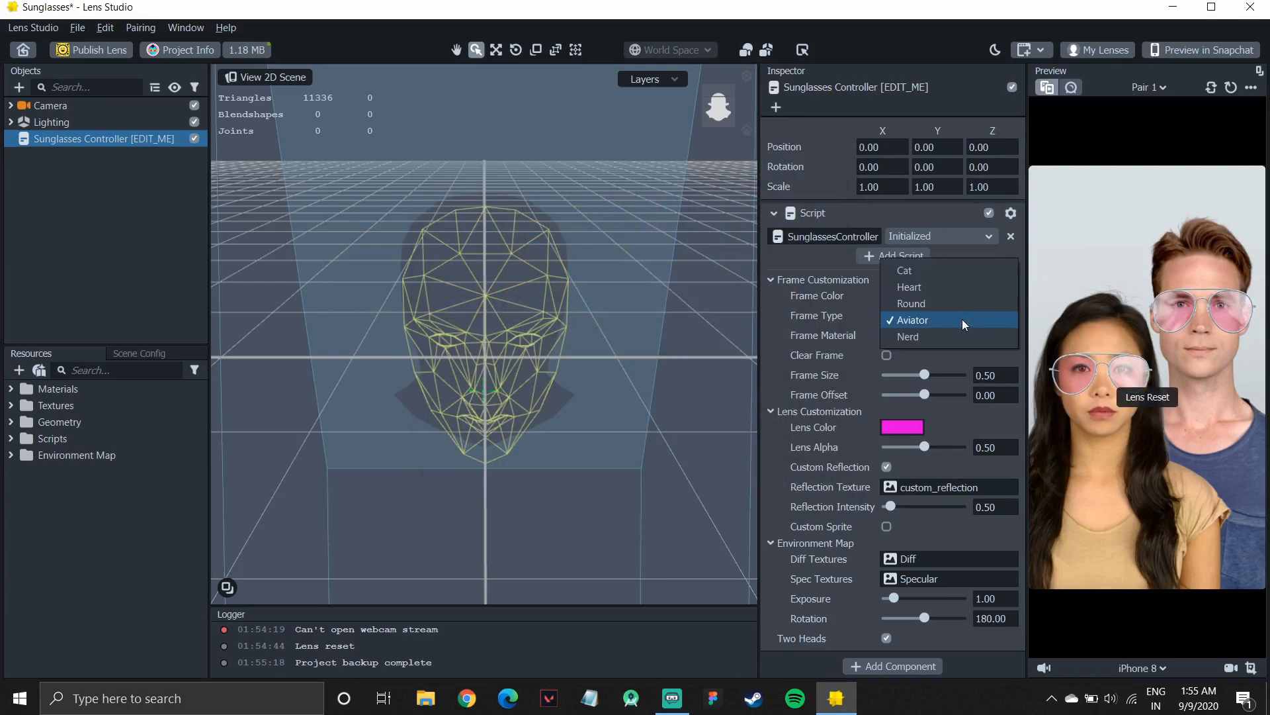
click(909, 287)
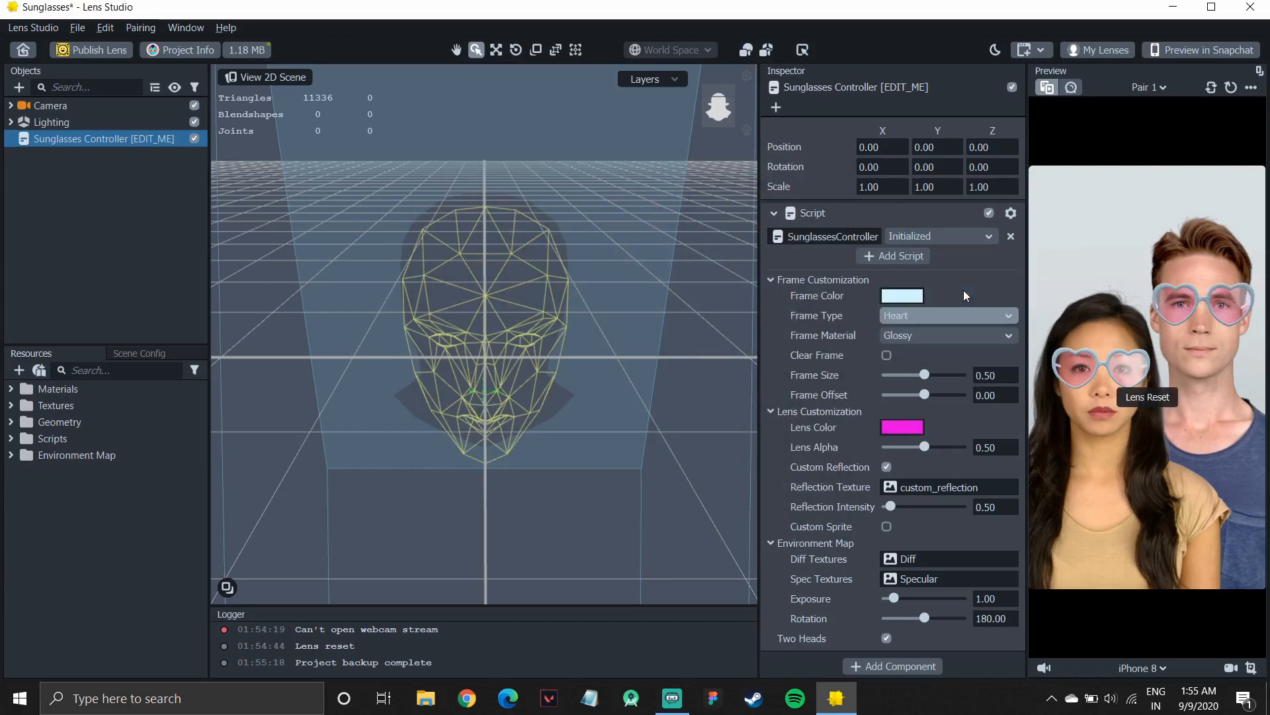
click(946, 335)
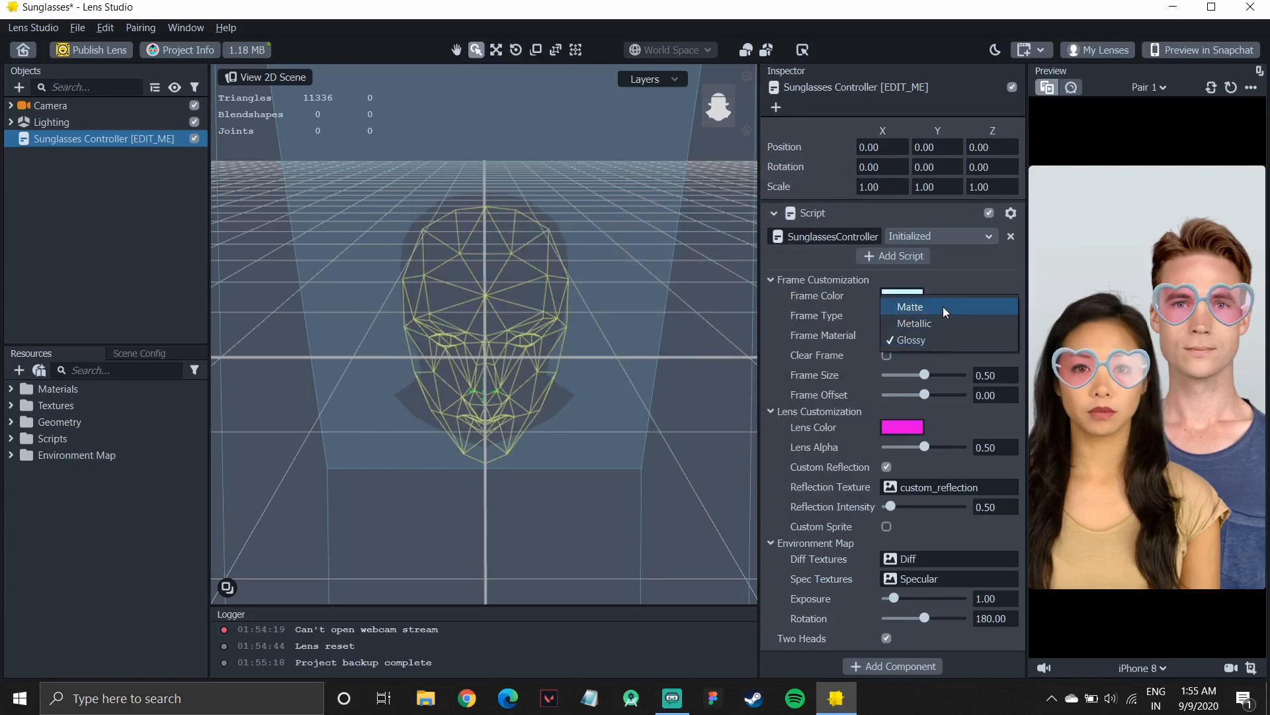
click(909, 306)
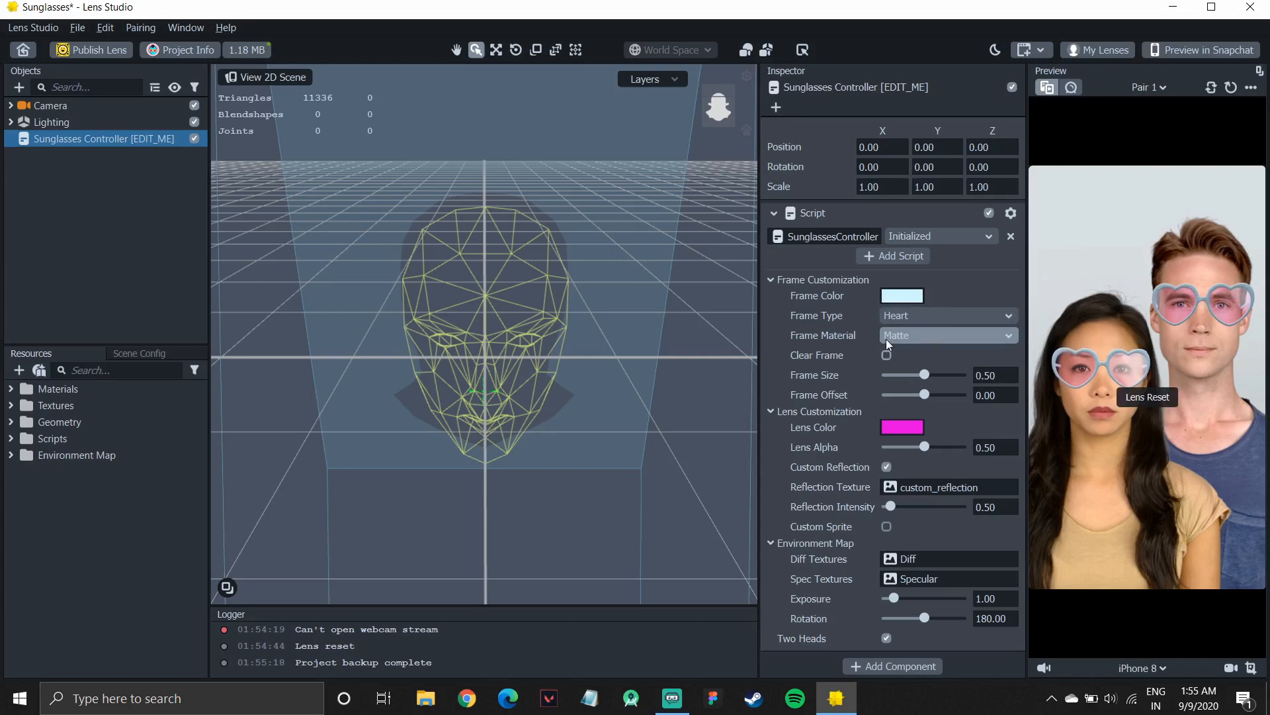
click(886, 355)
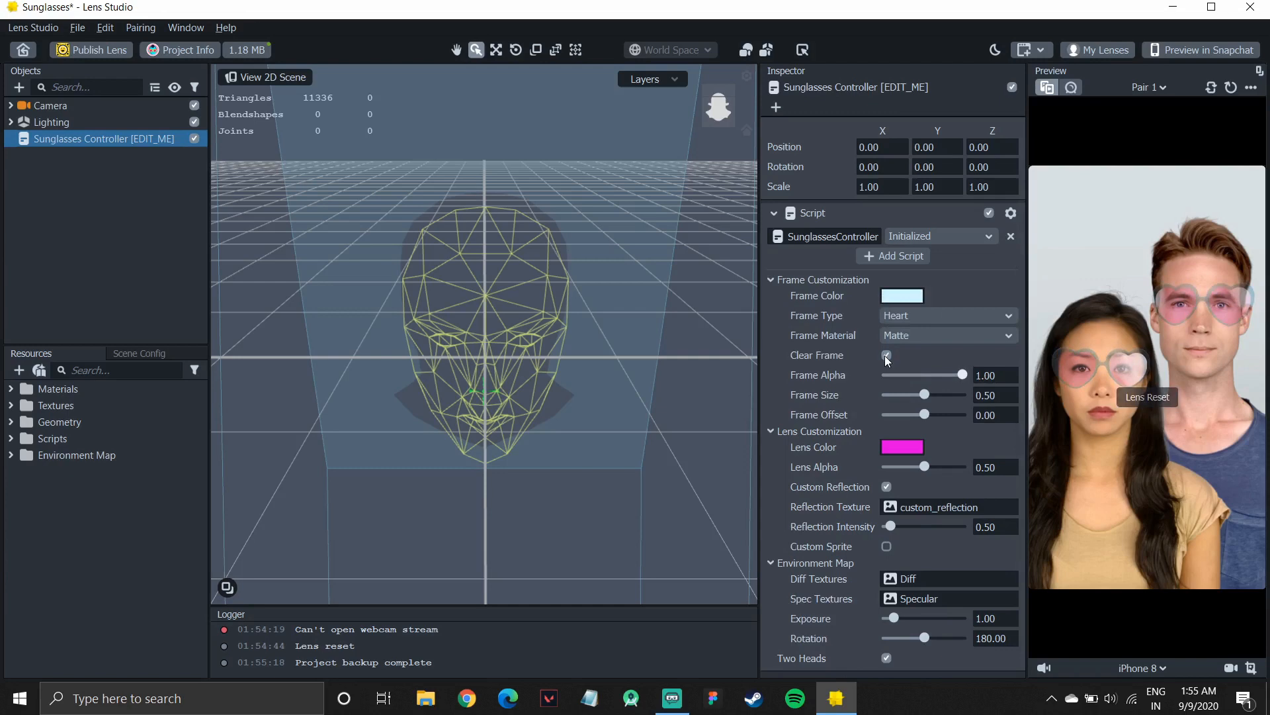
Turn Clear Frame back off and adjust the heart frames to size 0.38, offset 0.00
click(887, 355)
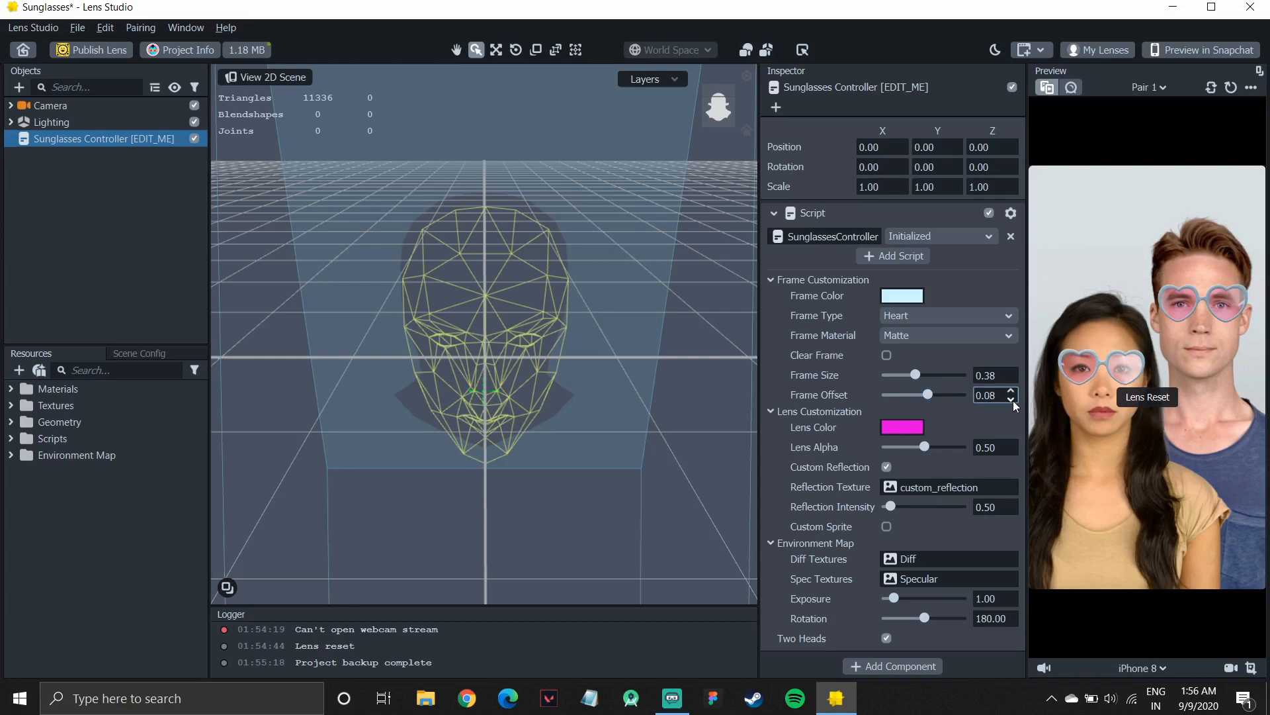
click(1011, 398)
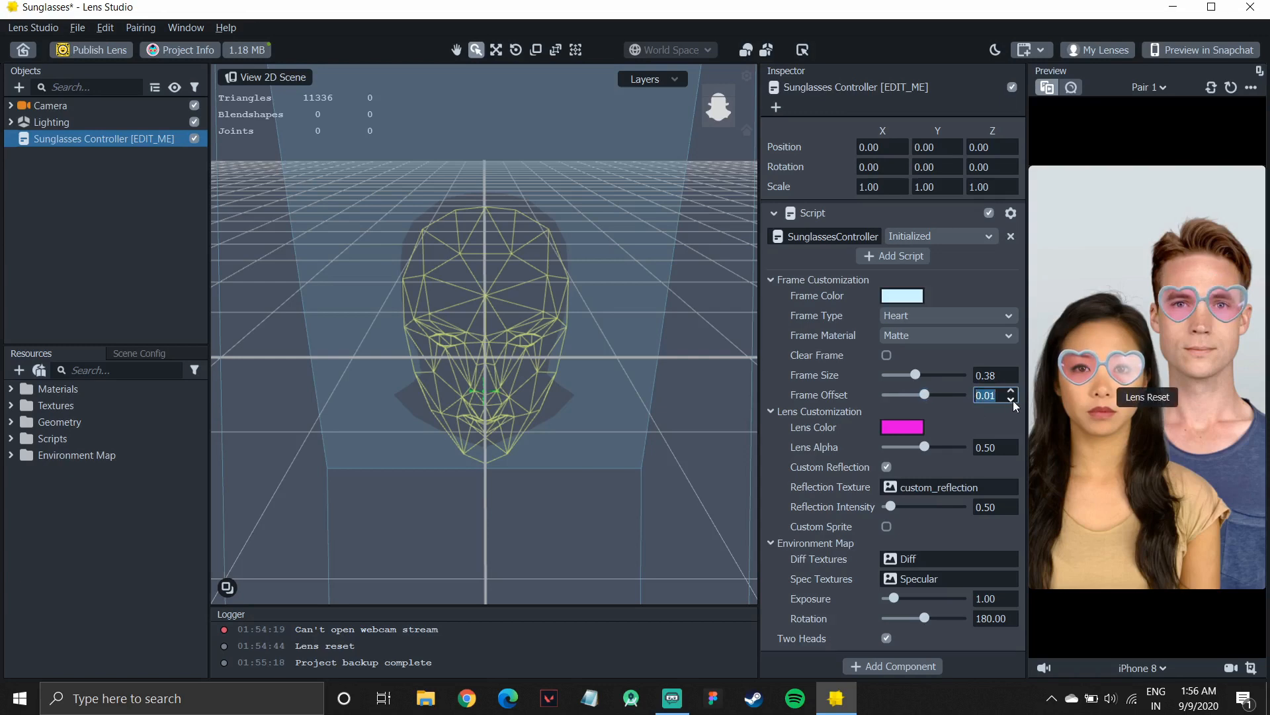
click(1010, 399)
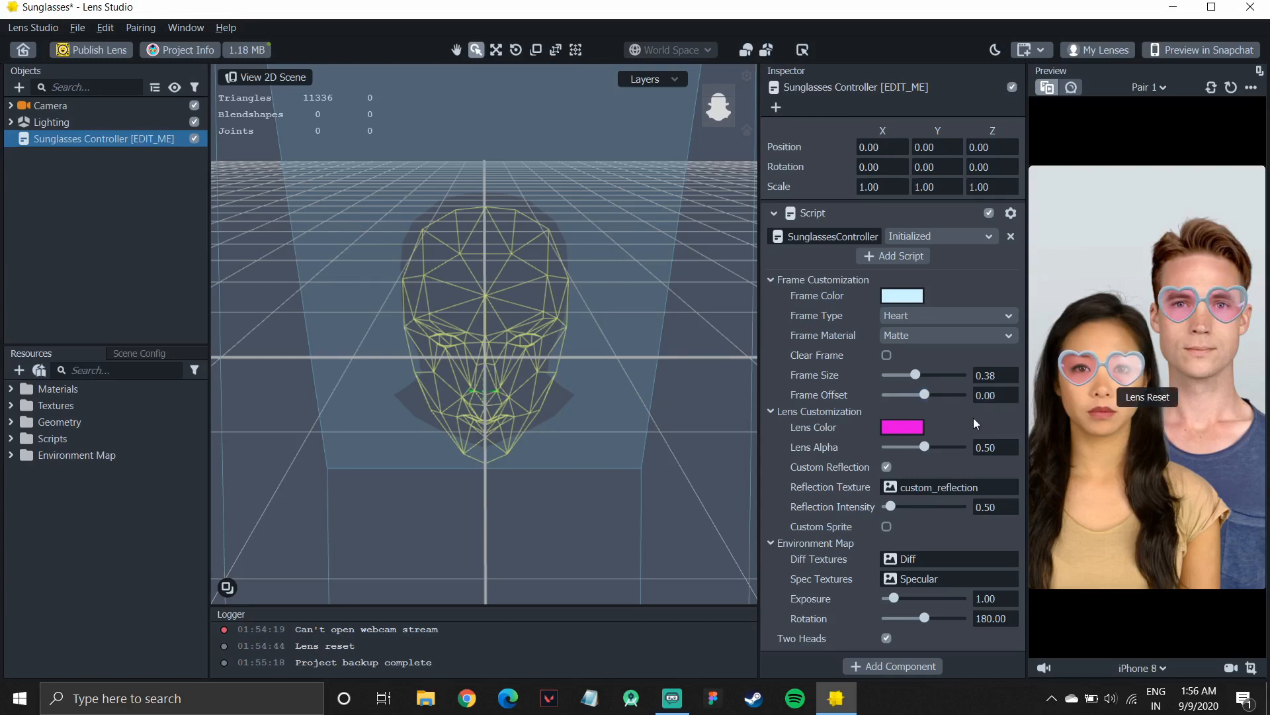
Change the sunglasses' lens colour from pink to pure red in the colour picker
click(902, 427)
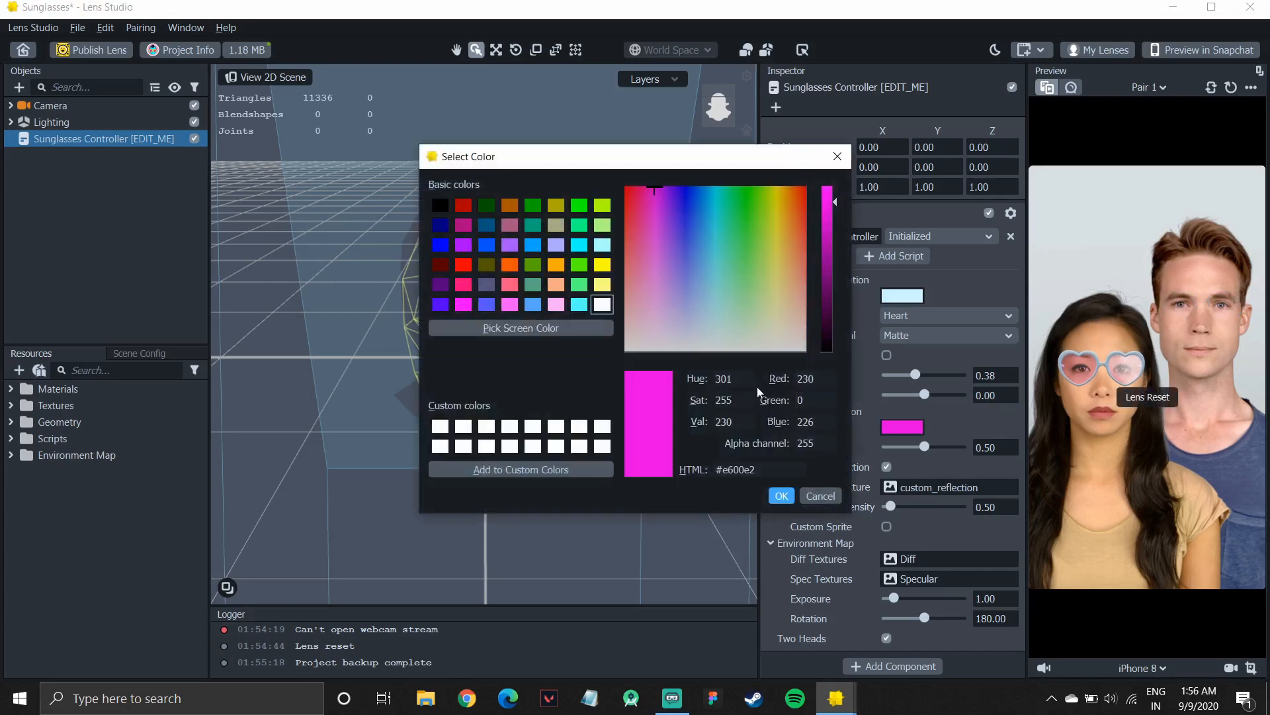
click(652, 195)
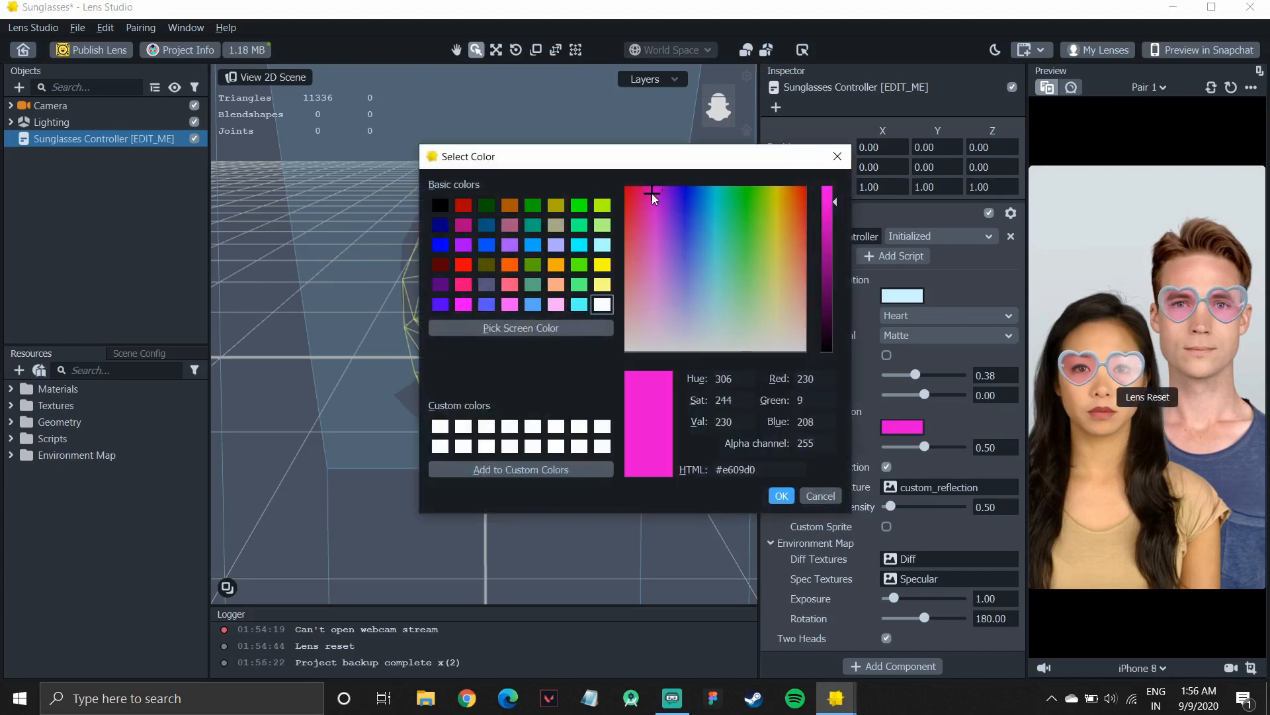
click(638, 196)
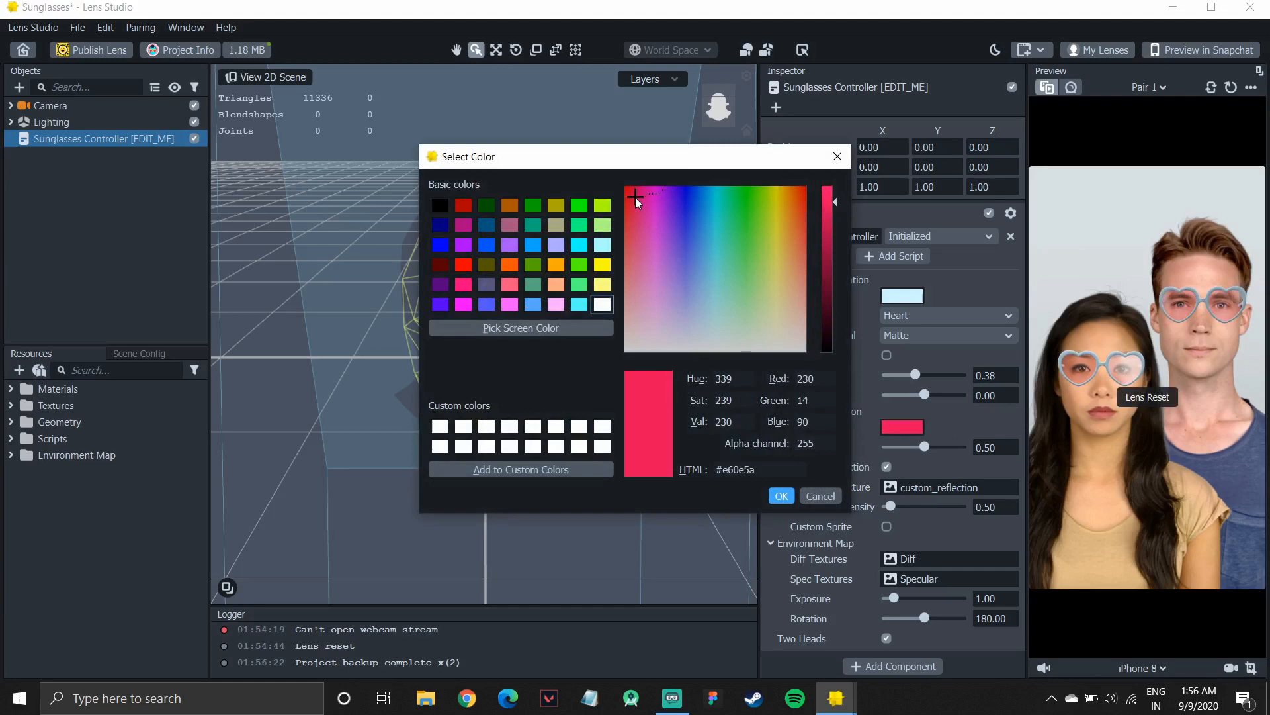
click(628, 195)
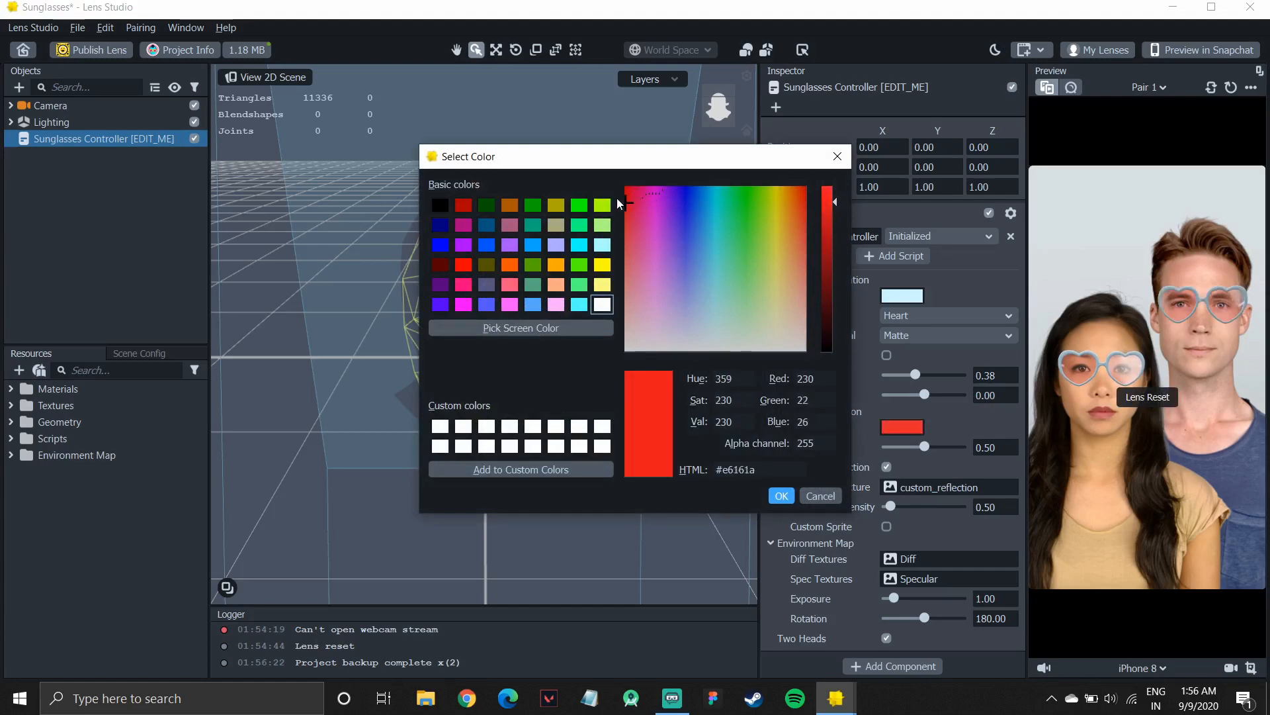
click(628, 191)
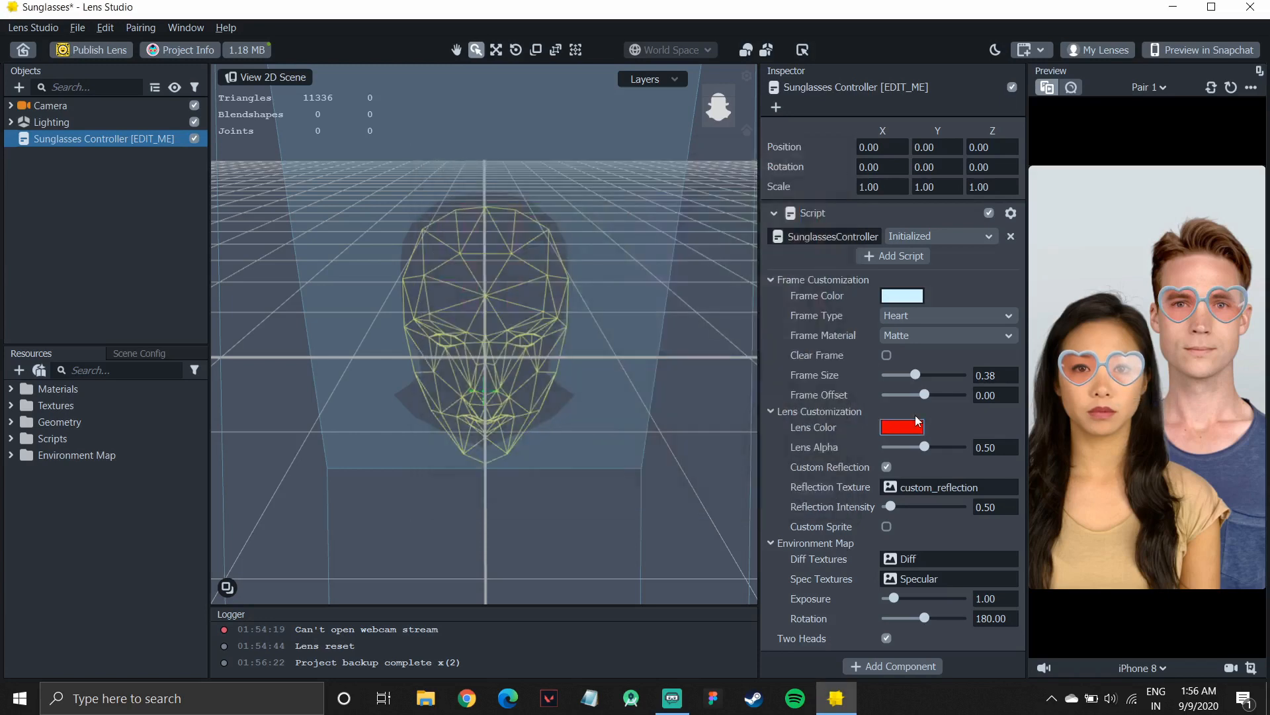
mouse_move(917, 422)
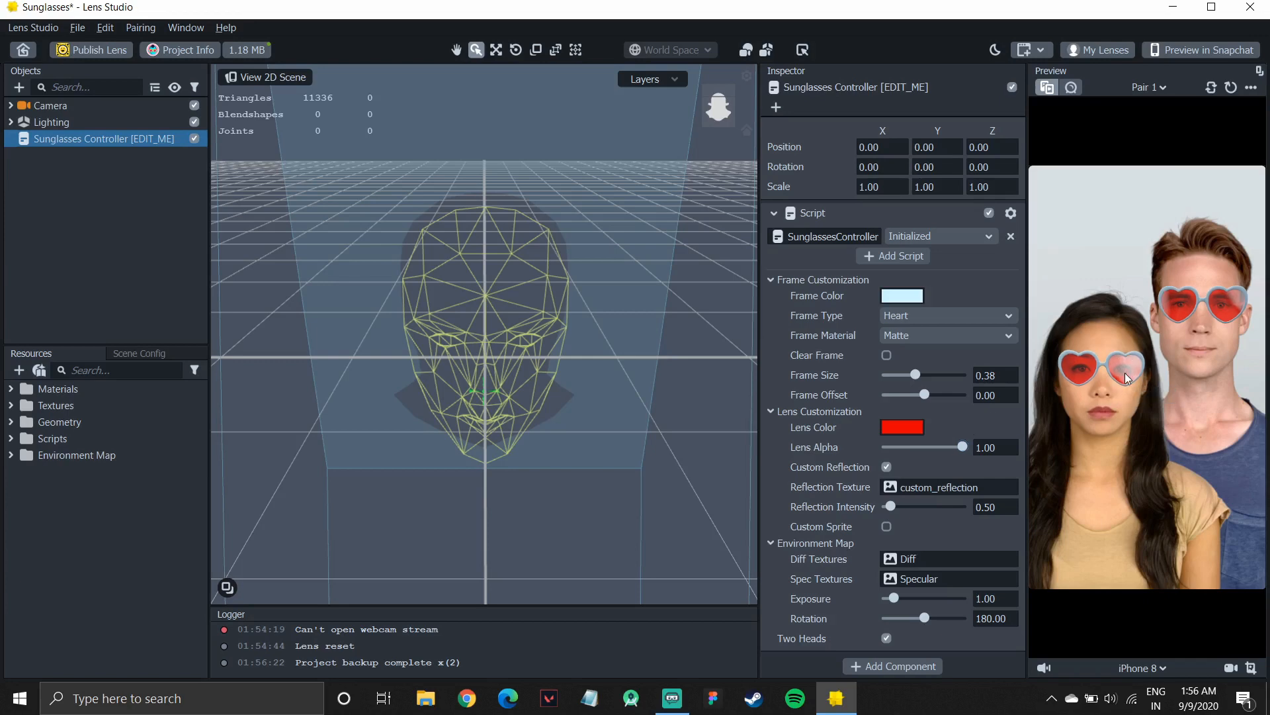
mouse_move(830, 567)
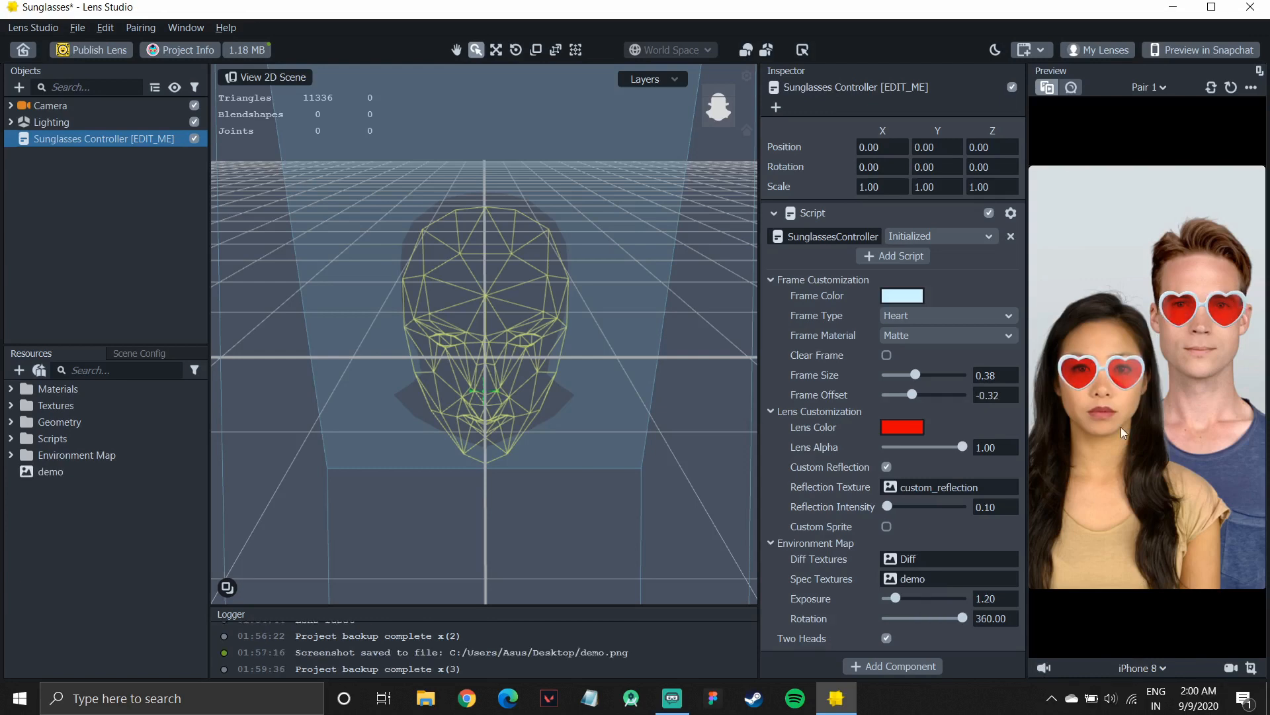
In Project Info, choose the Open Mouth preview video for the lens
click(178, 49)
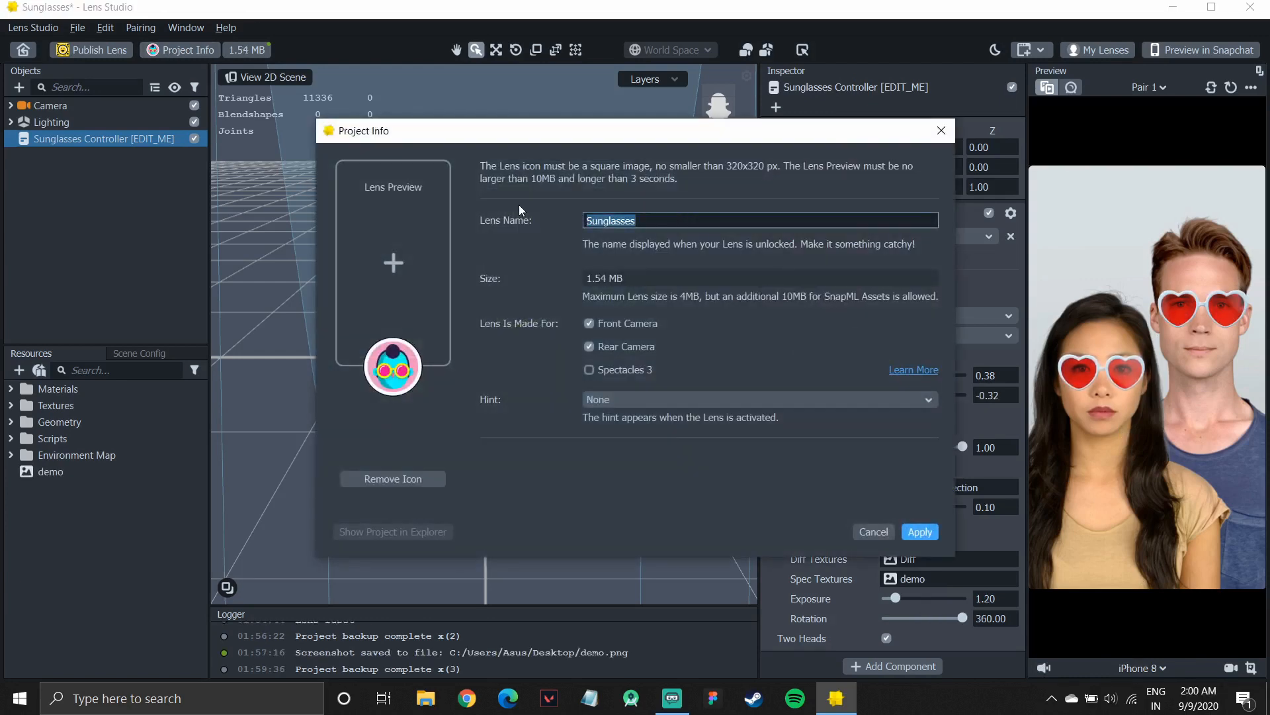
click(393, 262)
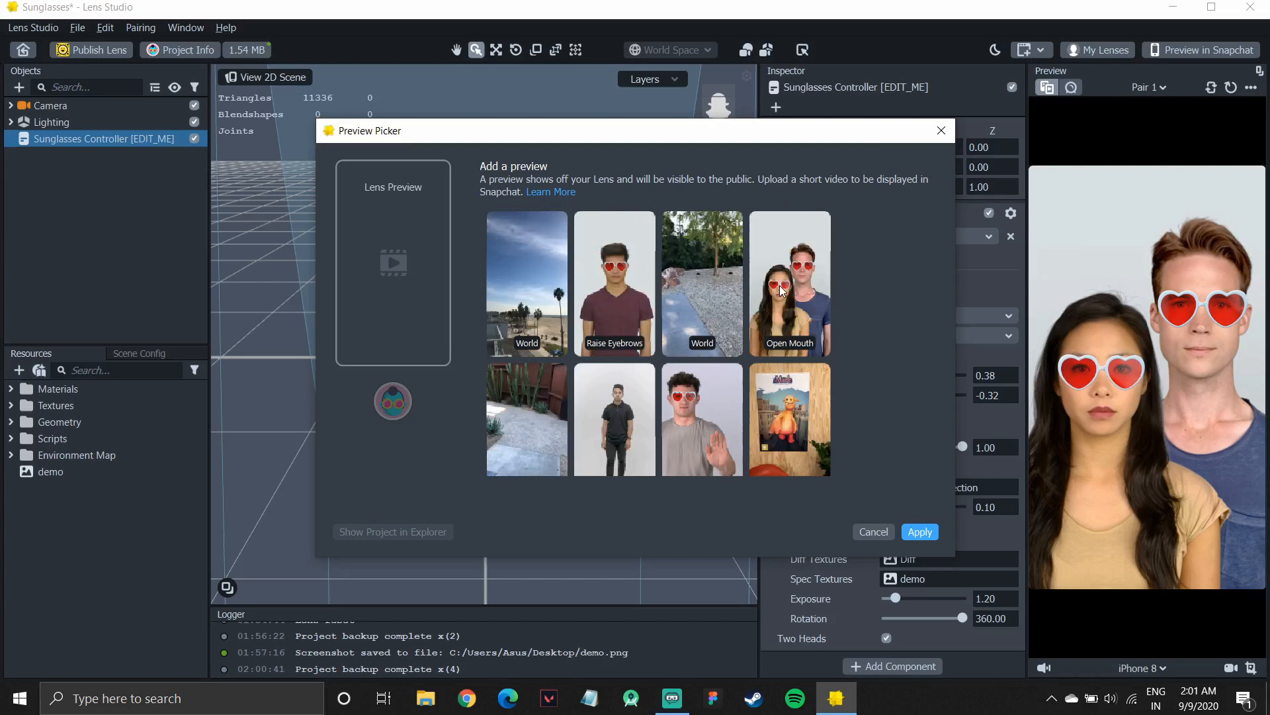
click(790, 283)
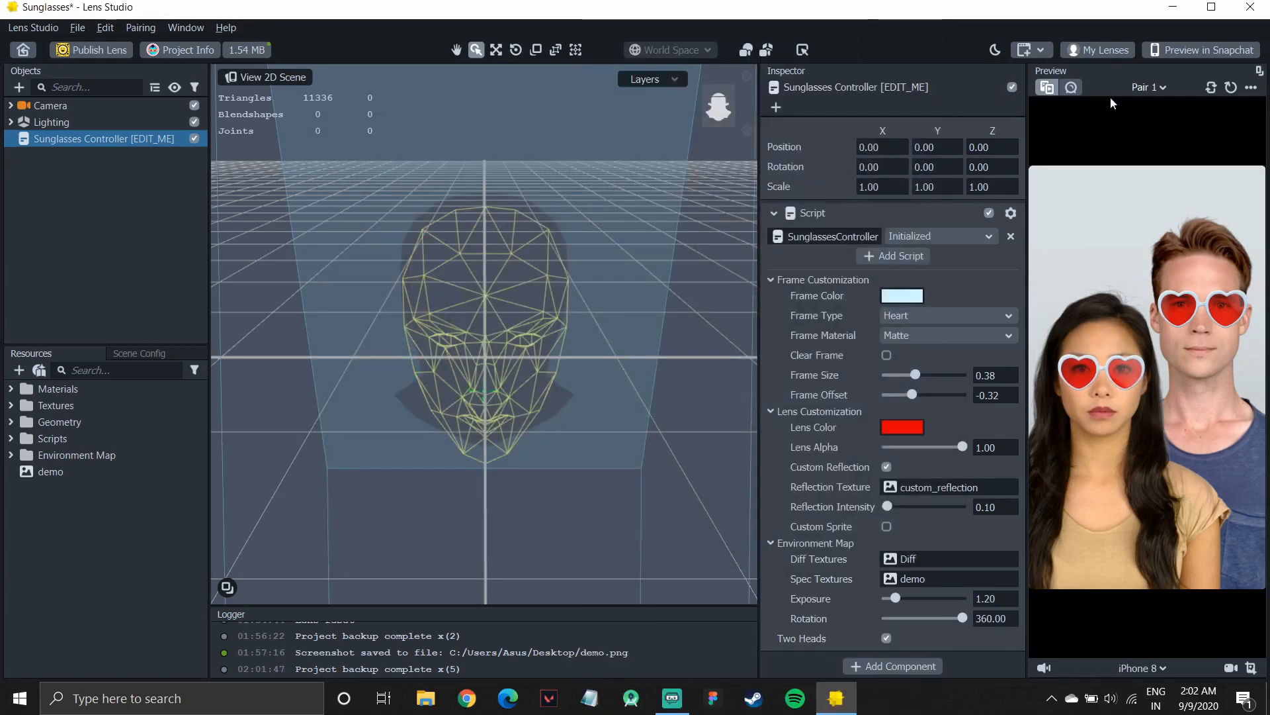
Save a preview screenshot as sunglasses.png and use it as the lens icon
click(180, 51)
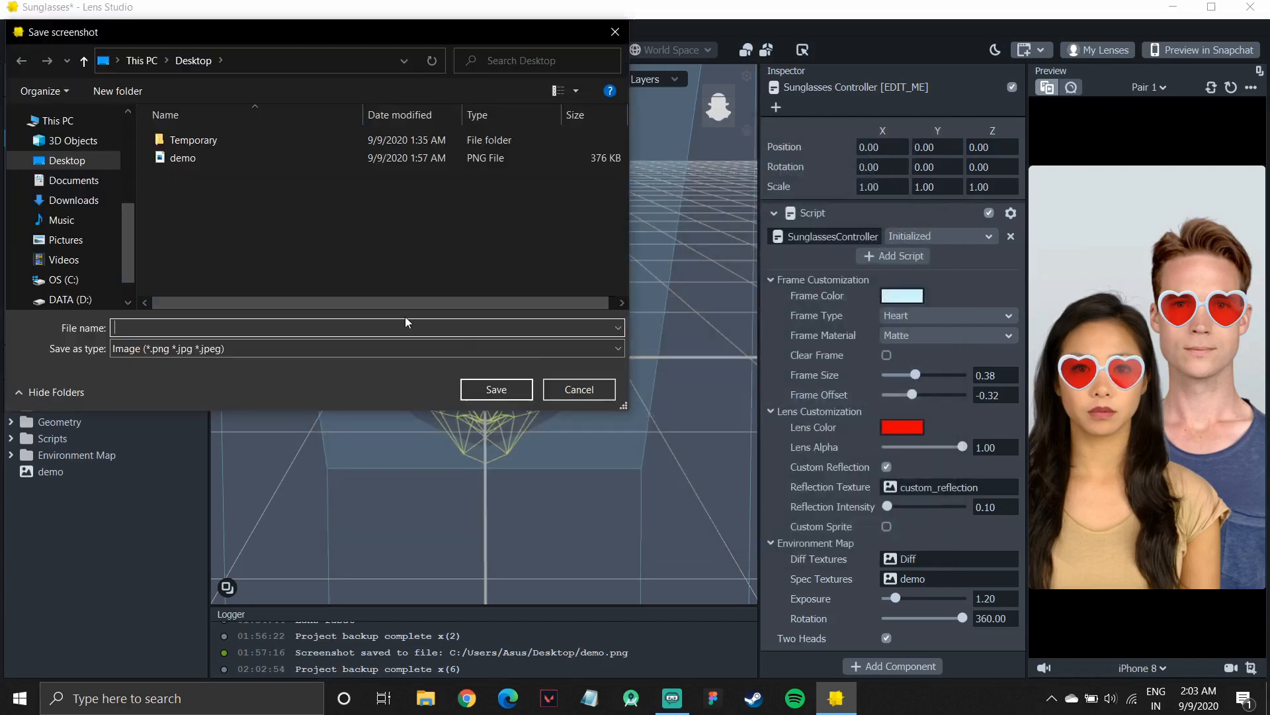
click(495, 390)
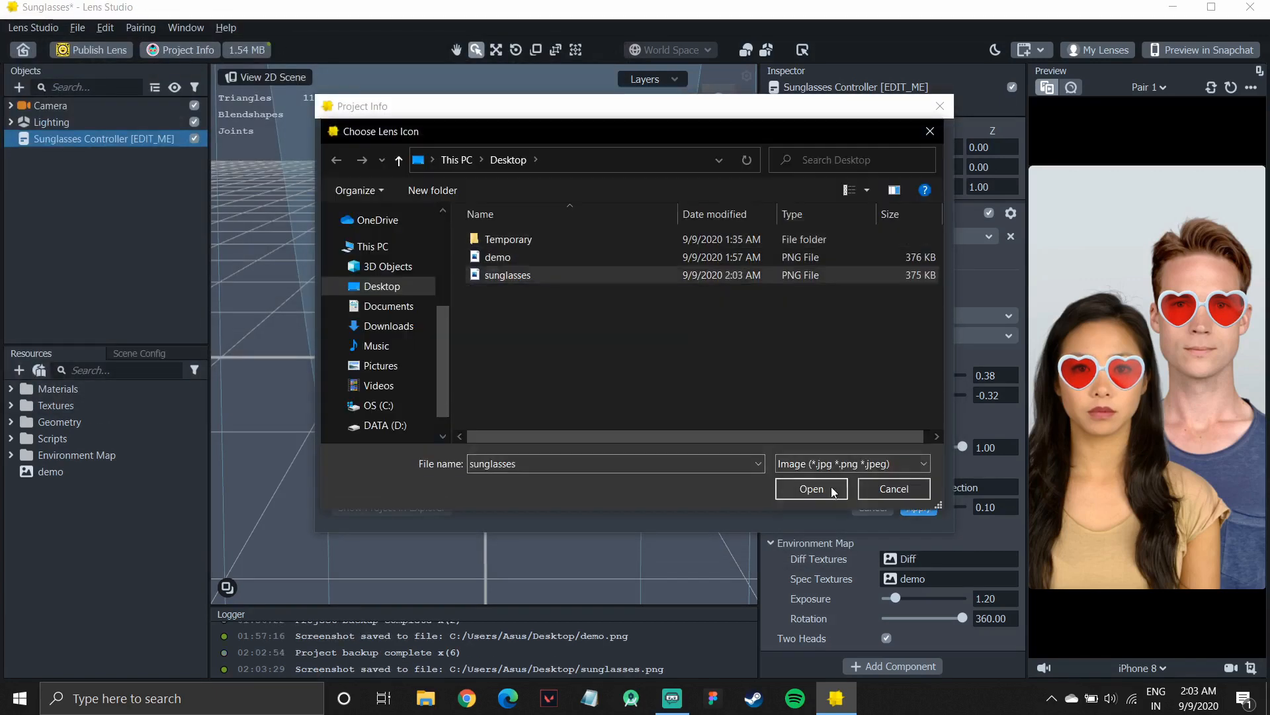
click(811, 488)
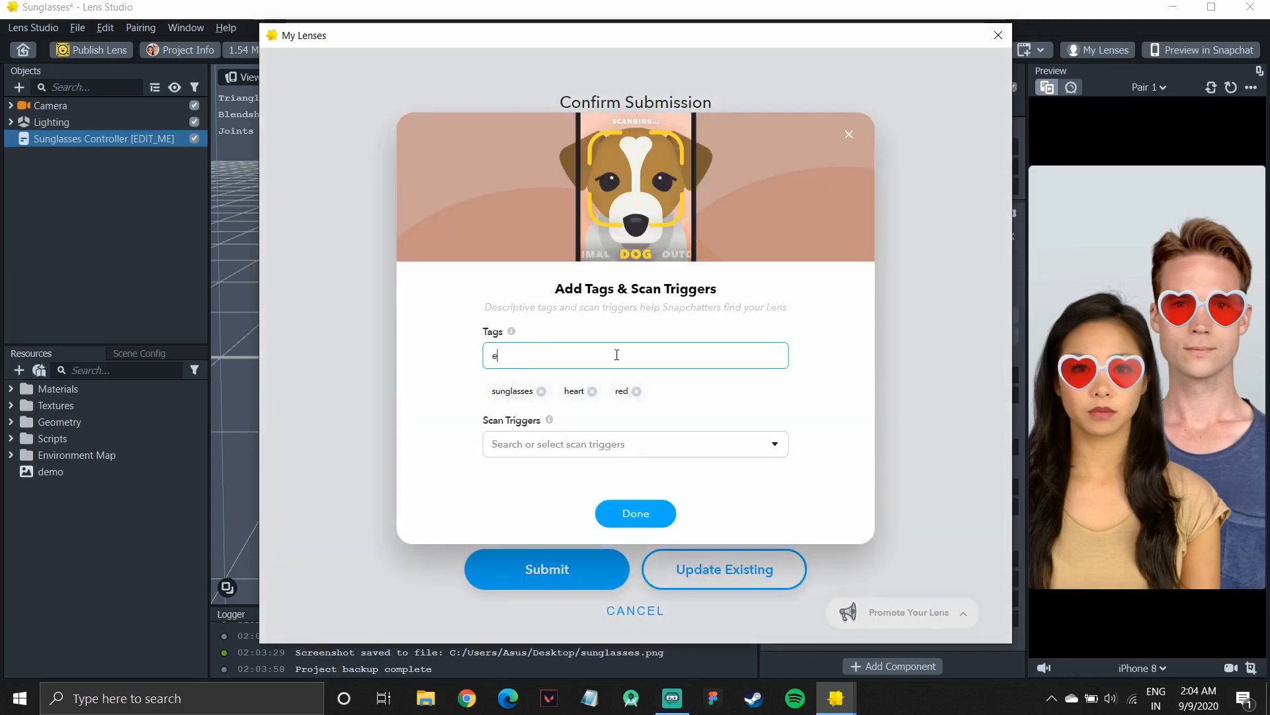
Confirm the tags and Person scan trigger, then submit Heart Glasses for review
click(635, 512)
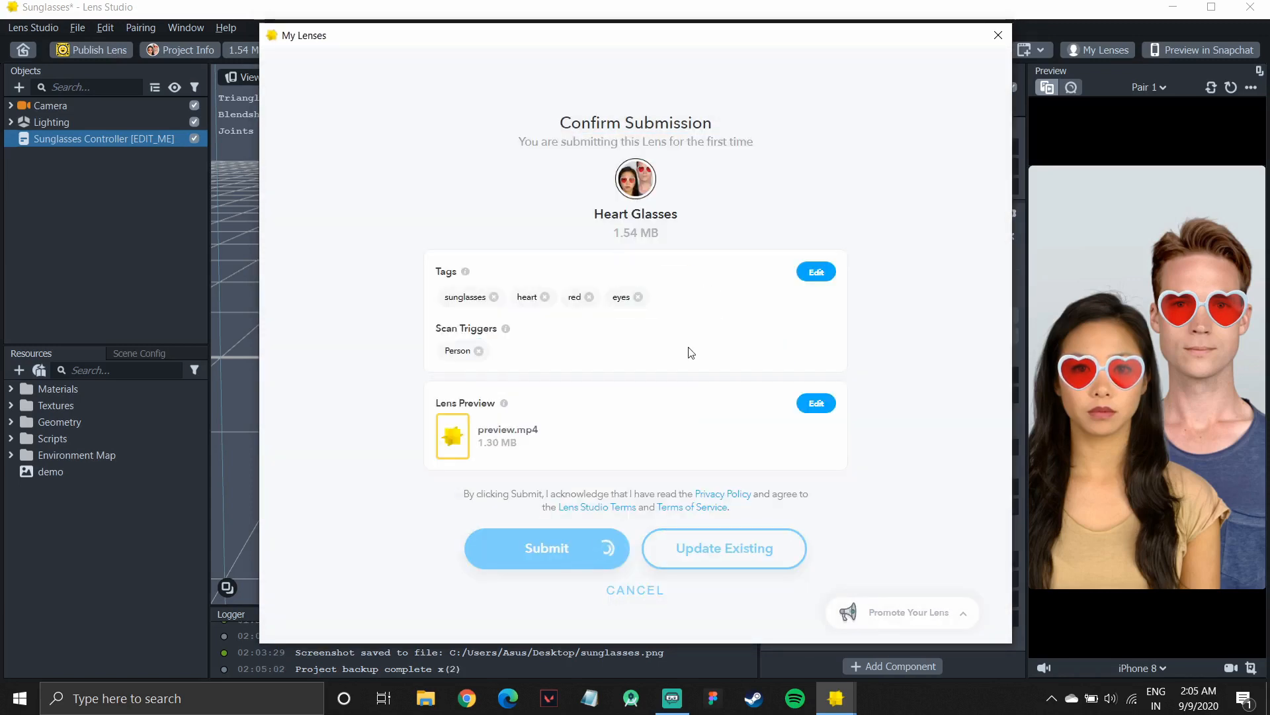
click(548, 548)
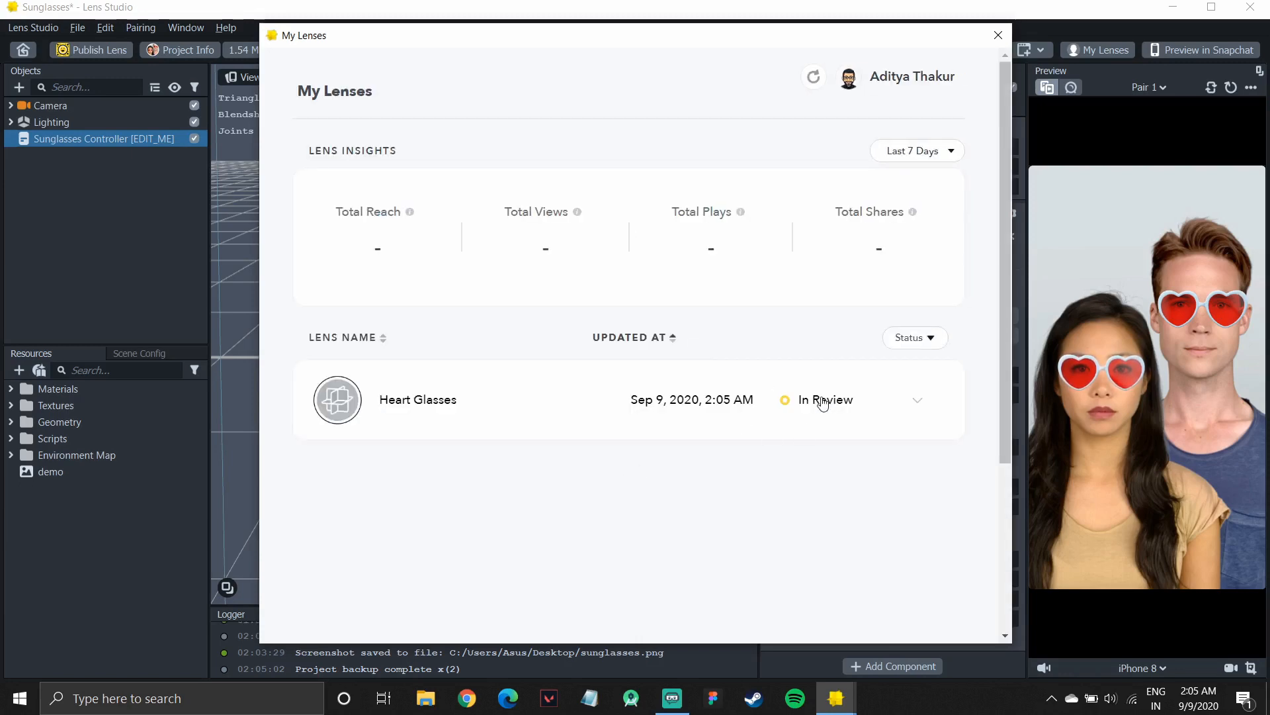
mouse_move(810, 413)
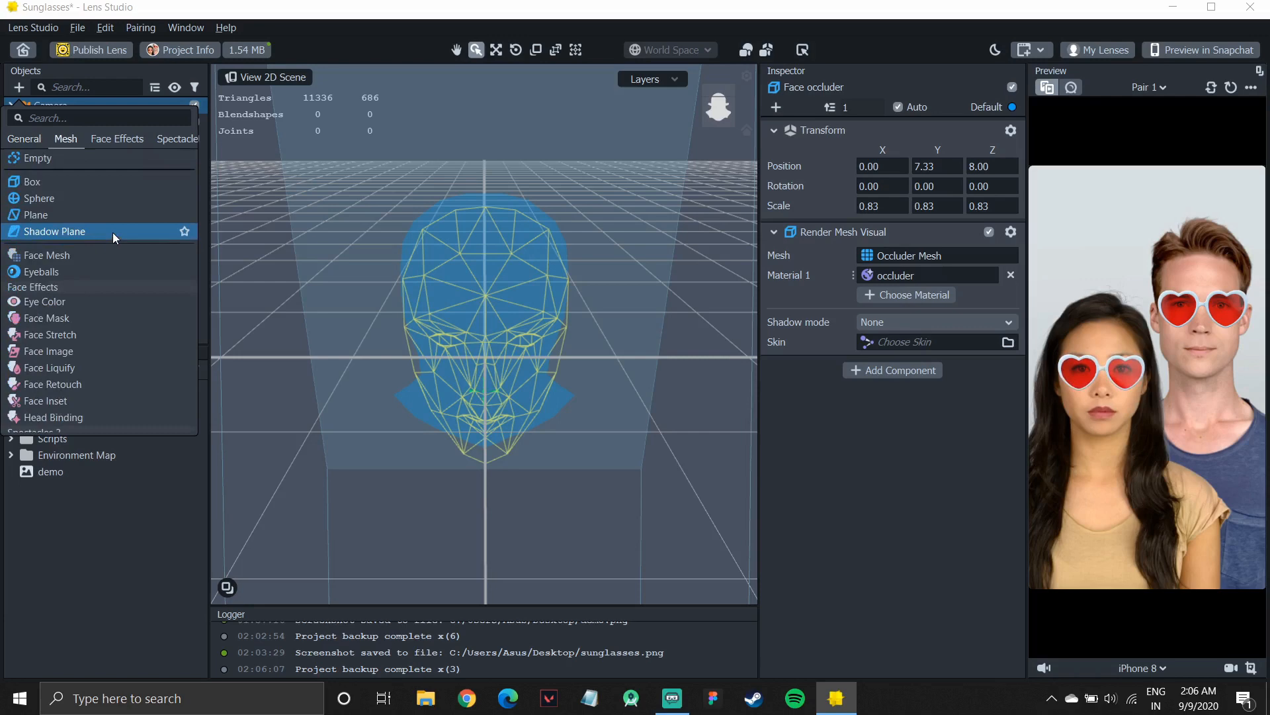
Add a Face Stretch effect to the scene, then go to My Lenses
click(49, 334)
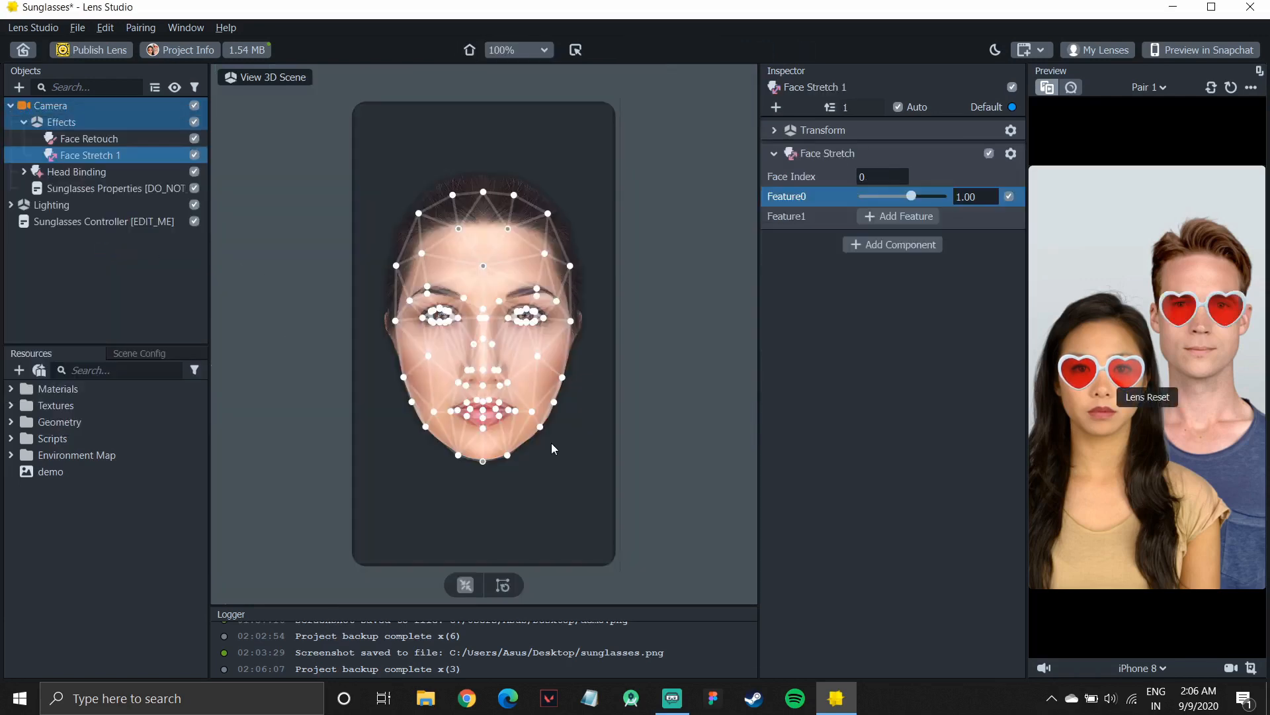
mouse_move(541, 409)
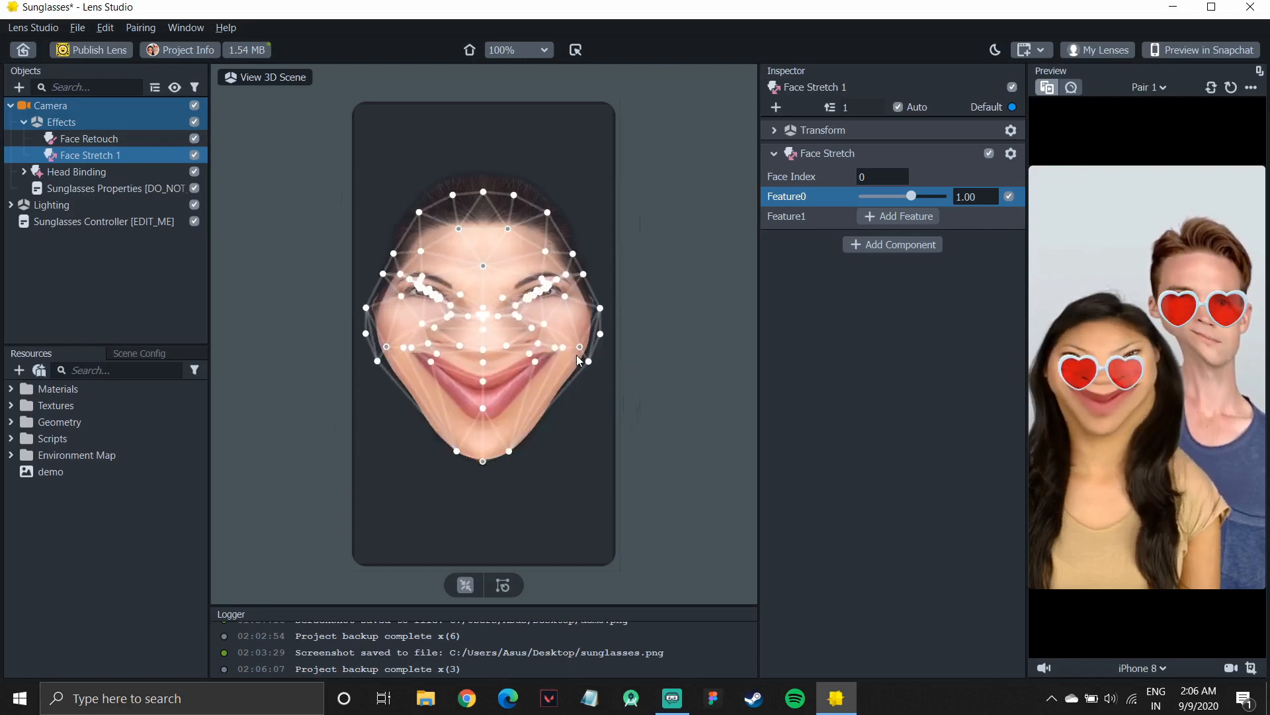
click(1097, 50)
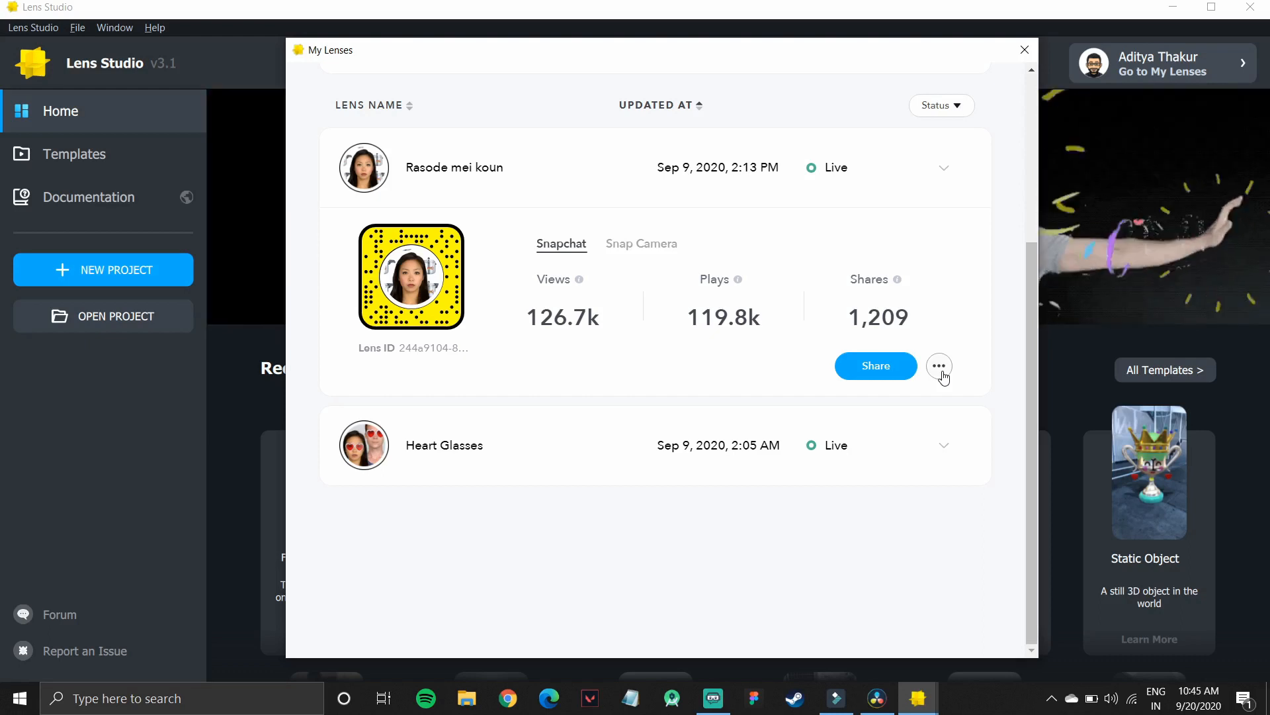
Open Manage Preview from the Rasode mei koun lens card's actions menu
click(939, 365)
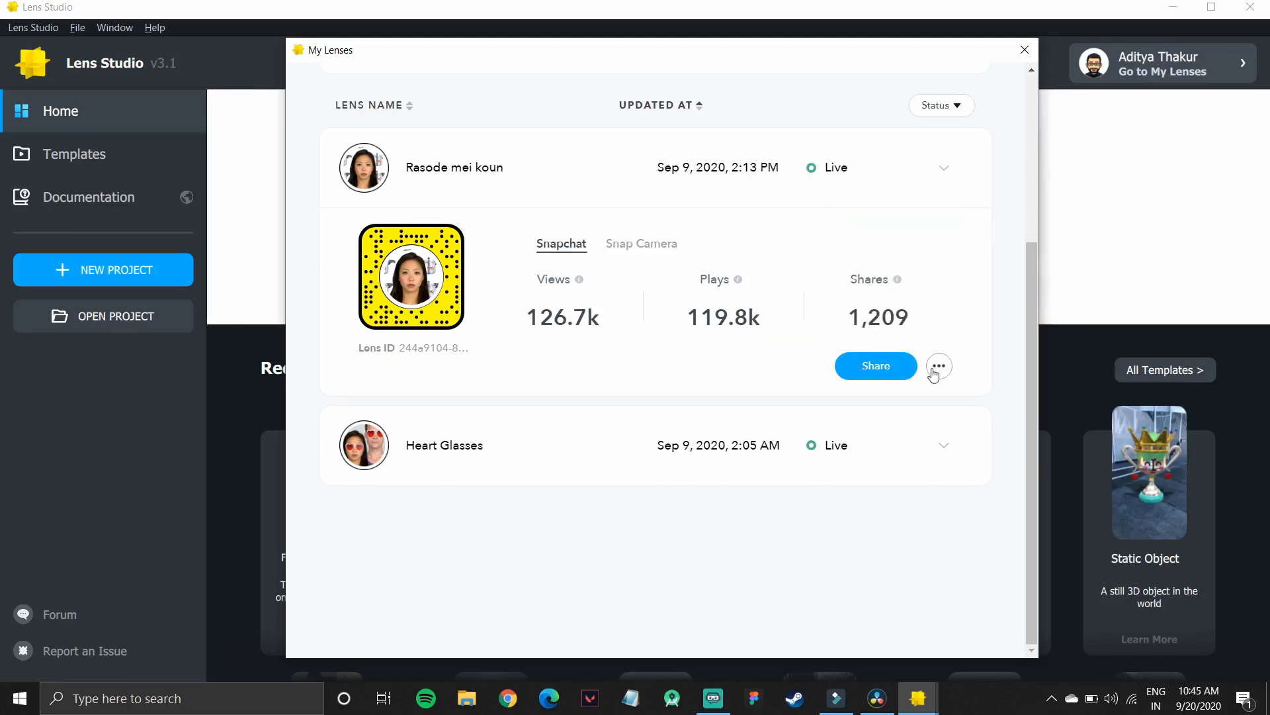
click(938, 365)
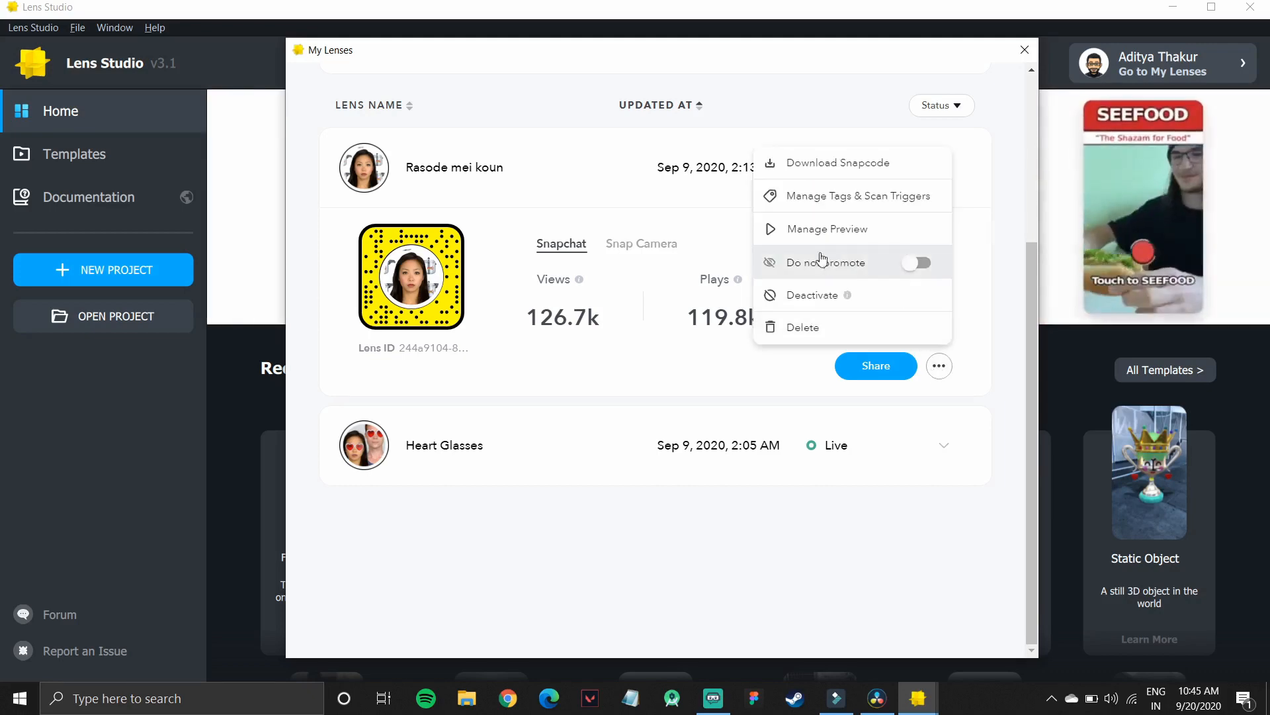
click(827, 228)
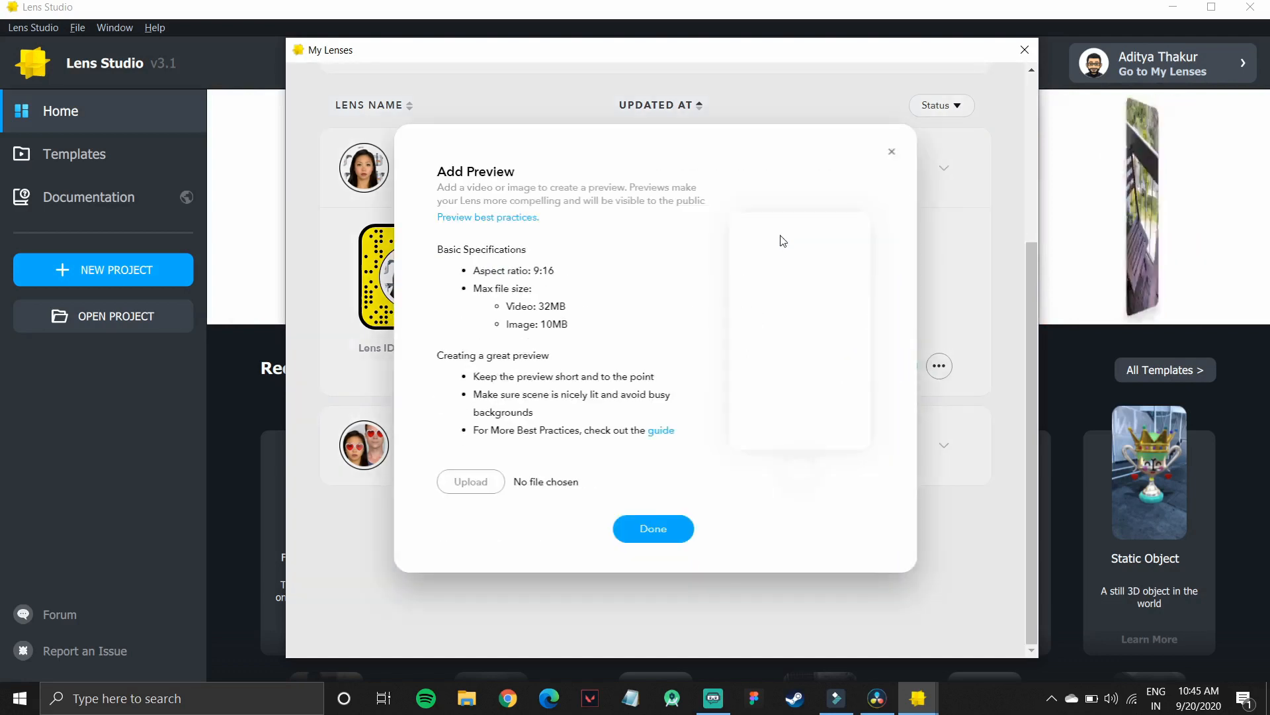
click(471, 481)
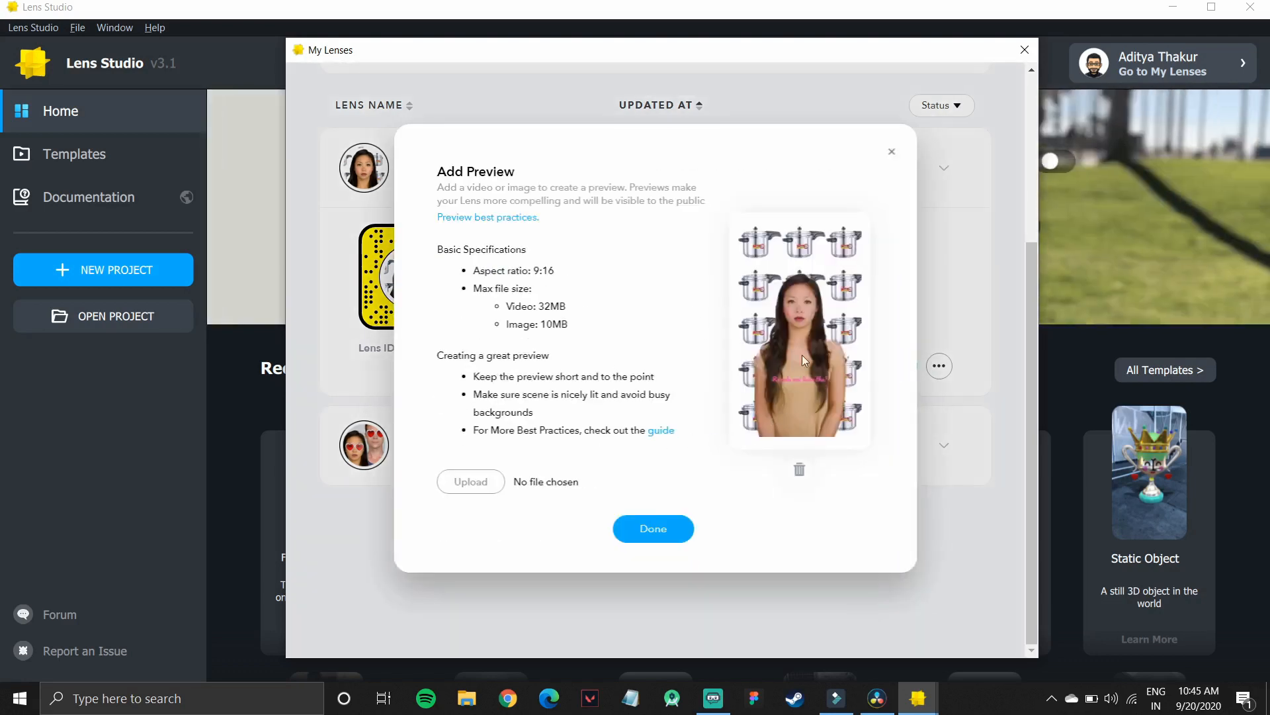
mouse_move(752, 281)
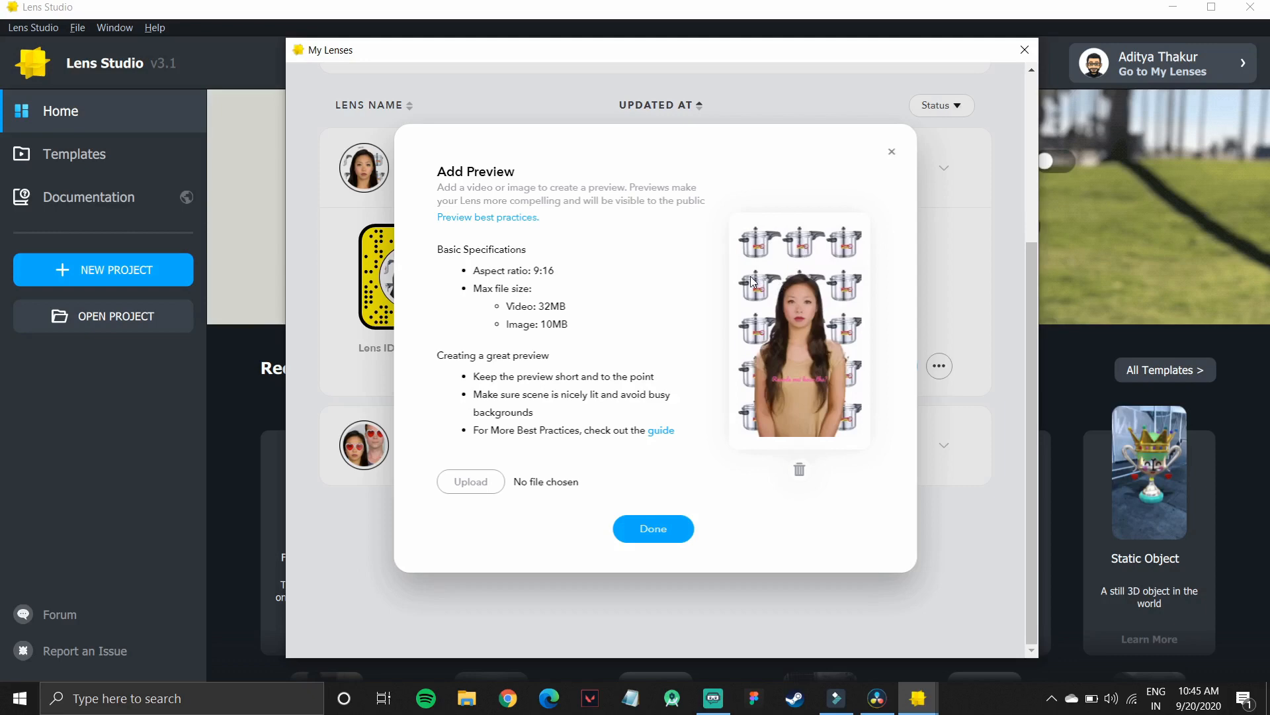
mouse_move(710, 351)
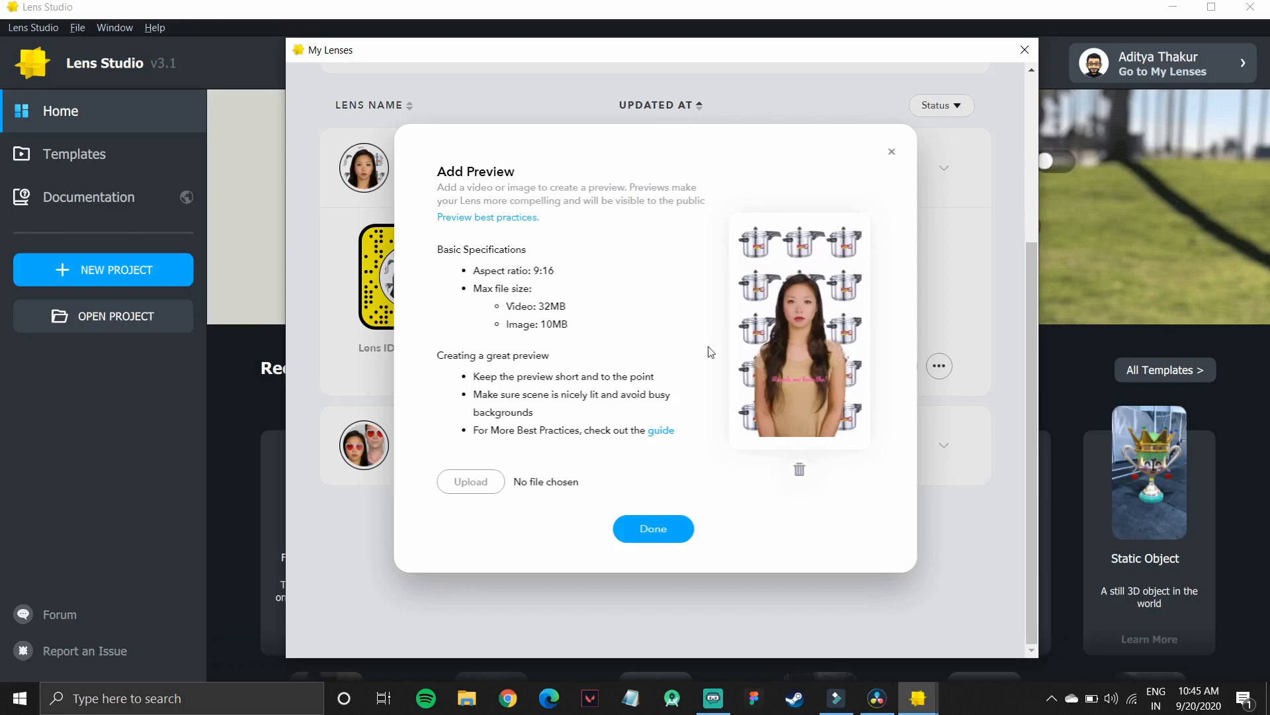
mouse_move(723, 360)
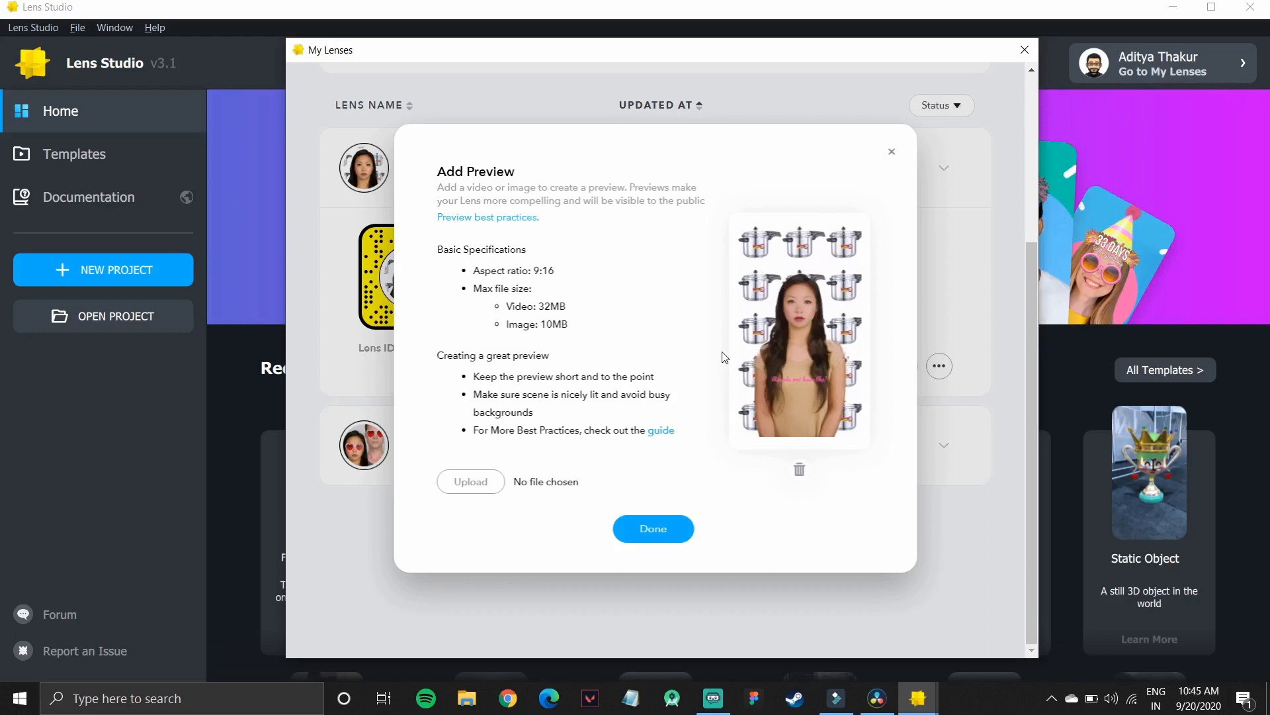
mouse_move(801, 316)
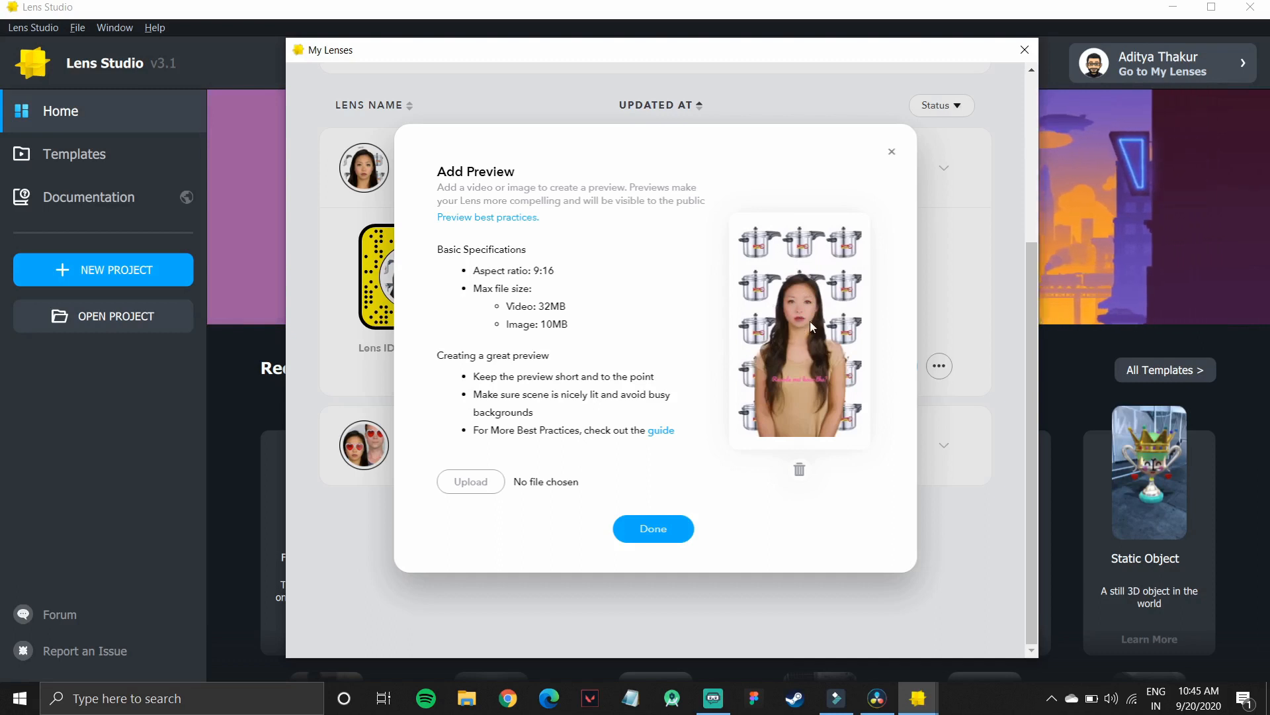
mouse_move(819, 388)
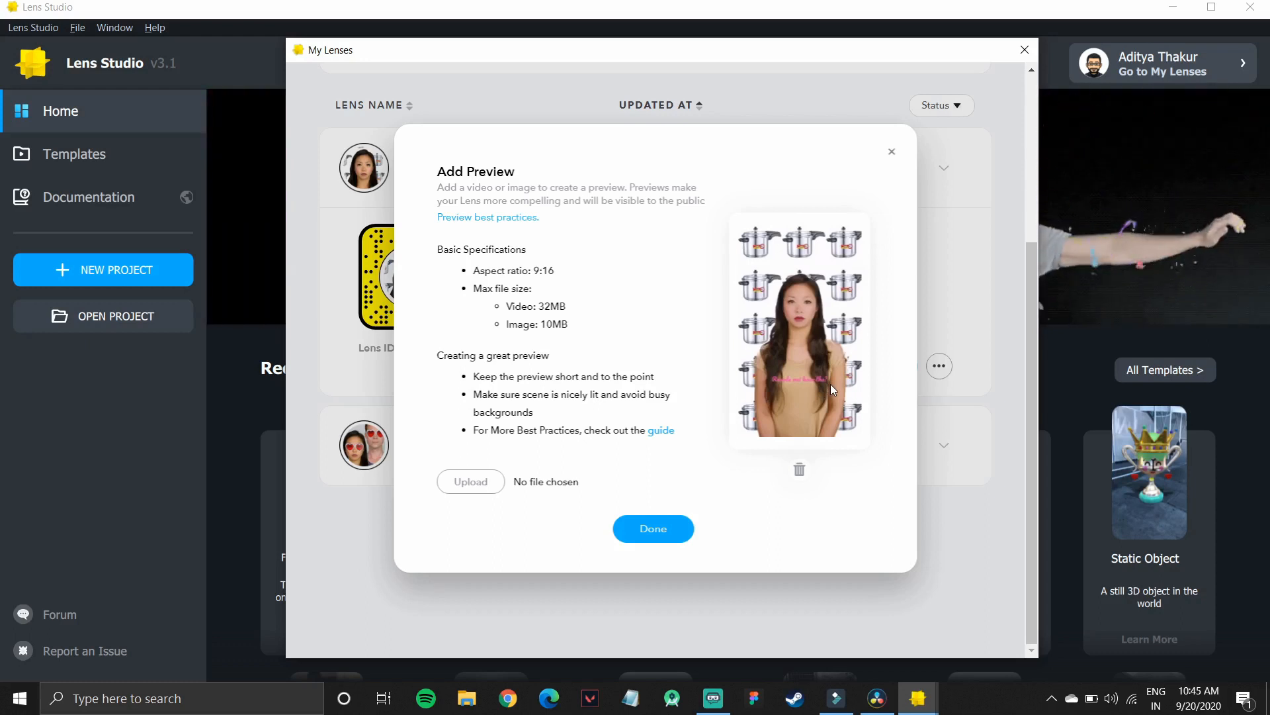
mouse_move(875, 323)
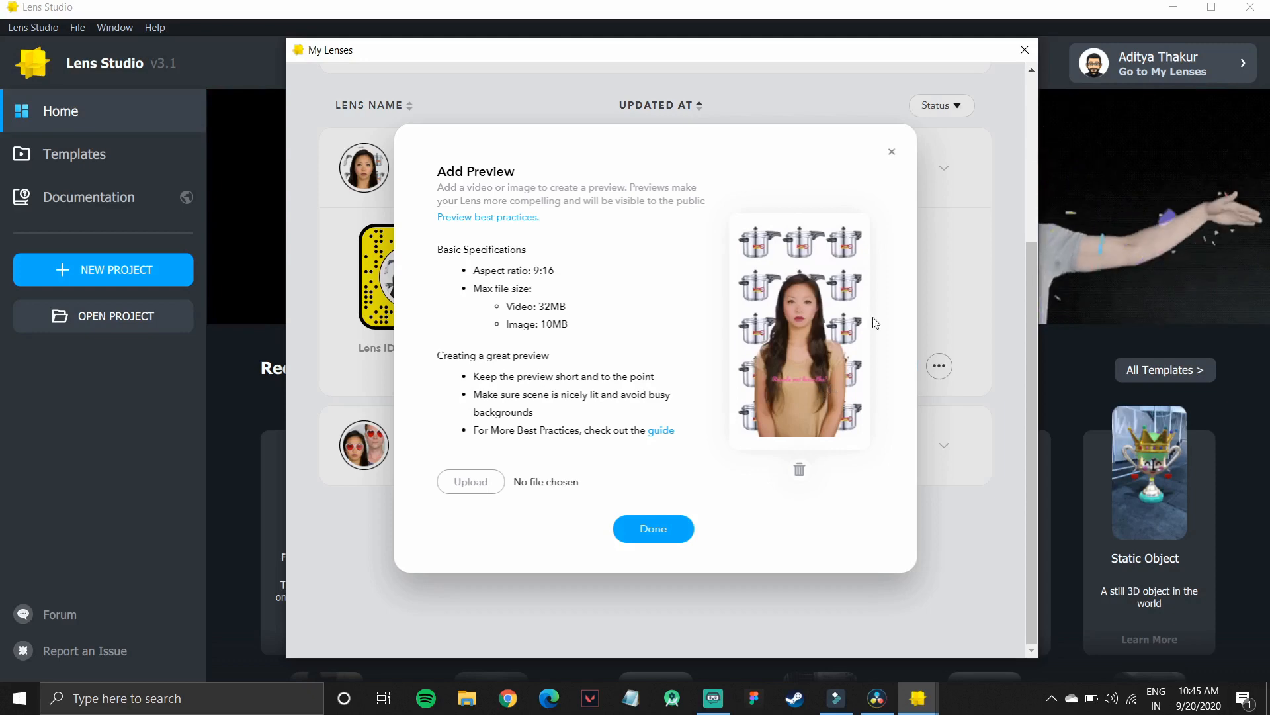